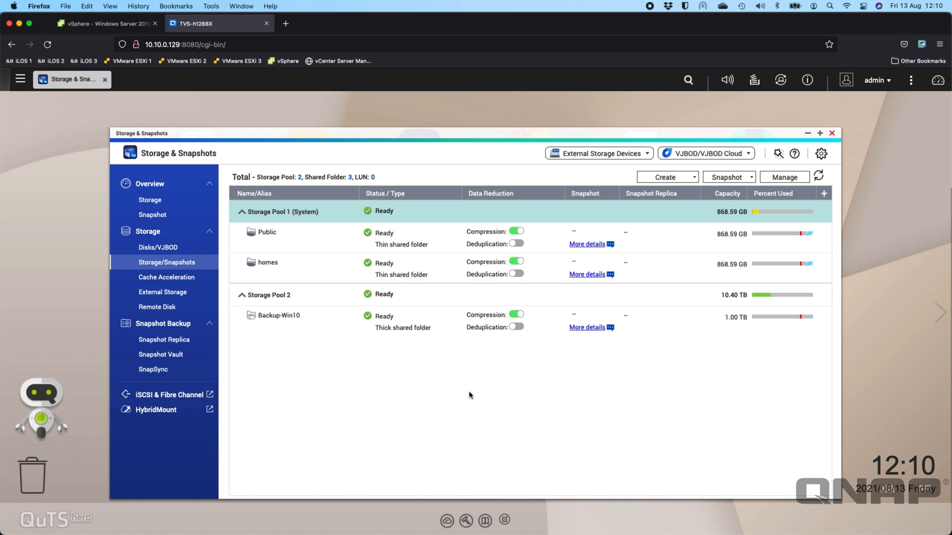
mouse_move(483, 387)
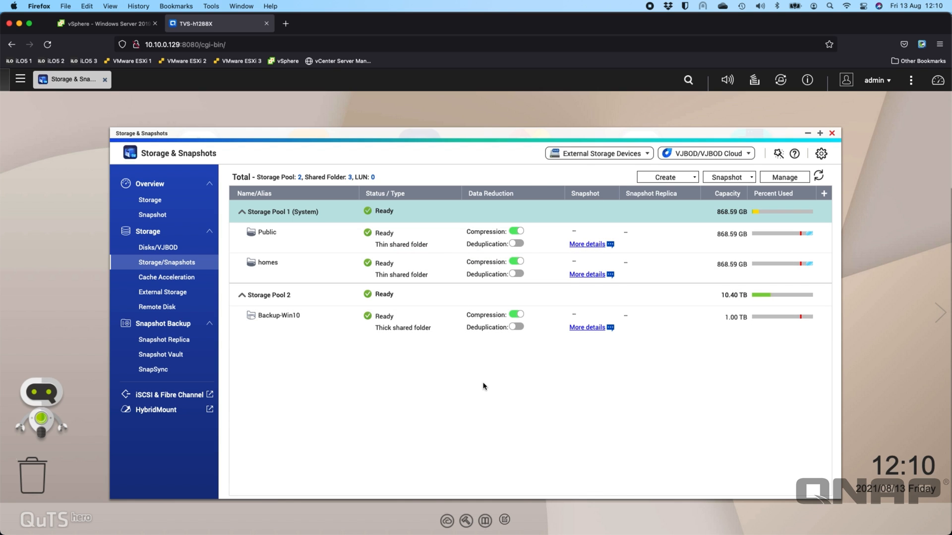
mouse_move(169, 397)
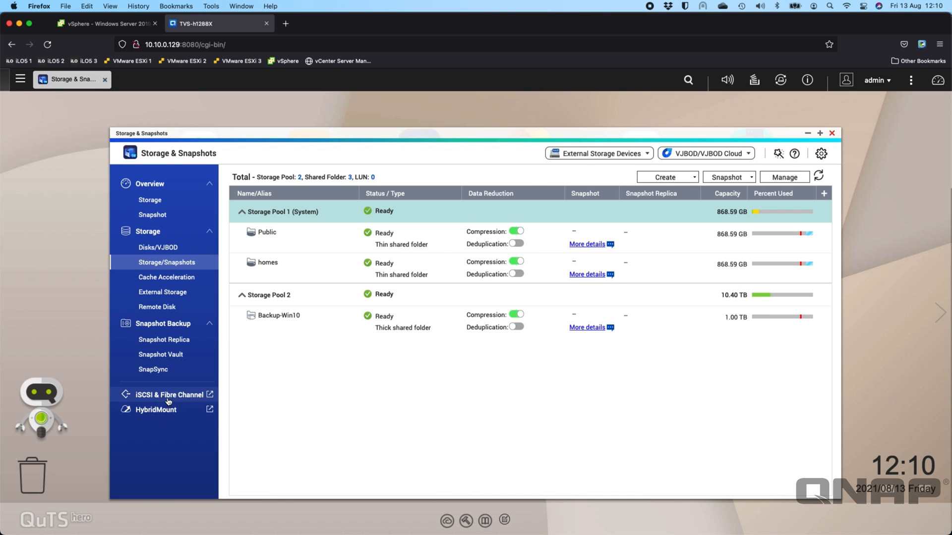
mouse_move(223, 393)
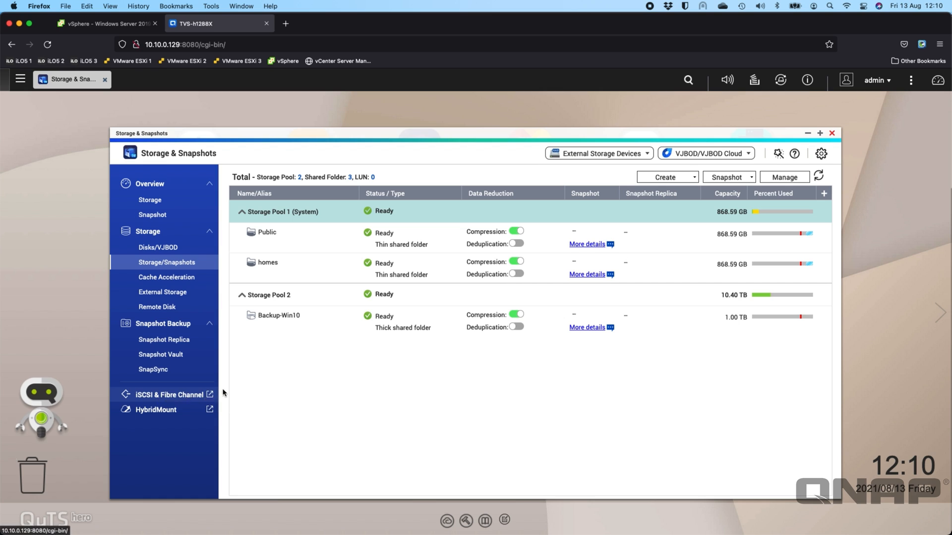
mouse_move(196, 397)
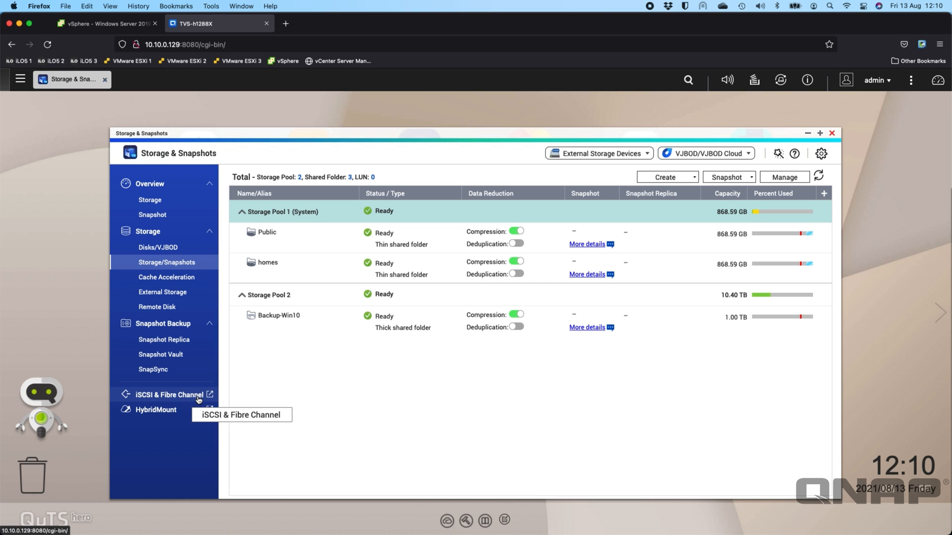
mouse_move(170, 394)
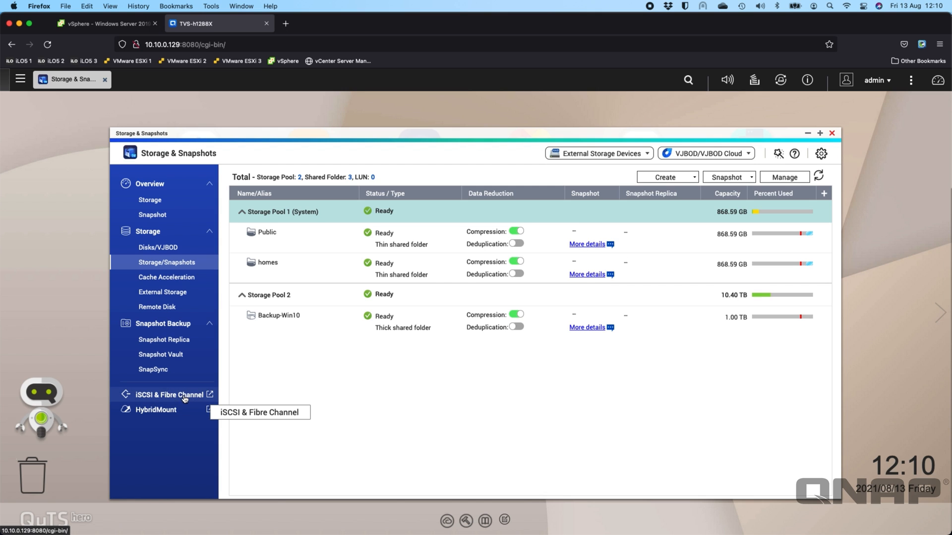
Launch iSCSI & Fibre Channel from the Storage & Snapshots sidebar
left_click(172, 395)
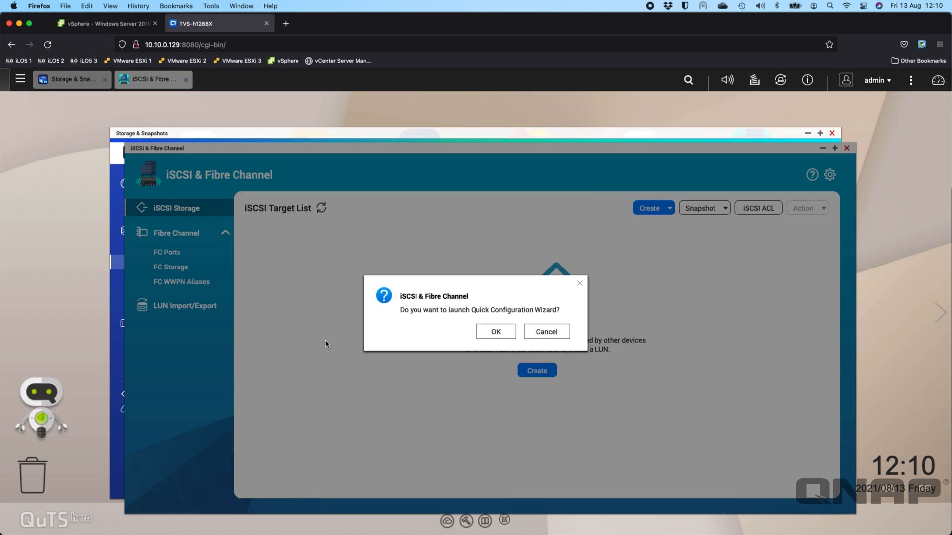
mouse_move(350, 413)
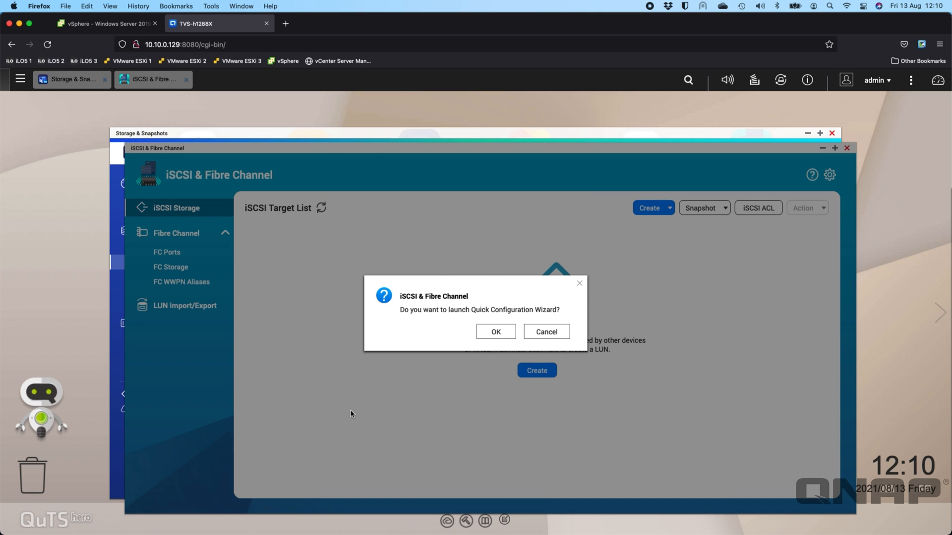
mouse_move(417, 323)
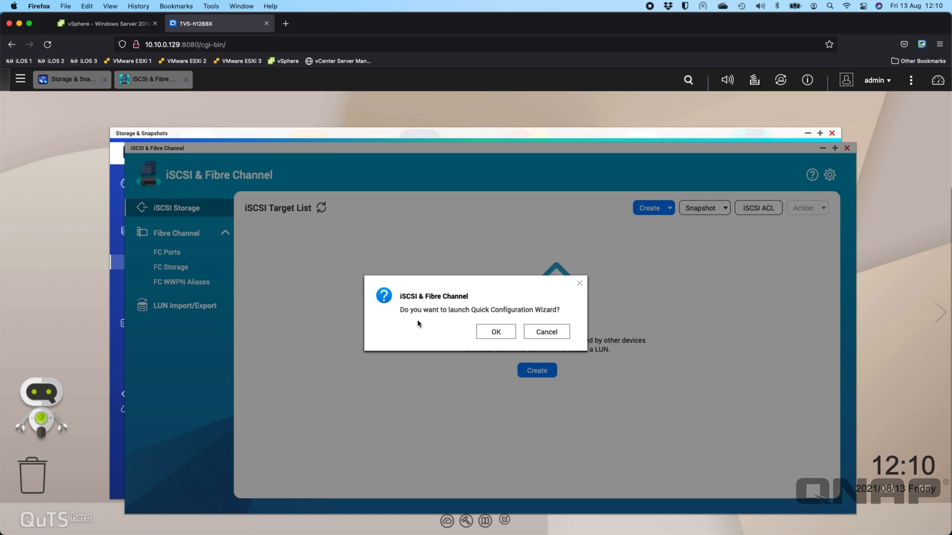
mouse_move(580, 306)
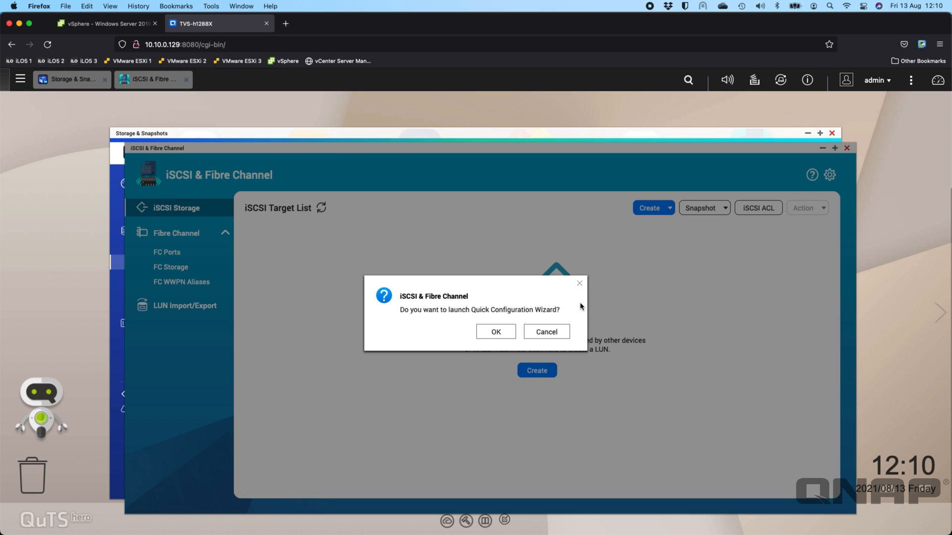
mouse_move(453, 269)
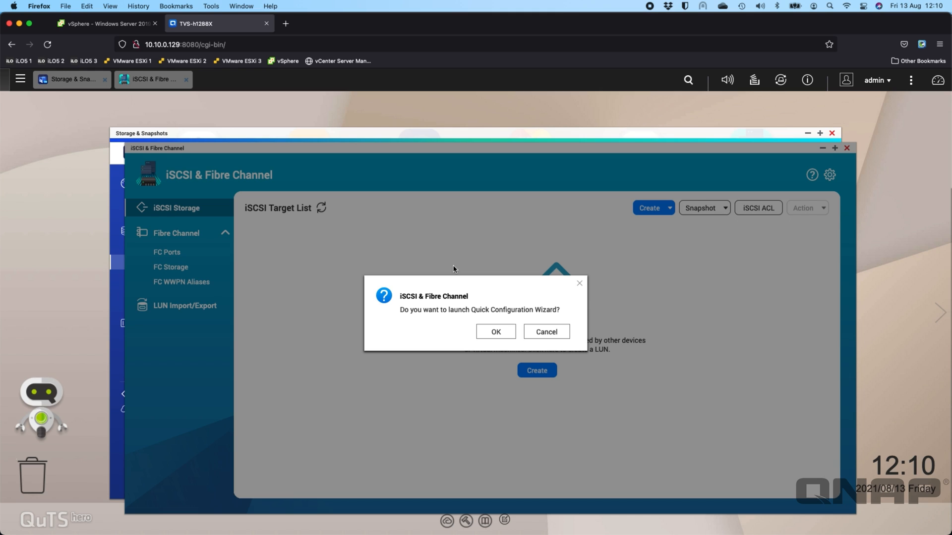
mouse_move(449, 300)
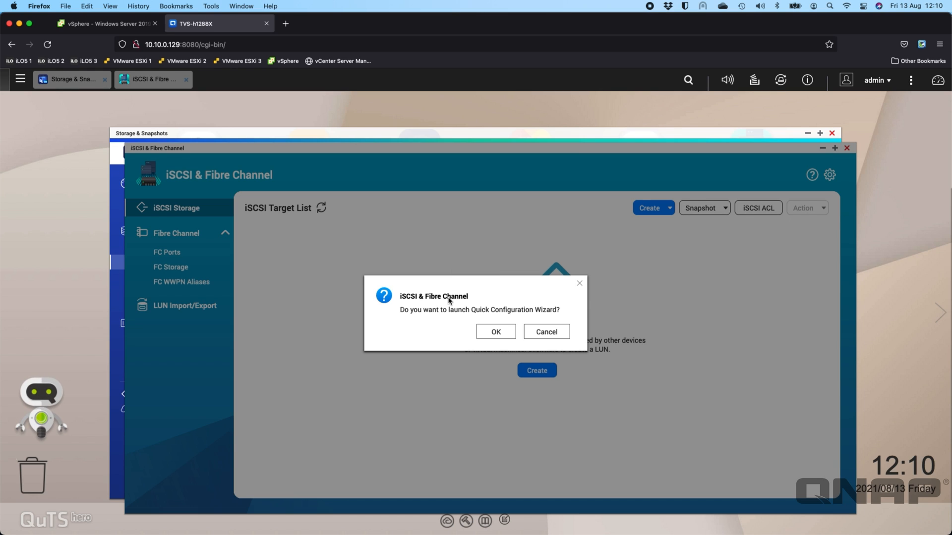
mouse_move(513, 353)
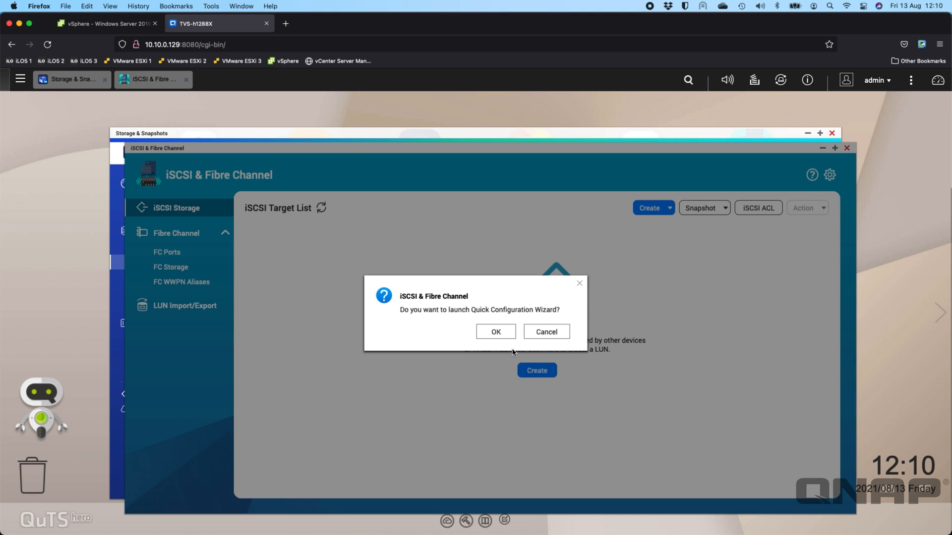
mouse_move(479, 359)
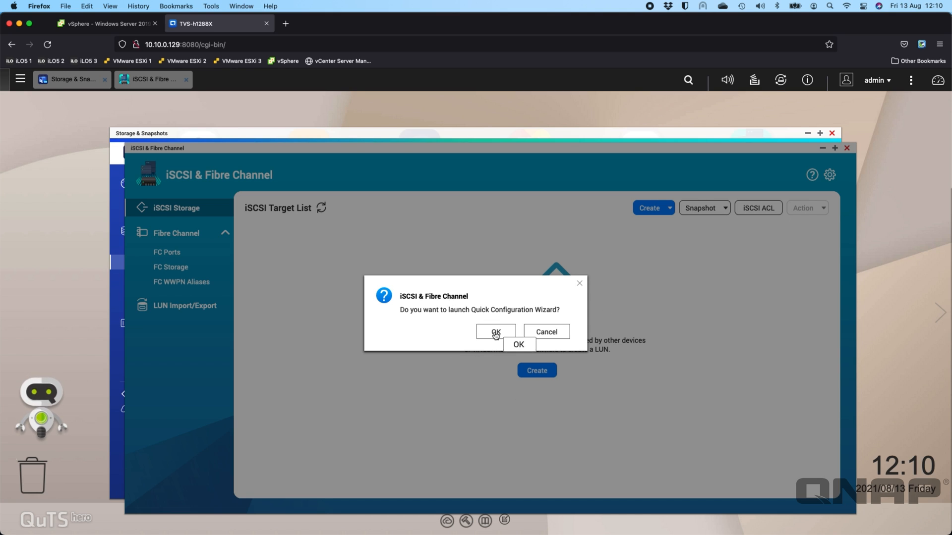
Accept the prompt so the iSCSI Target Creation Wizard starts on its introduction
left_click(495, 332)
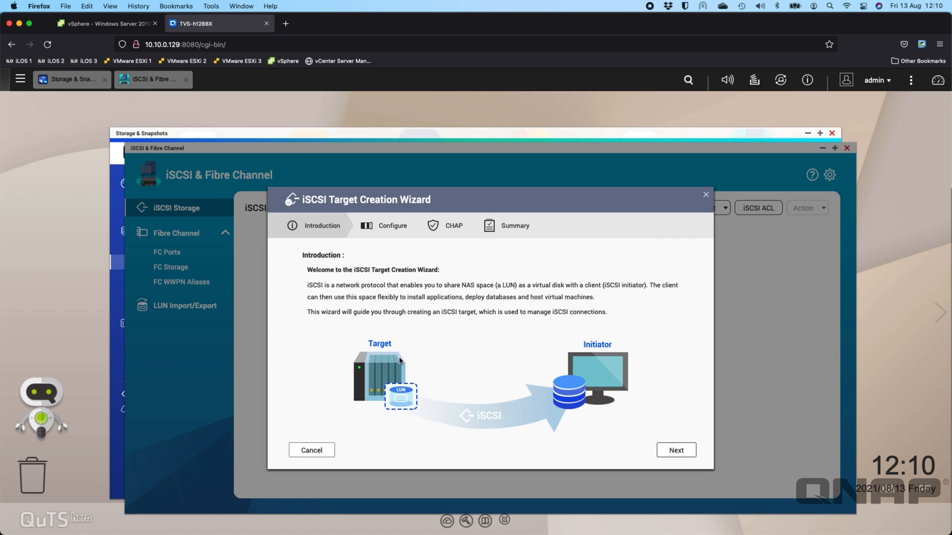
mouse_move(602, 334)
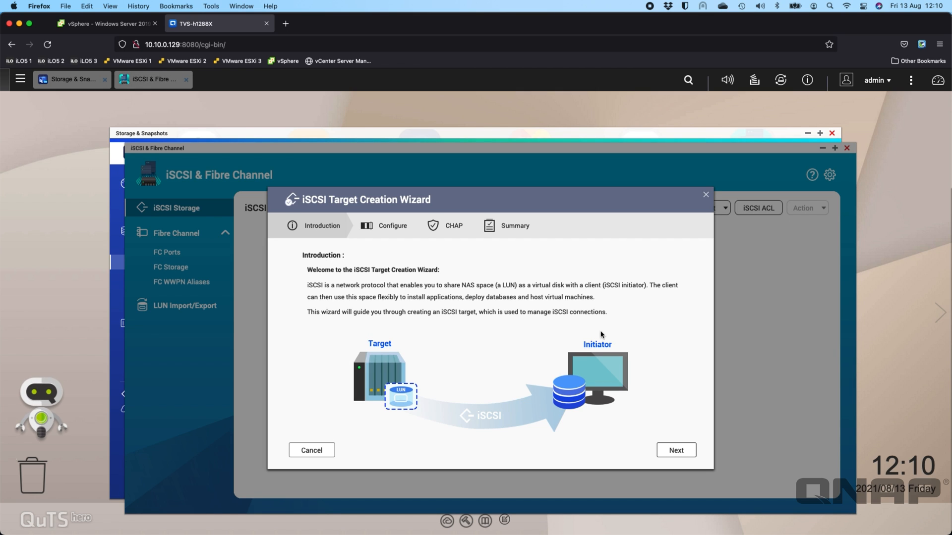
mouse_move(377, 351)
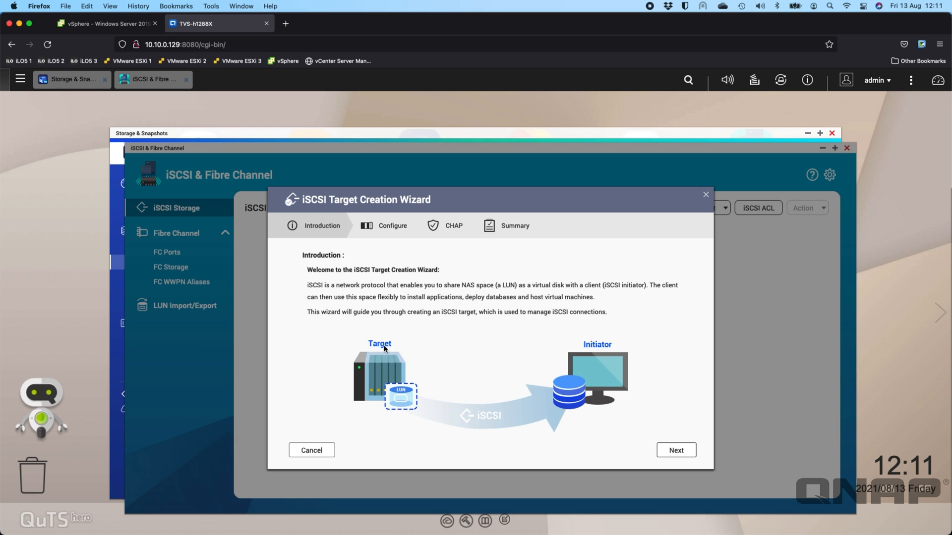
mouse_move(442, 367)
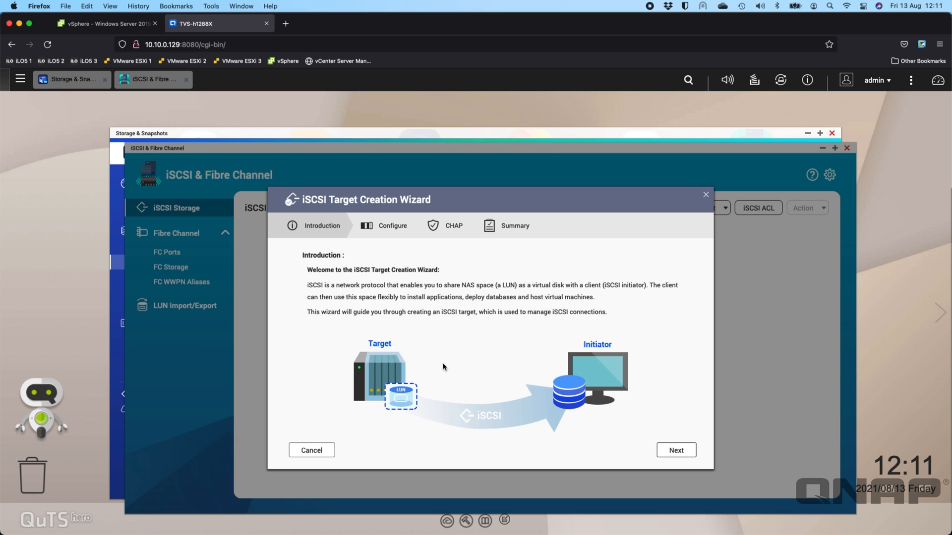
mouse_move(404, 416)
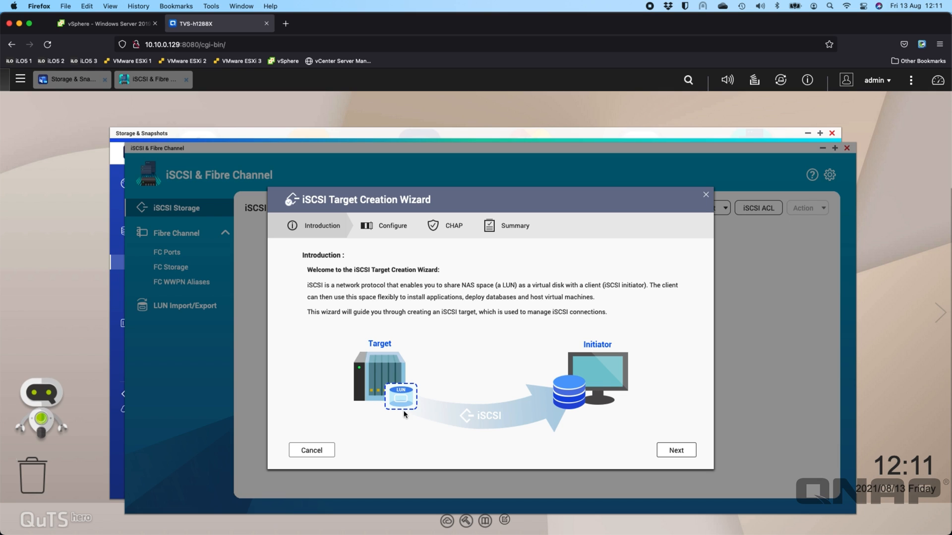
mouse_move(543, 385)
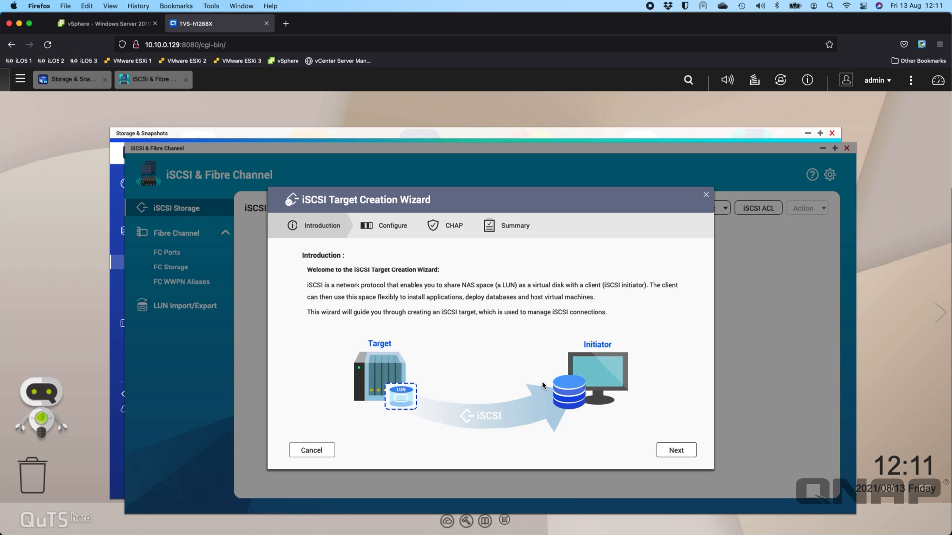
mouse_move(373, 369)
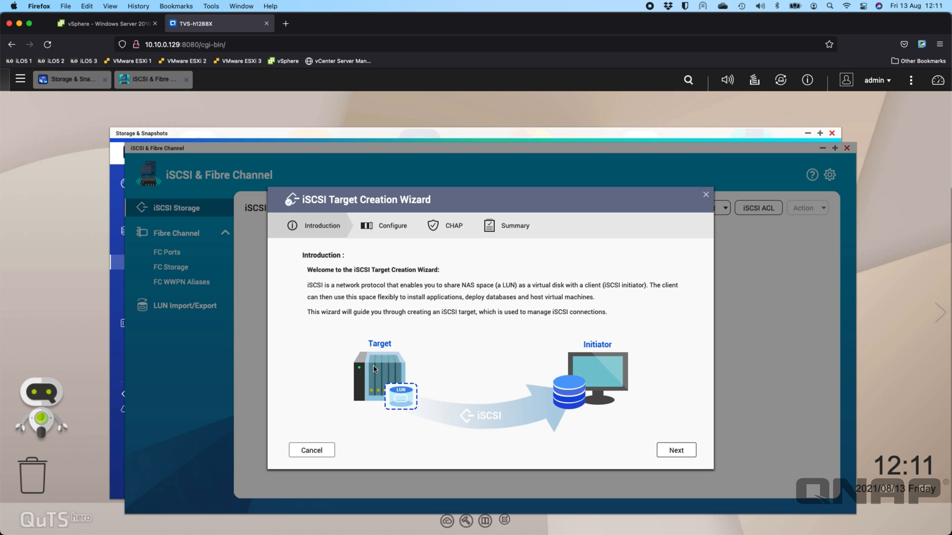
mouse_move(554, 369)
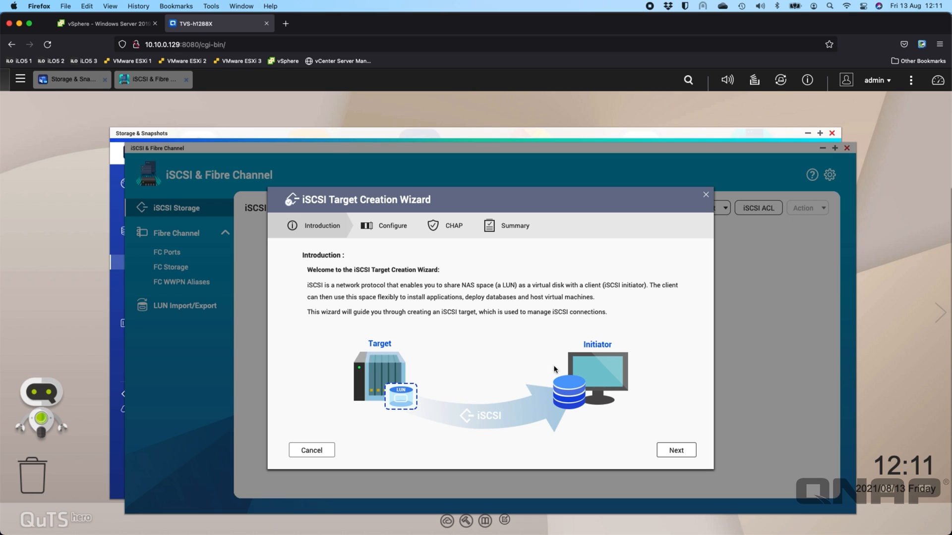
mouse_move(389, 373)
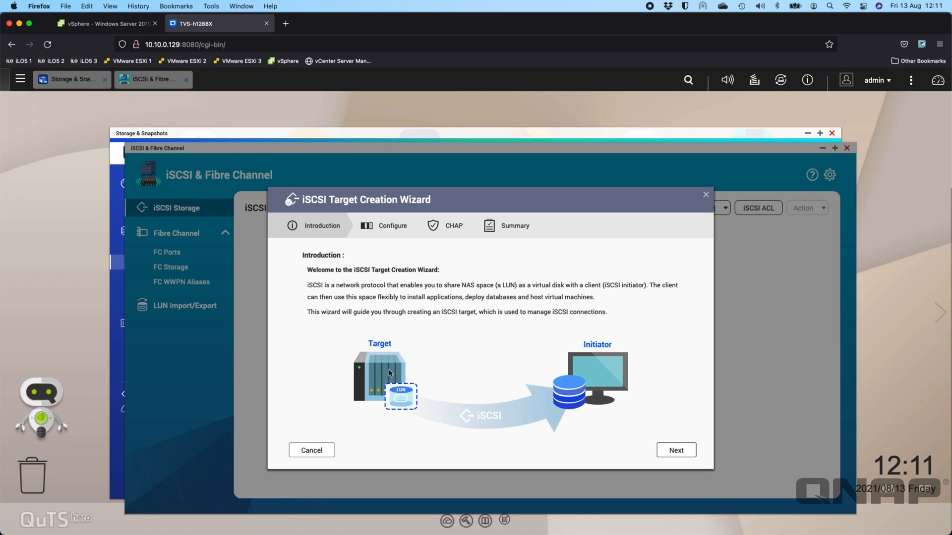
mouse_move(560, 392)
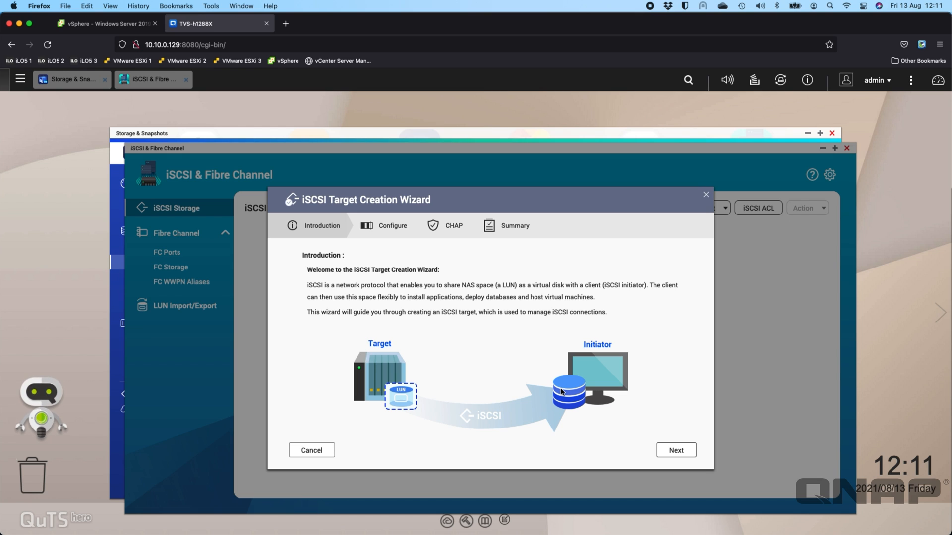
mouse_move(513, 425)
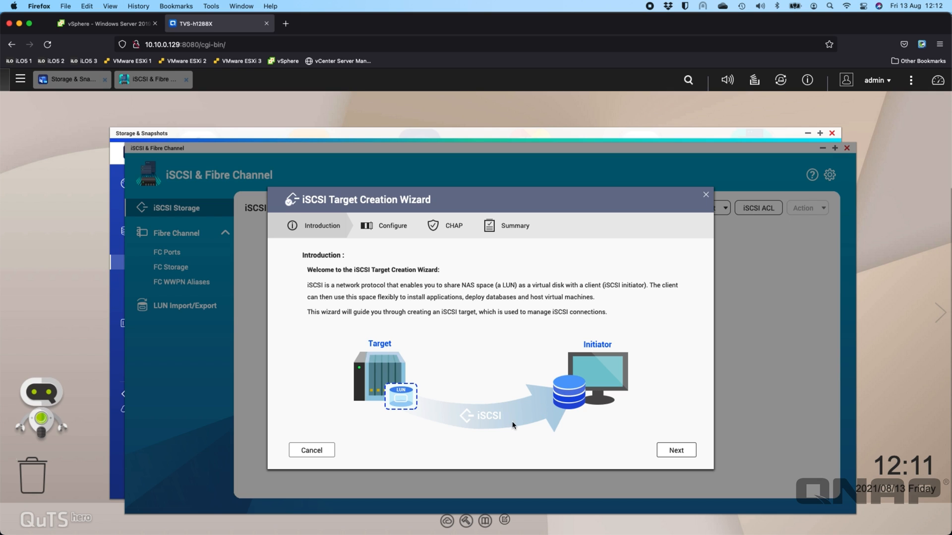
Name and alias the target 'youtube', allow clustered access, and expand the Data/Header Digest options
left_click(675, 450)
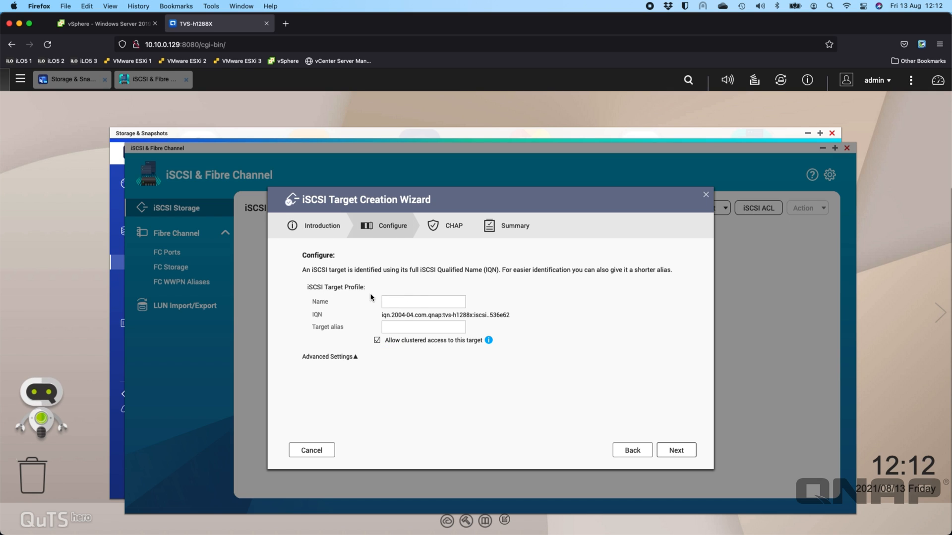
type("yout")
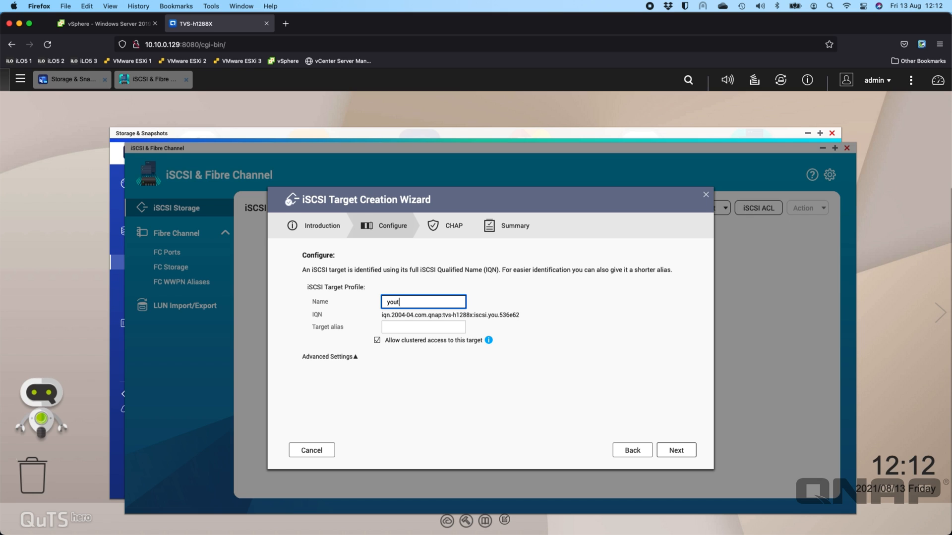
type("ube")
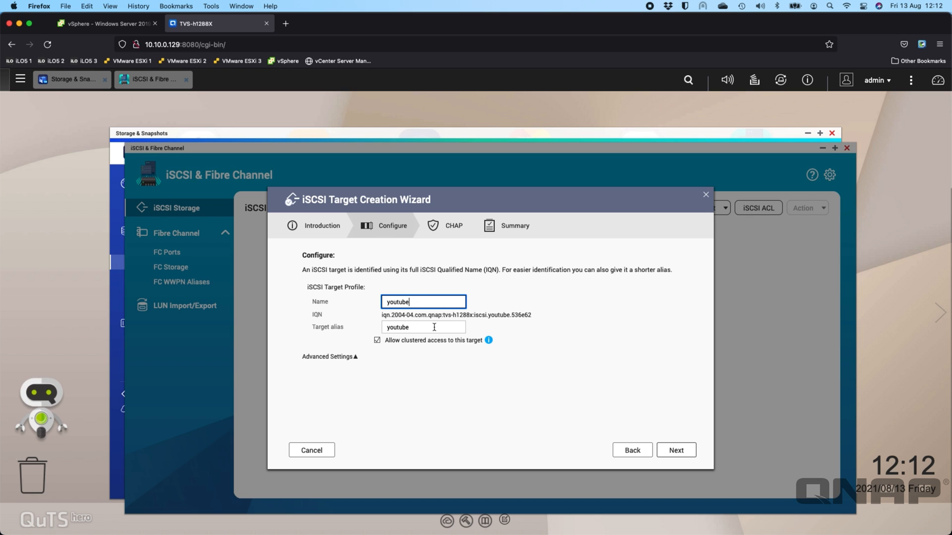
left_click(423, 327)
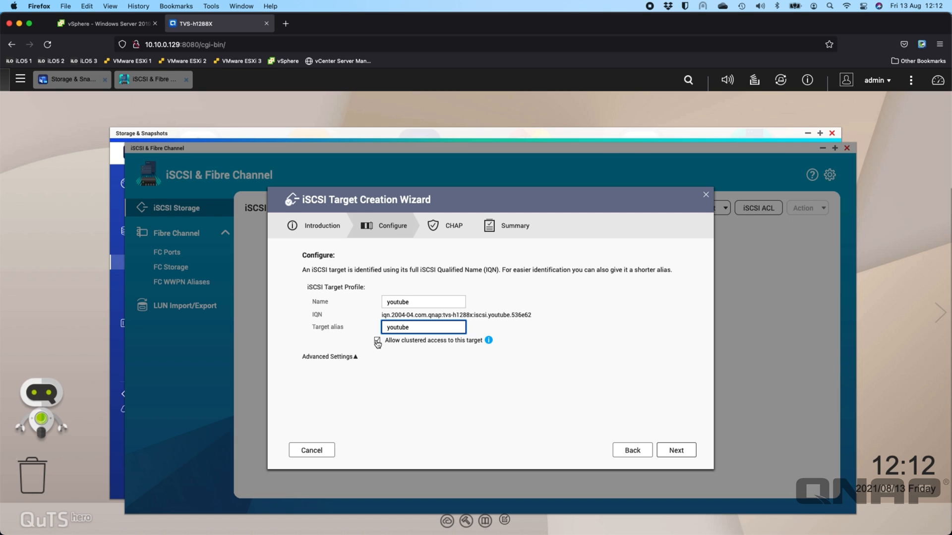
left_click(378, 340)
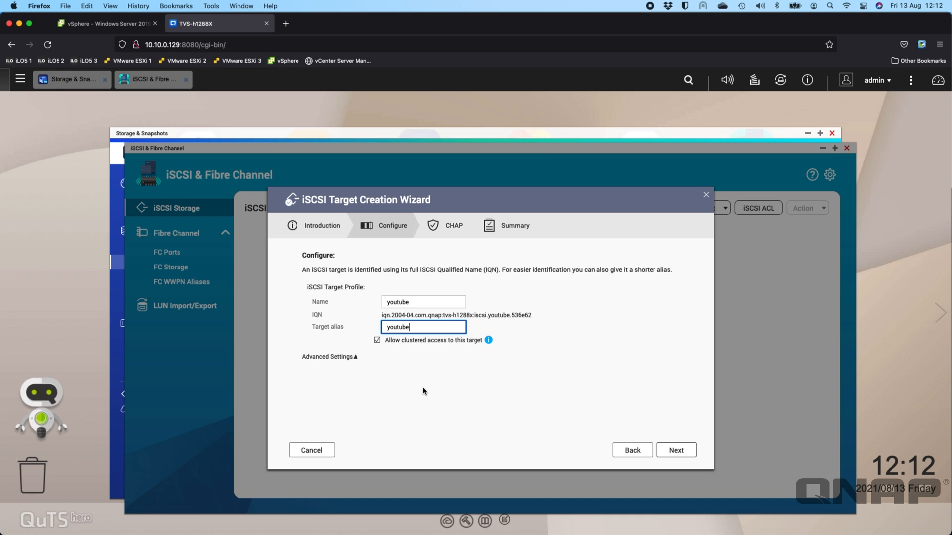
mouse_move(400, 377)
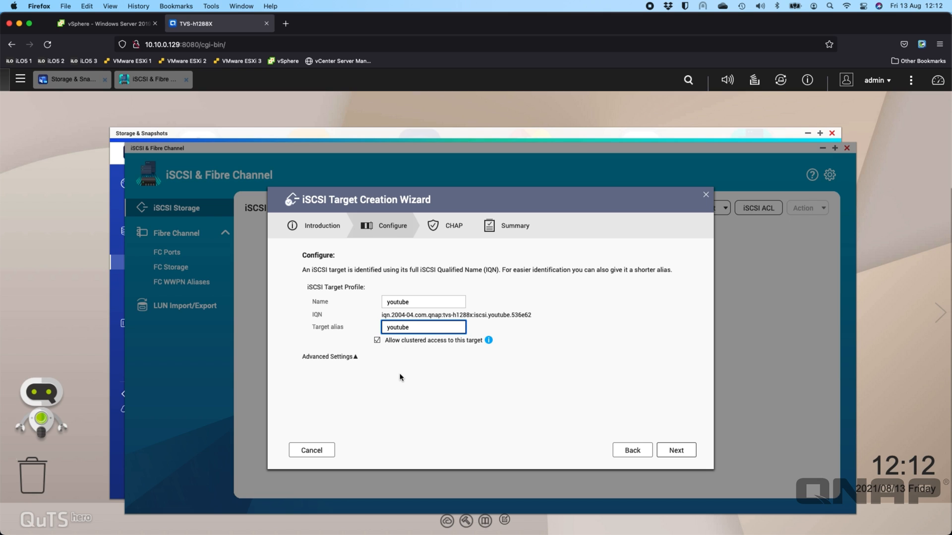
left_click(328, 356)
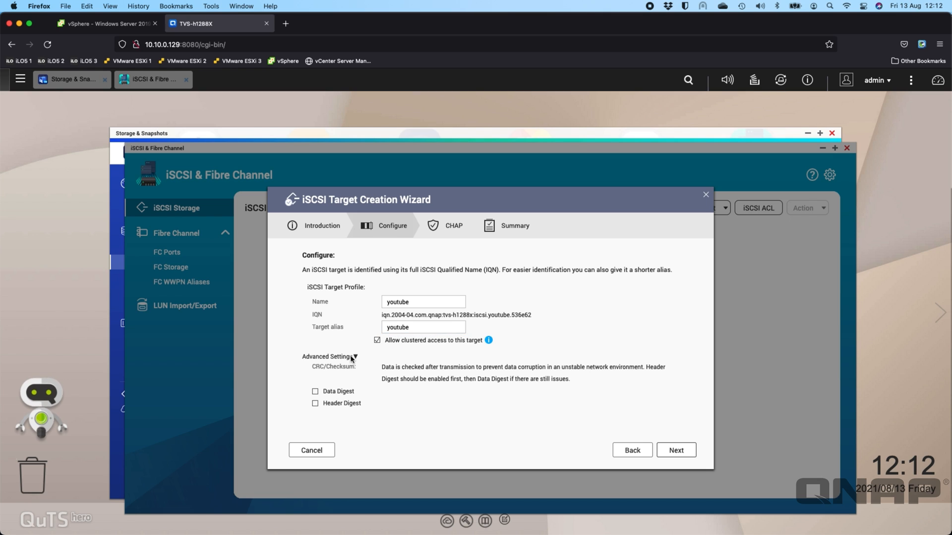
mouse_move(337, 418)
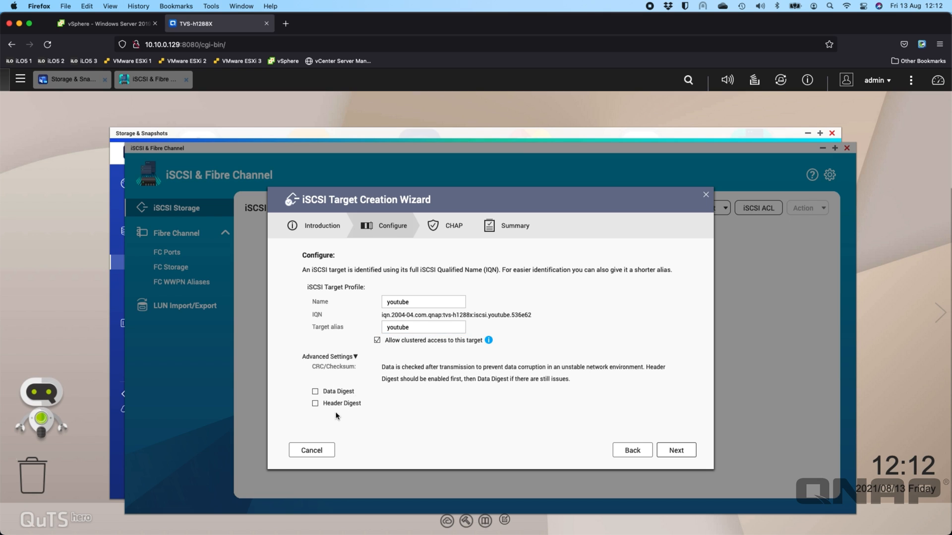
mouse_move(501, 483)
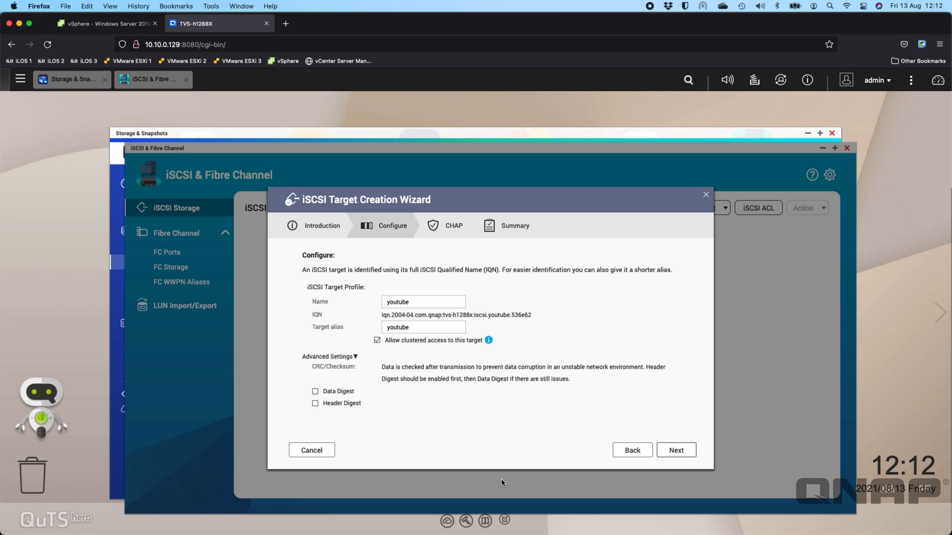
Advance to the CHAP step, leaving CHAP authentication unticked
left_click(675, 450)
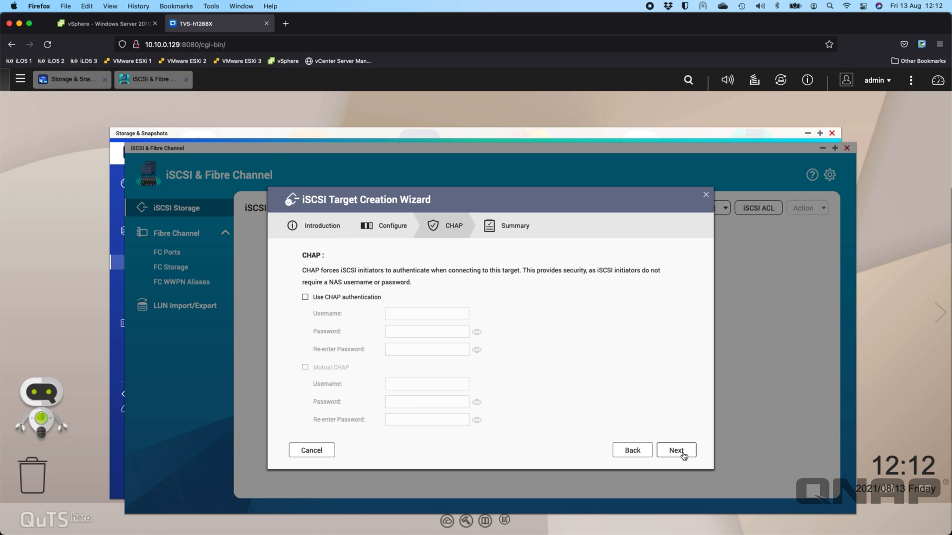
mouse_move(385, 428)
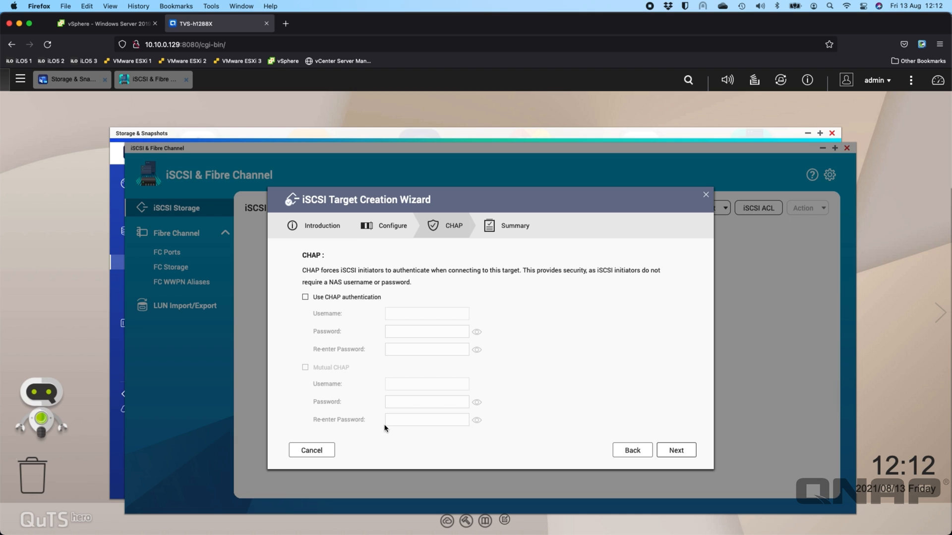
mouse_move(368, 466)
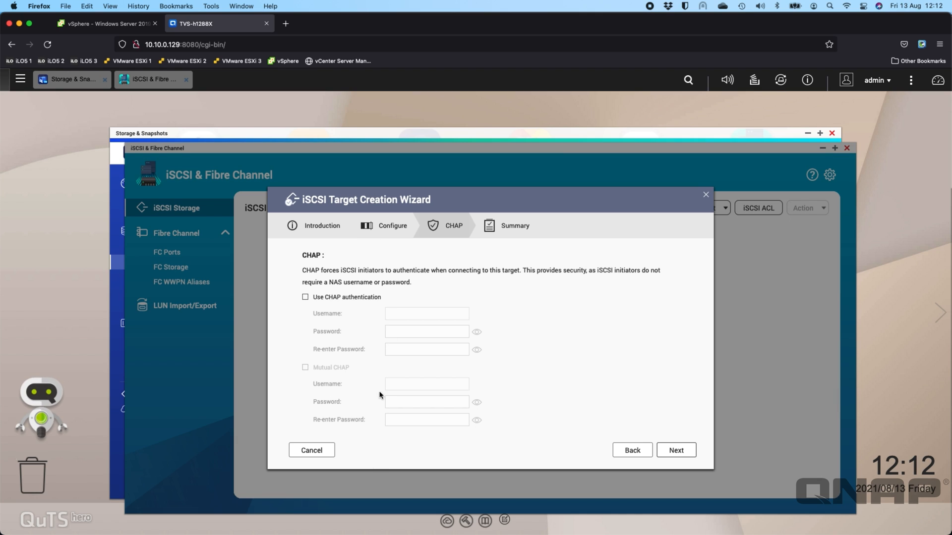
mouse_move(383, 296)
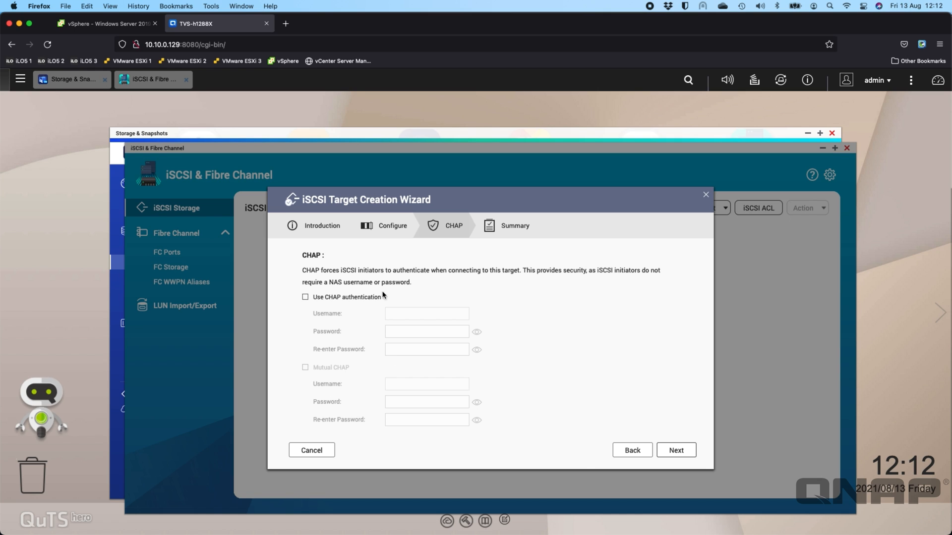
Advance to the Summary for target 'youtube' with LUN creation still ticked
left_click(675, 451)
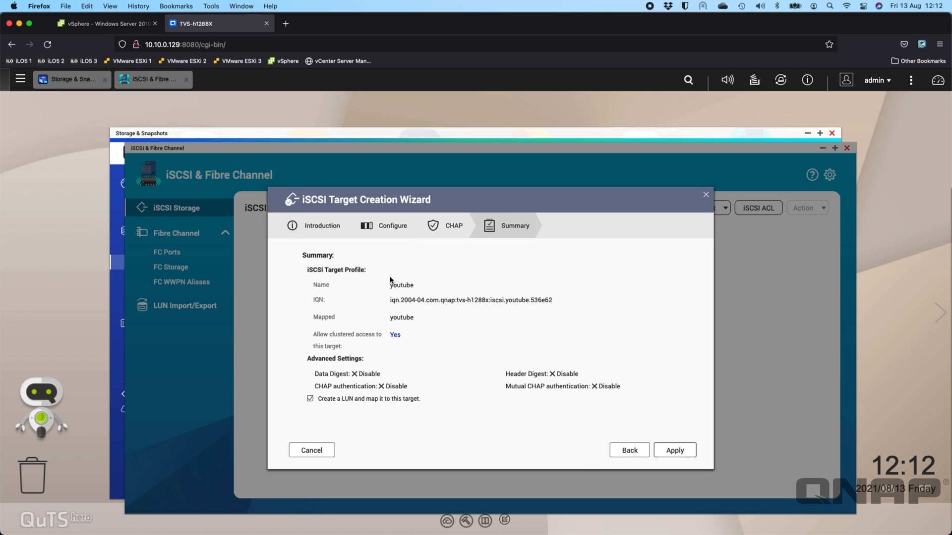
mouse_move(311, 410)
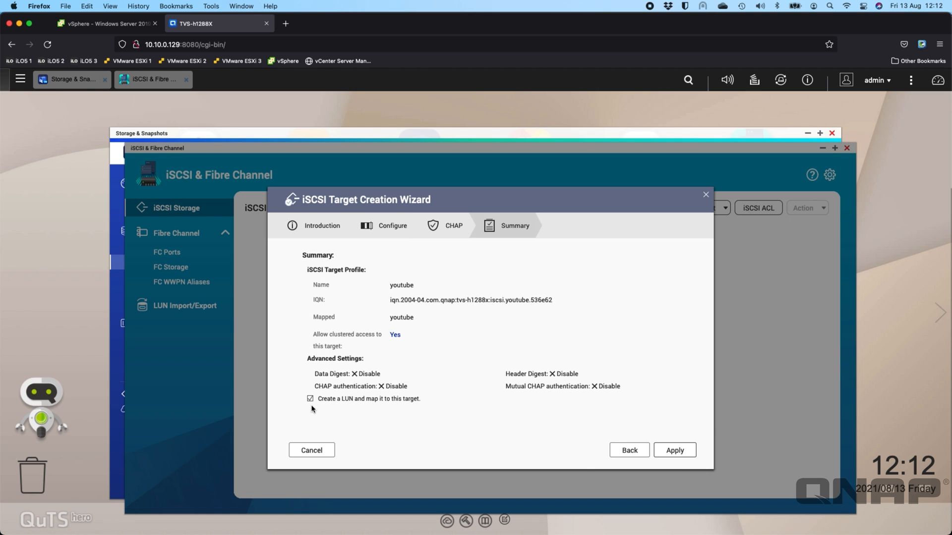
mouse_move(359, 404)
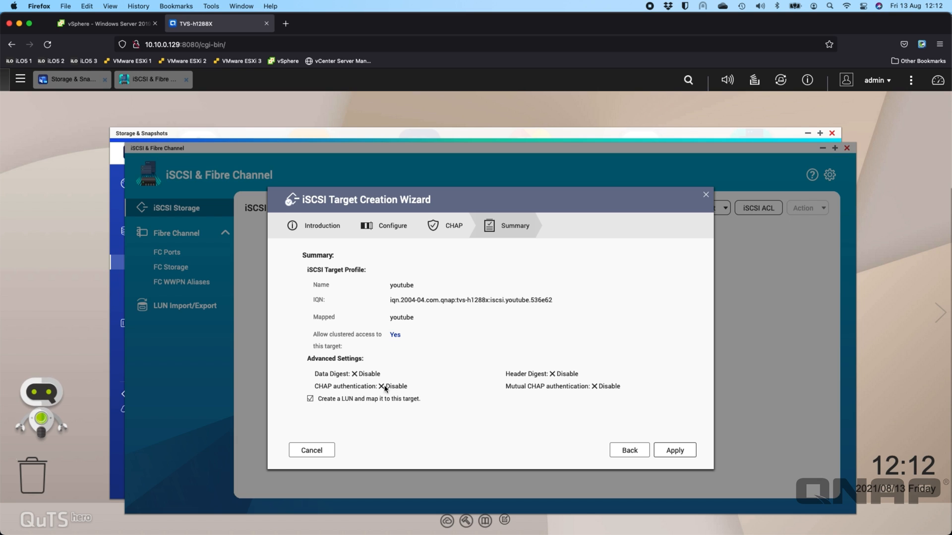
mouse_move(456, 392)
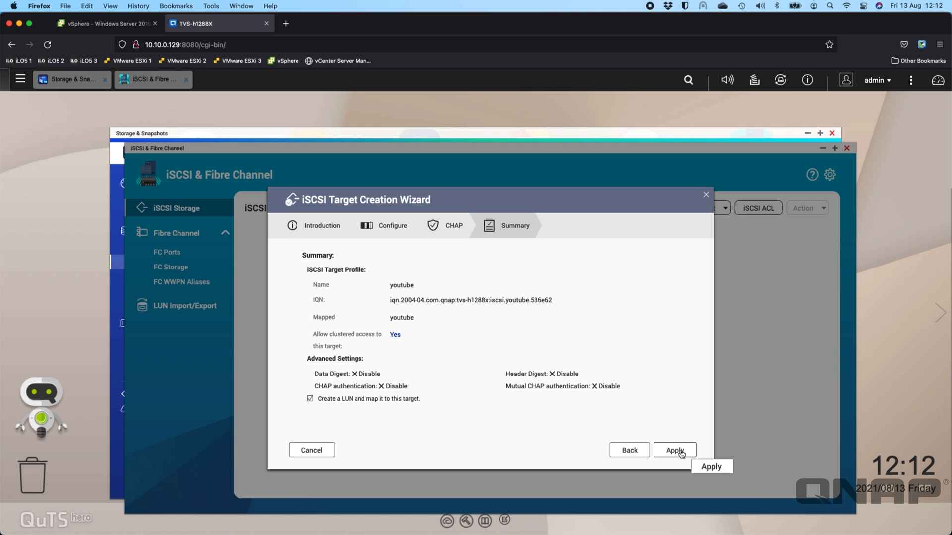
Apply the target and fill the LUN as 500 GB on Storage Pool 2, keeping 64K Hyper-V block size
left_click(674, 451)
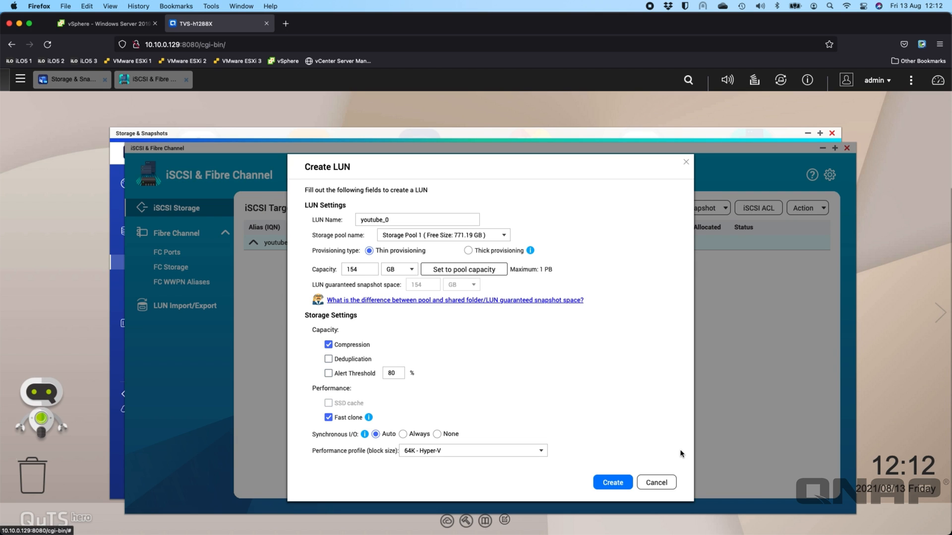
mouse_move(461, 306)
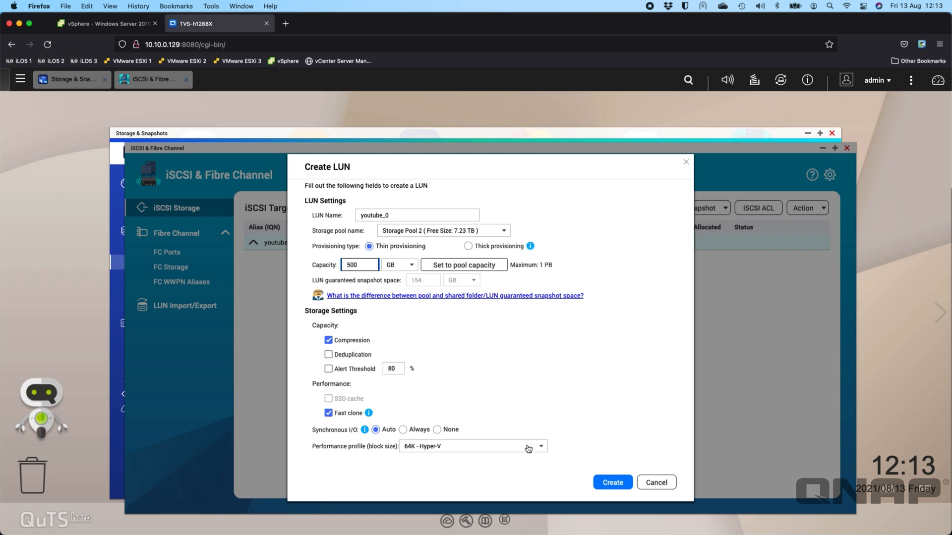
left_click(539, 446)
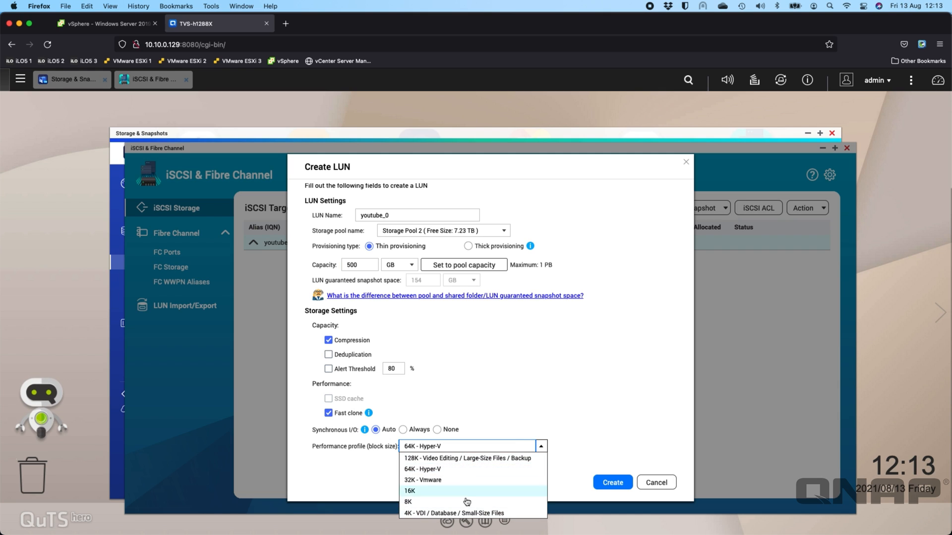
mouse_move(452, 458)
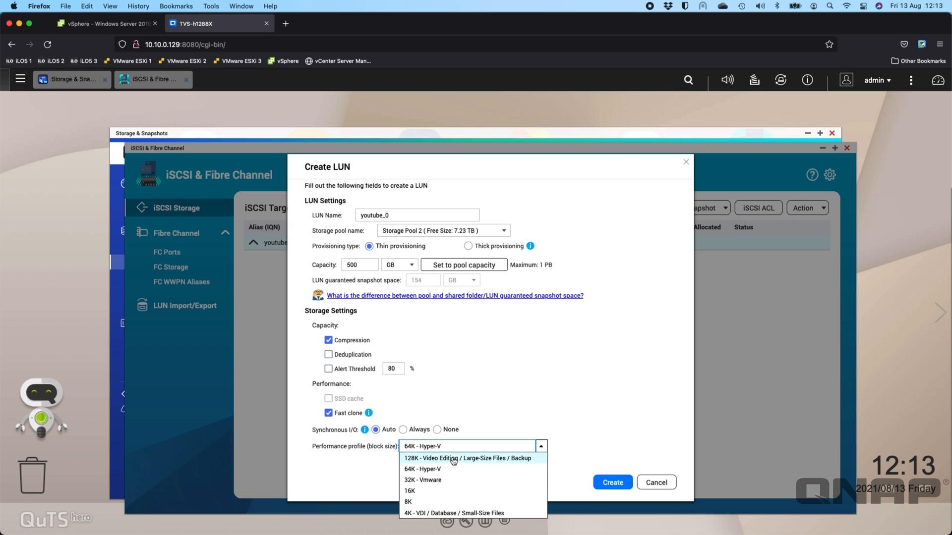
mouse_move(601, 389)
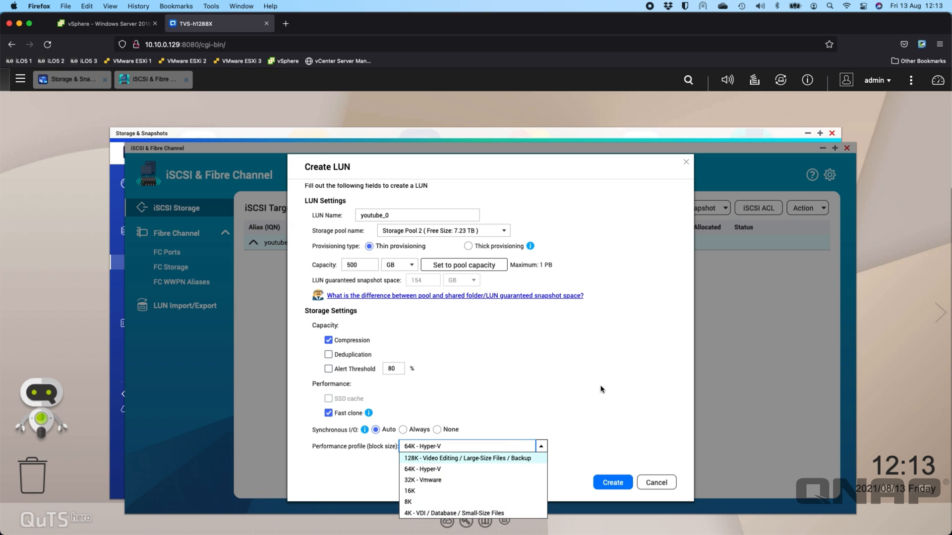
left_click(423, 469)
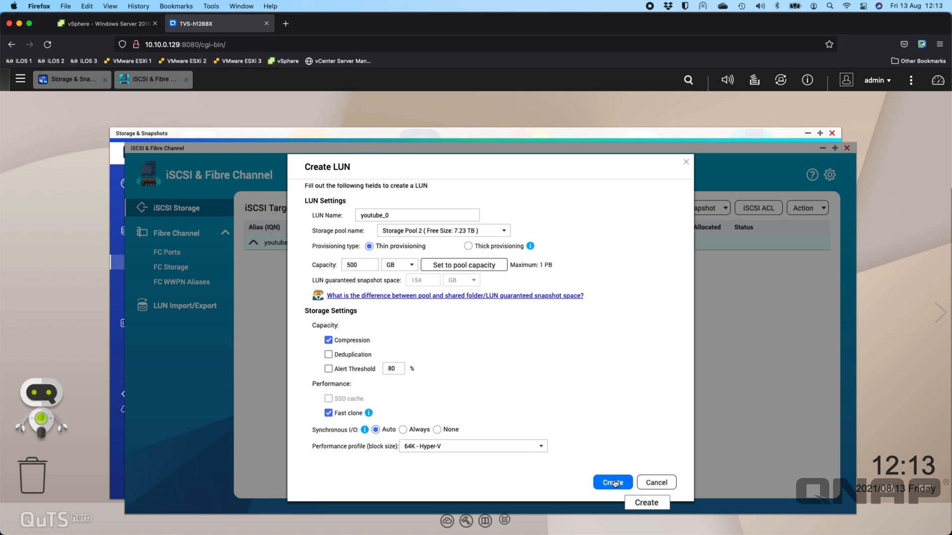
Create the thin LUN youtube_0, accept the thin provisioning warning, and check it under Storage Pool 2
left_click(611, 482)
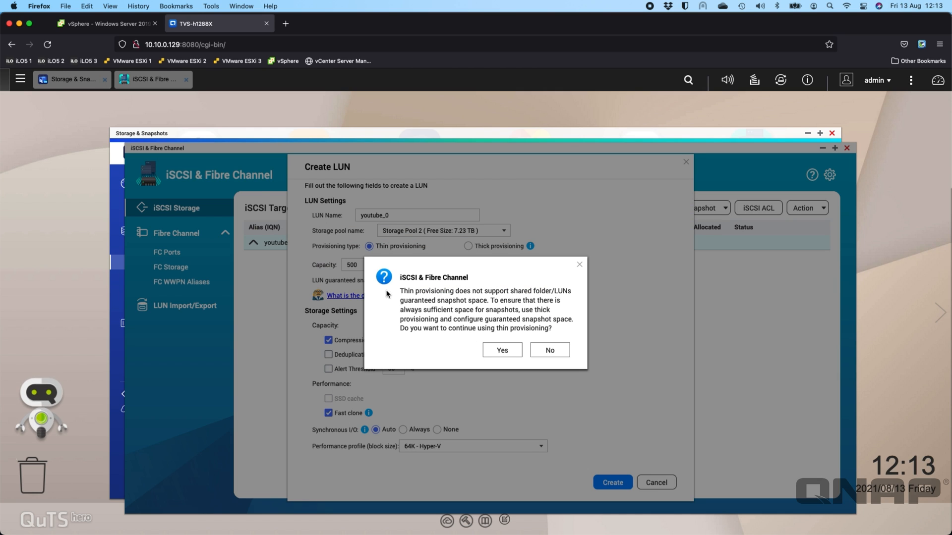
mouse_move(512, 345)
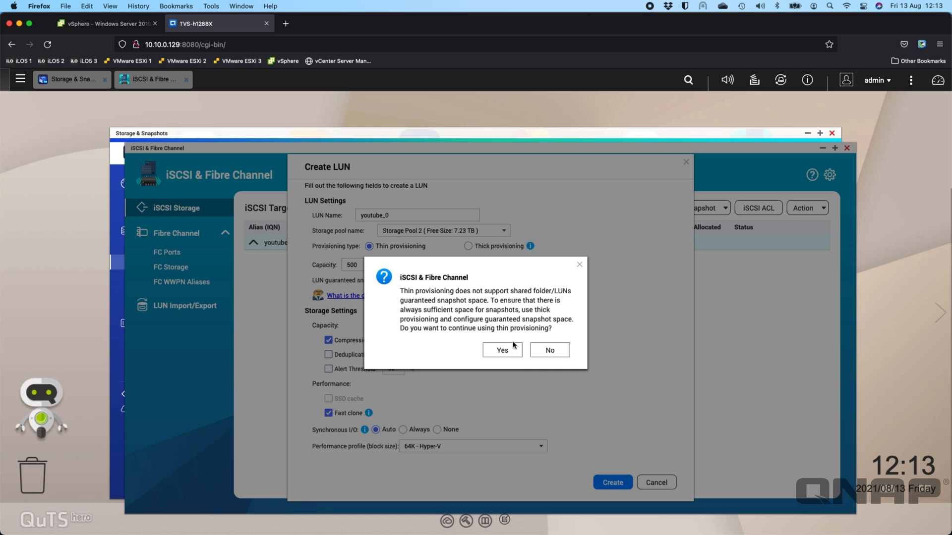
left_click(500, 350)
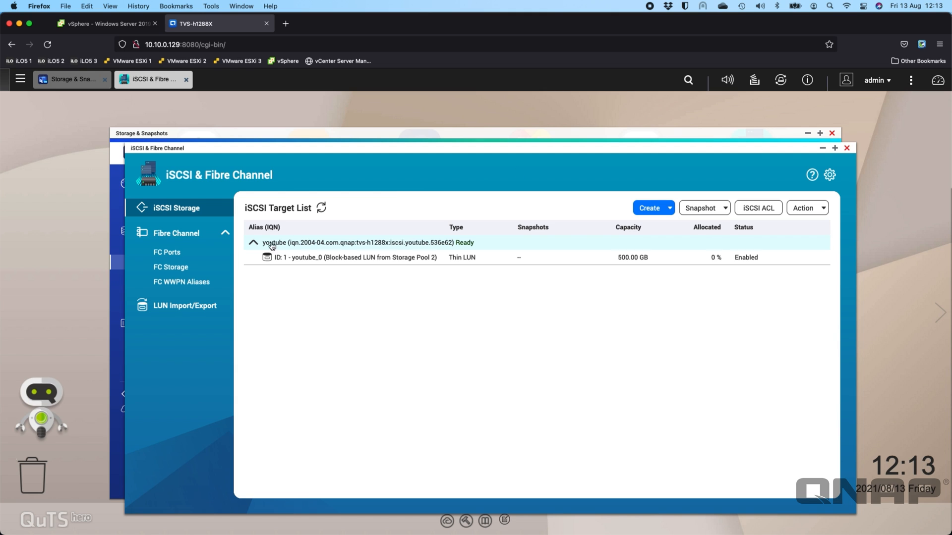
left_click(846, 148)
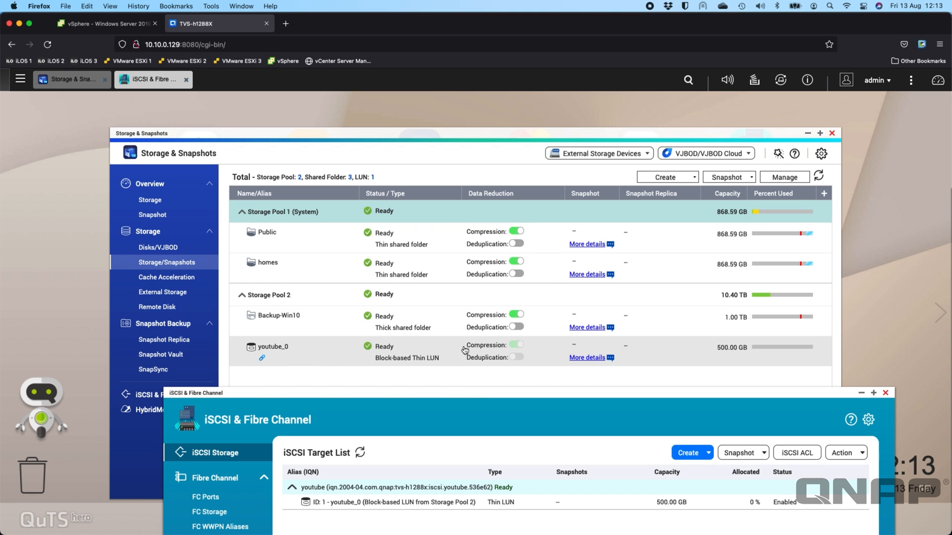
mouse_move(467, 359)
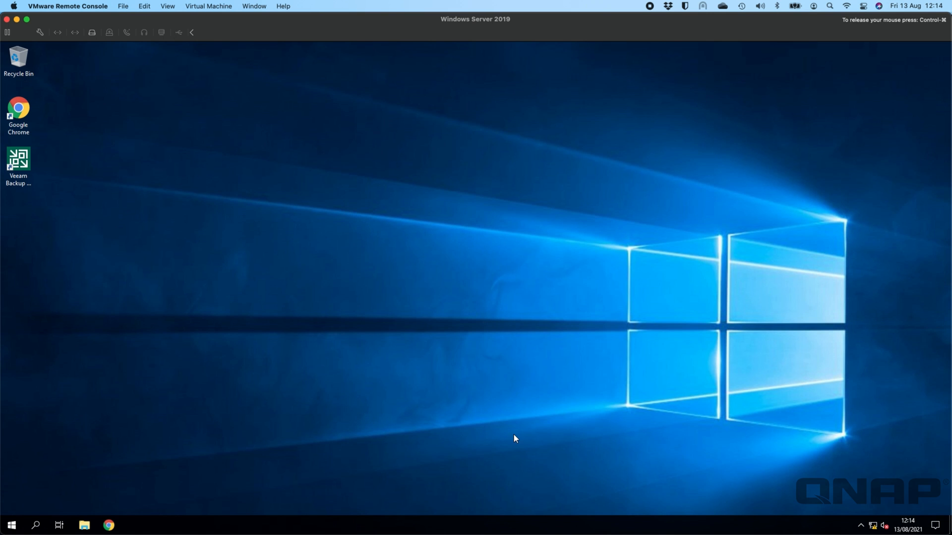
mouse_move(150, 398)
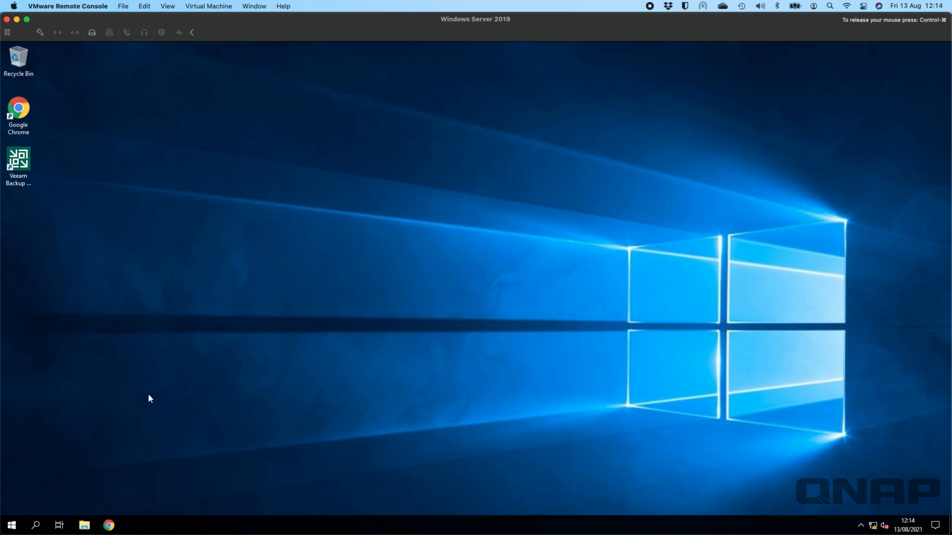
Switch to the Windows Server 2019 desktop in VMware Remote Console
left_click(36, 525)
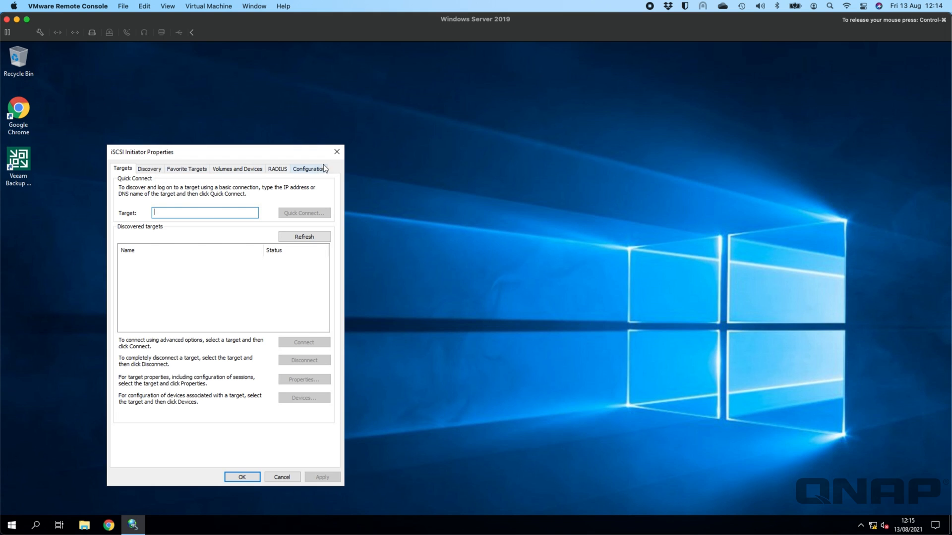
mouse_move(207, 189)
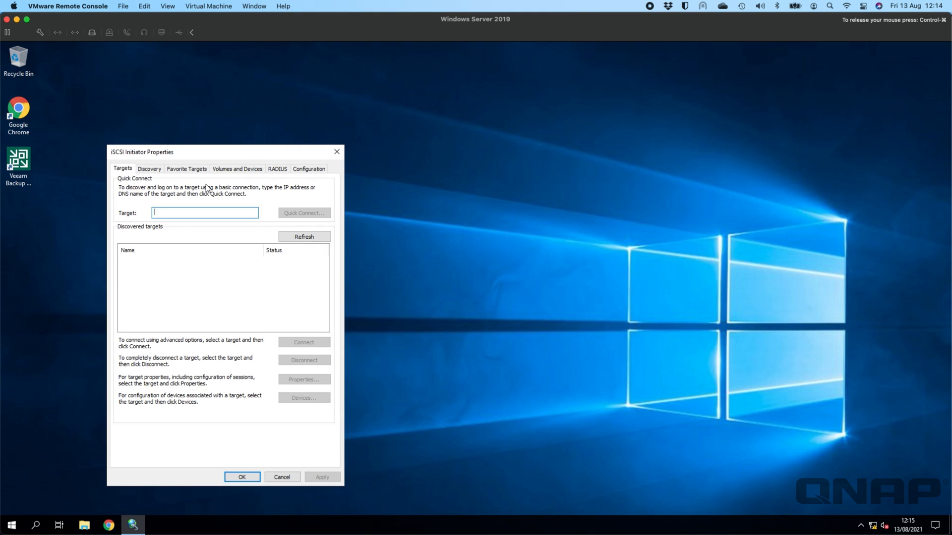
mouse_move(202, 234)
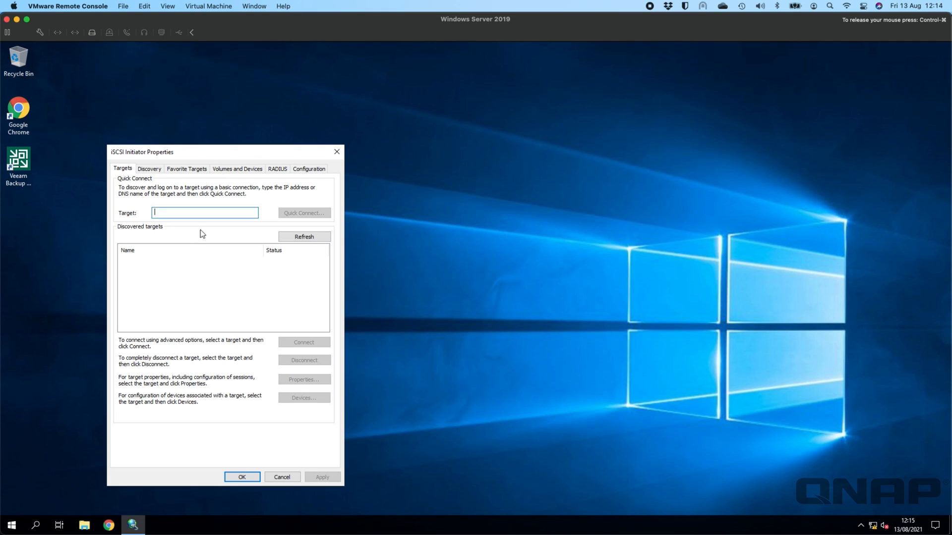
mouse_move(115, 219)
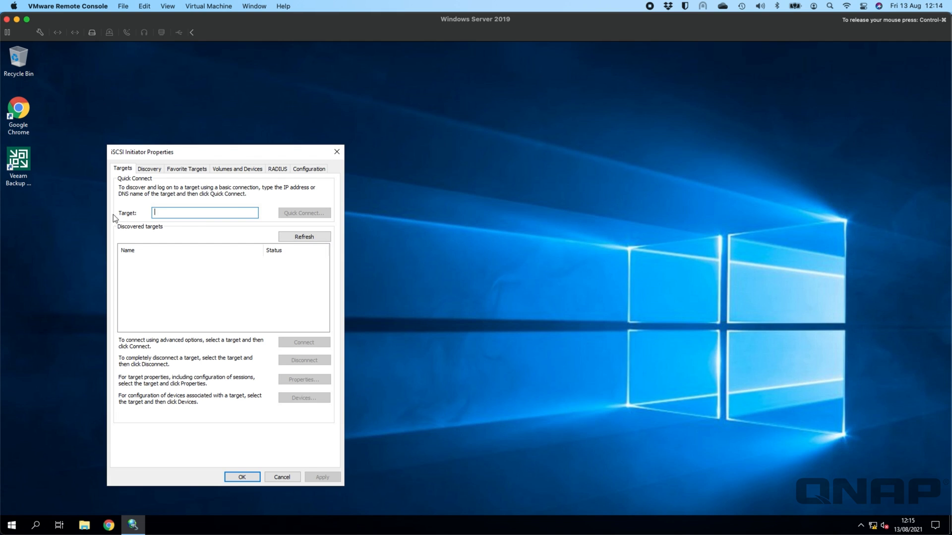
mouse_move(161, 212)
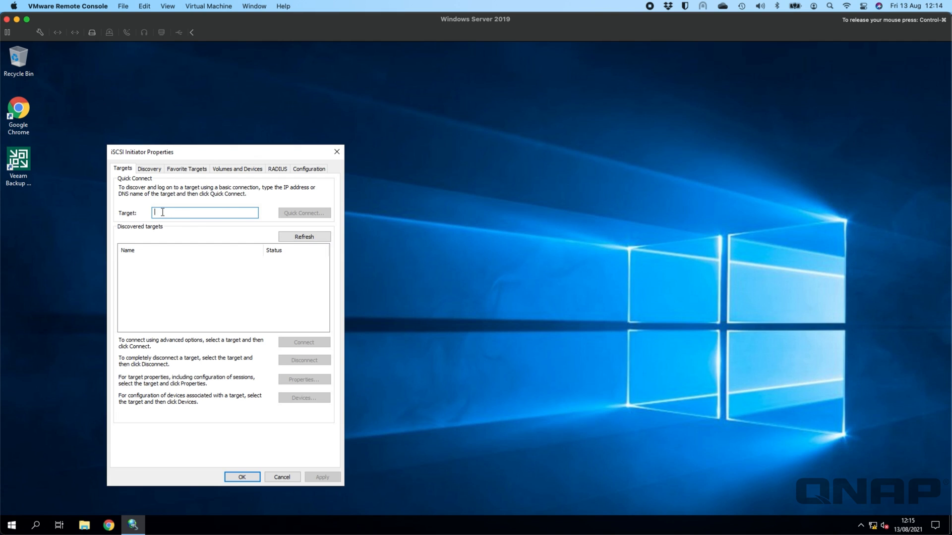
mouse_move(182, 215)
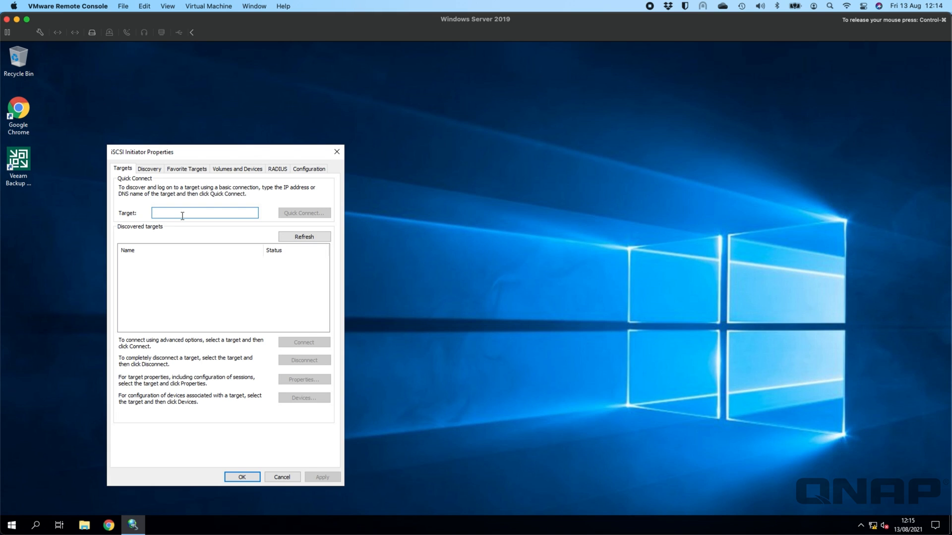
Quick Connect to 10.10.0.129 so the QNAP youtube target shows Connected
type("10.10.")
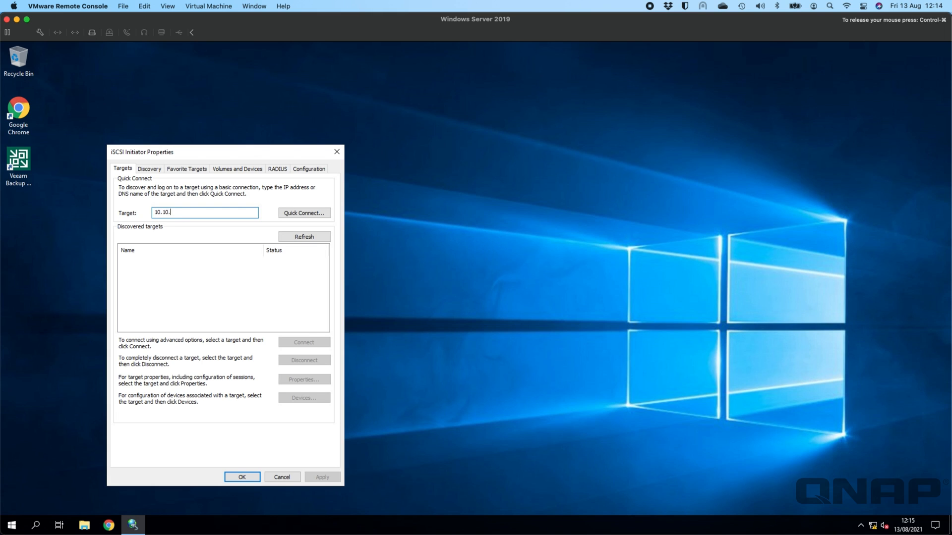
type("0.129")
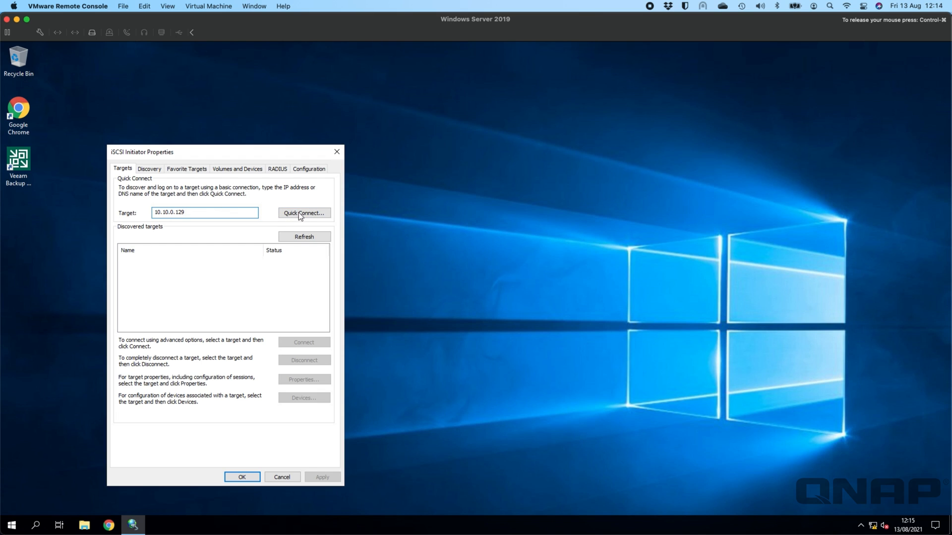
left_click(303, 212)
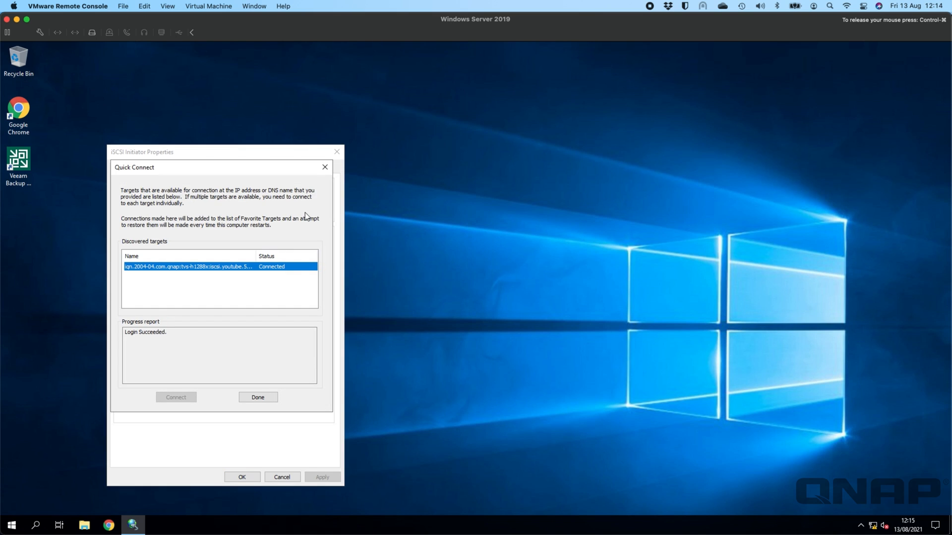
mouse_move(285, 262)
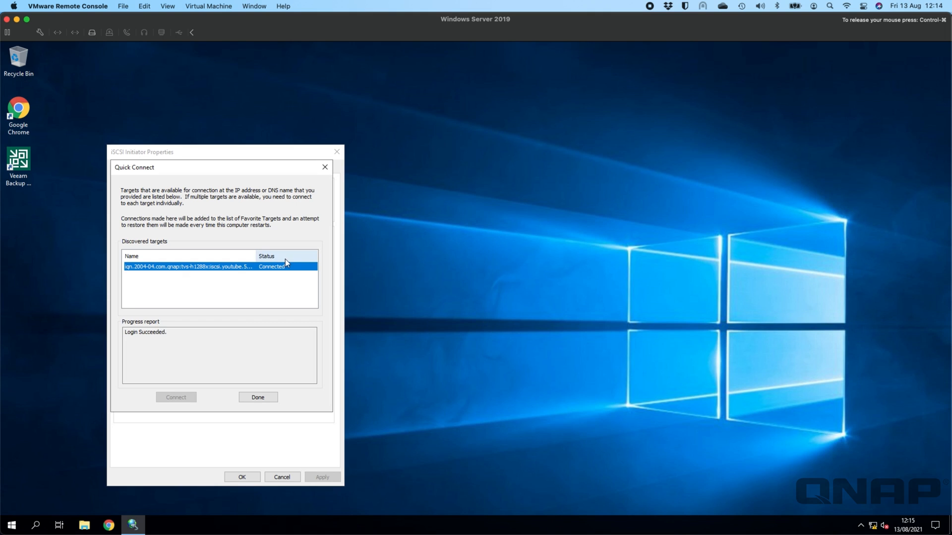
mouse_move(223, 278)
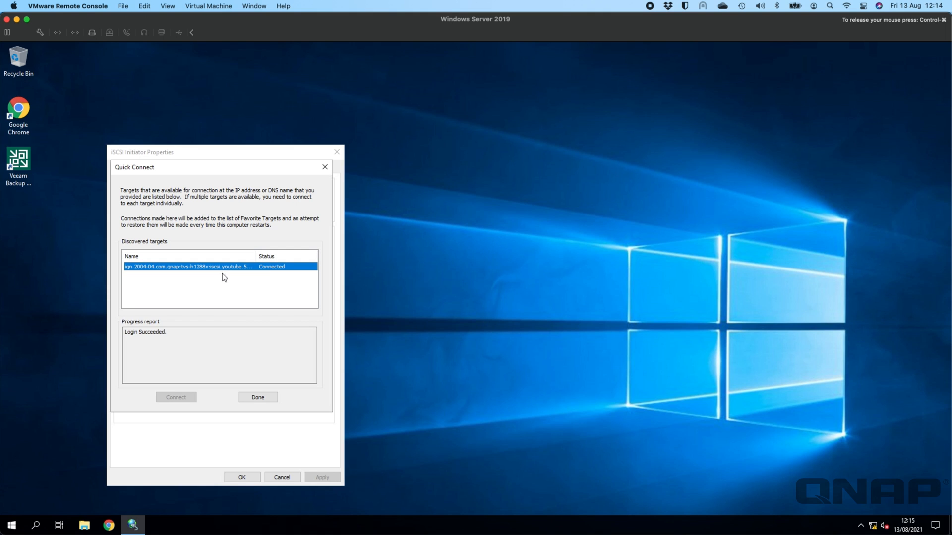
mouse_move(236, 277)
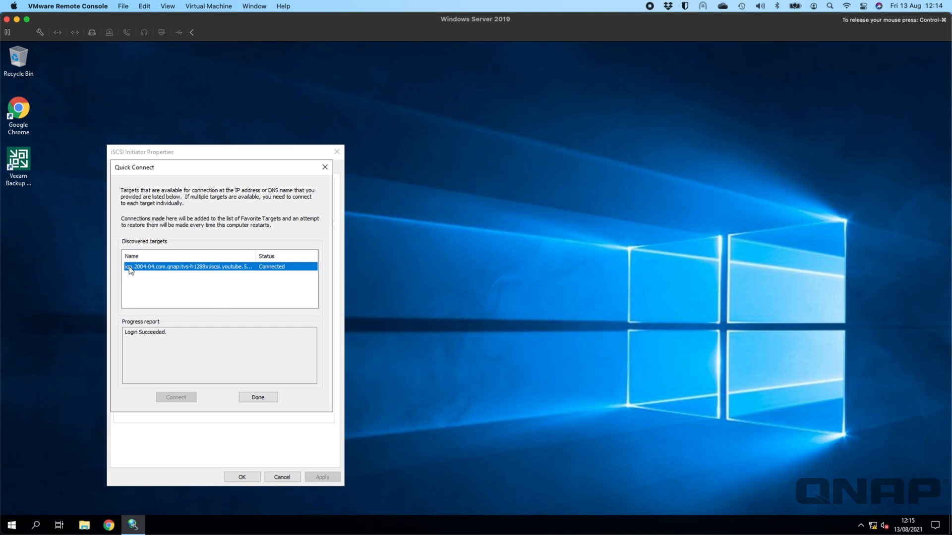
left_click(258, 396)
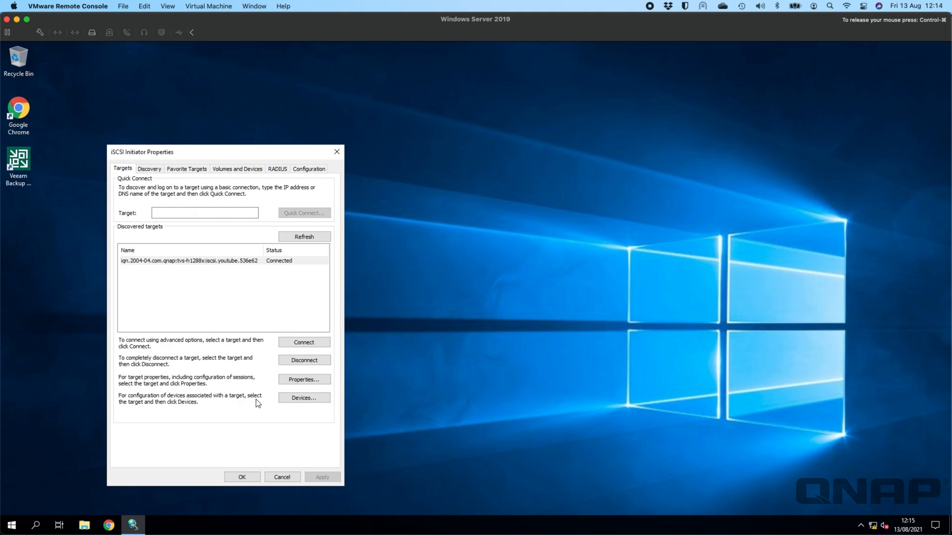
mouse_move(86, 526)
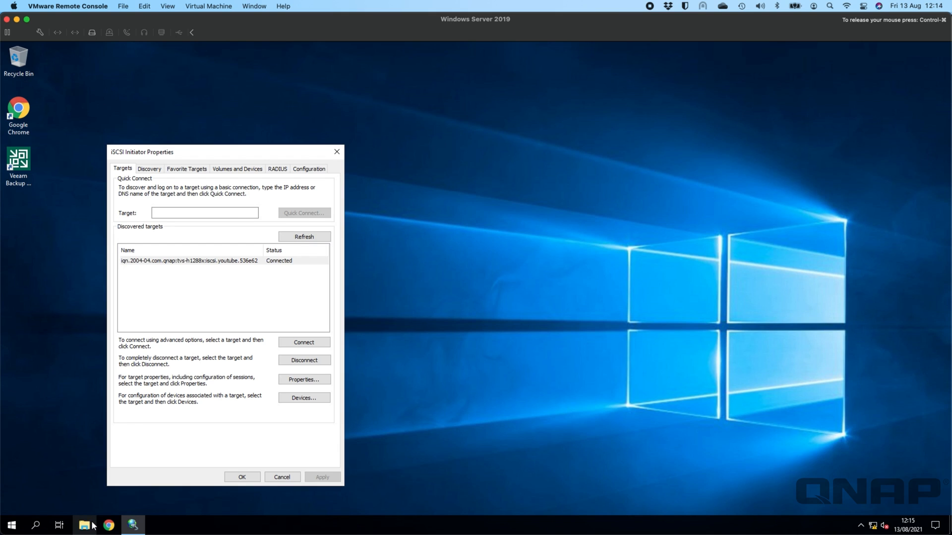
Check This PC, which lists only C: and DVD D:, then bring up the Start menu
left_click(84, 524)
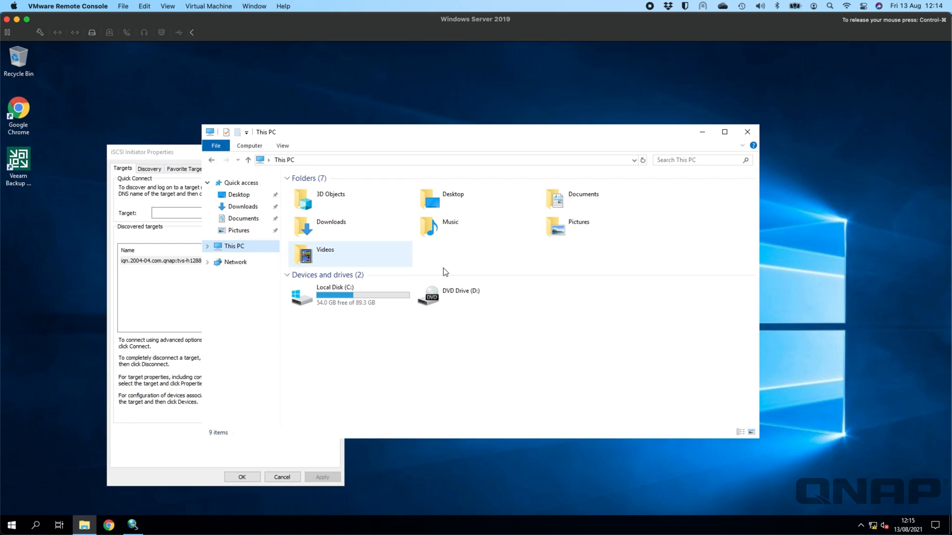
mouse_move(467, 354)
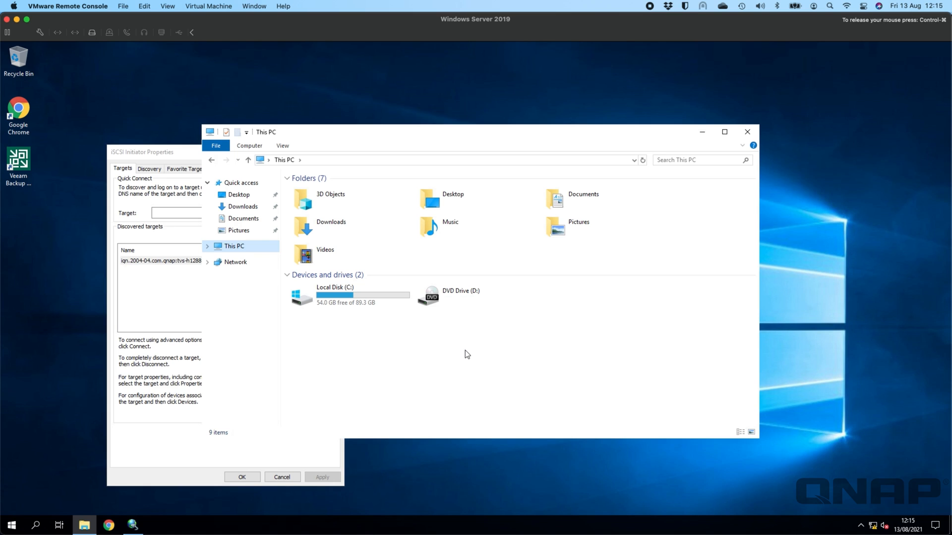
mouse_move(574, 344)
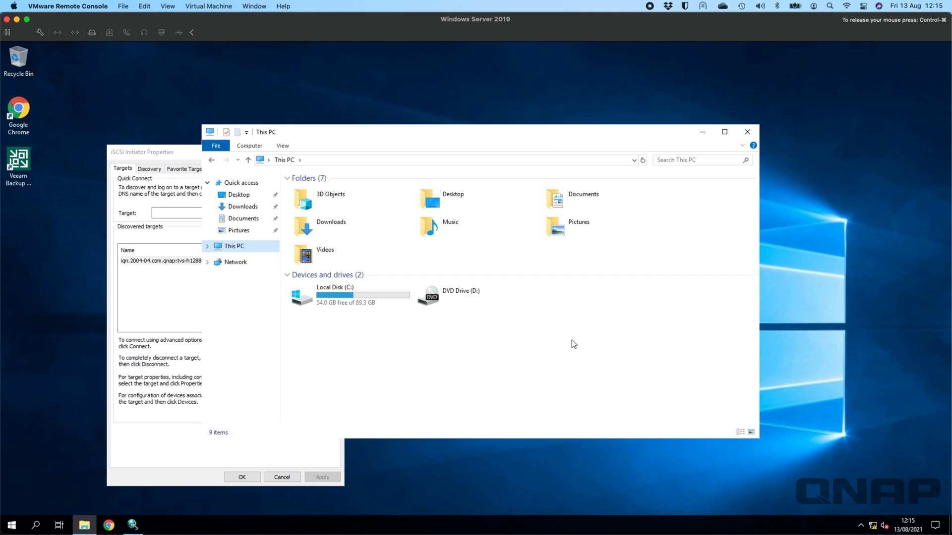
mouse_move(11, 526)
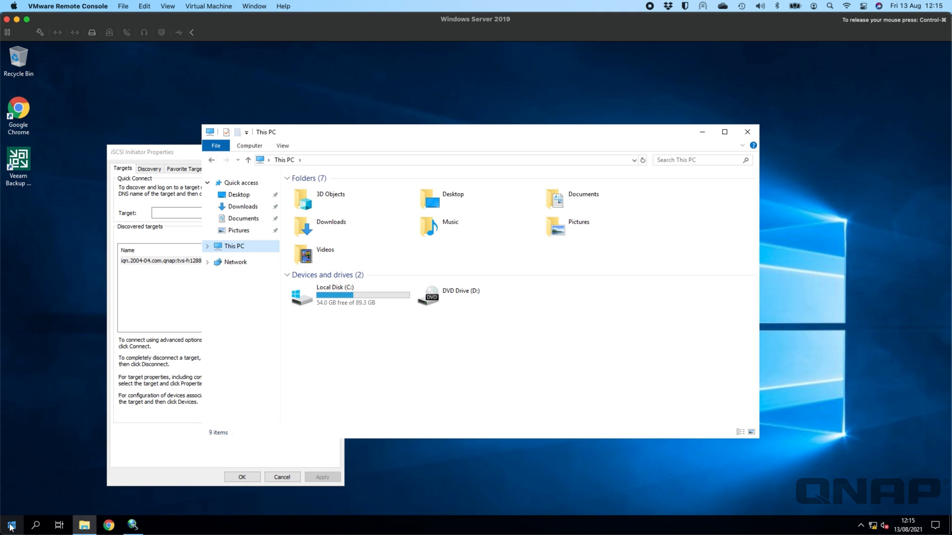
left_click(10, 524)
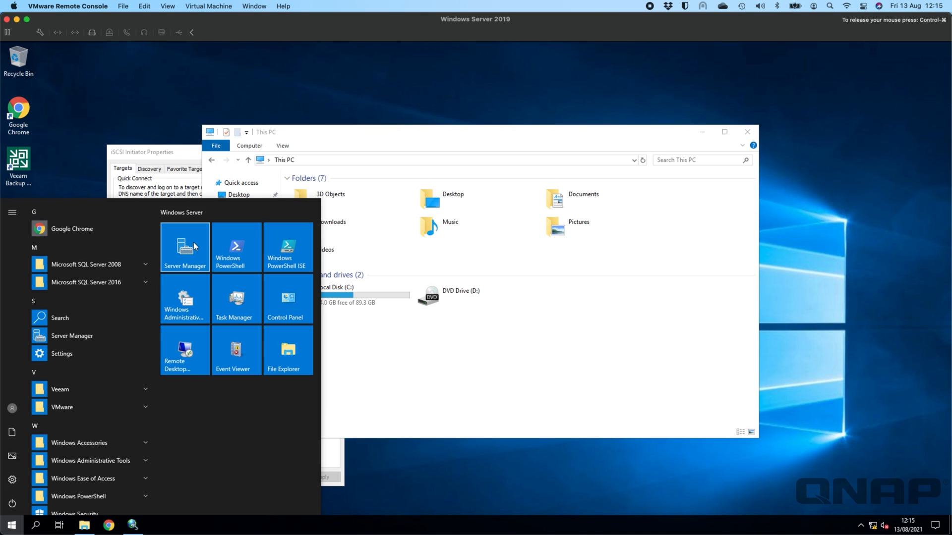
Launch Computer Management from Server Manager's Tools menu
left_click(184, 248)
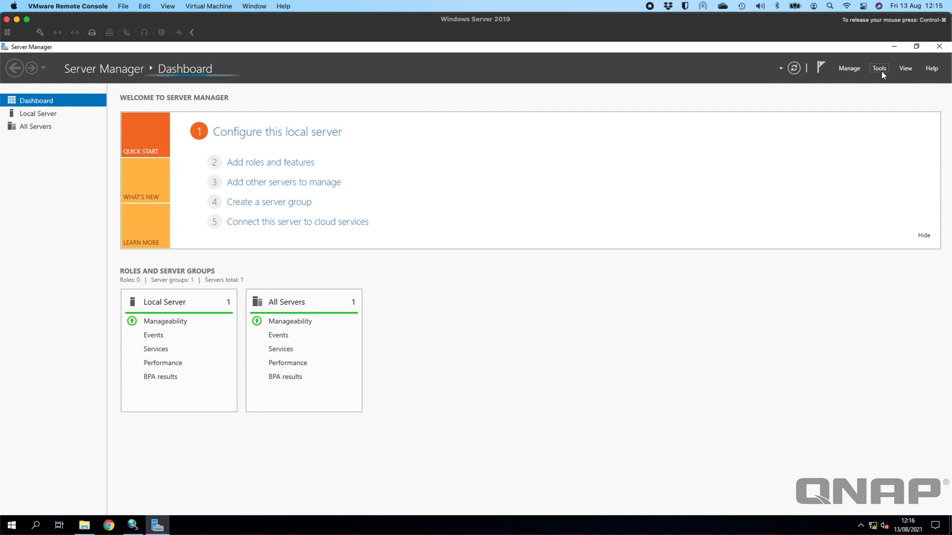
left_click(878, 68)
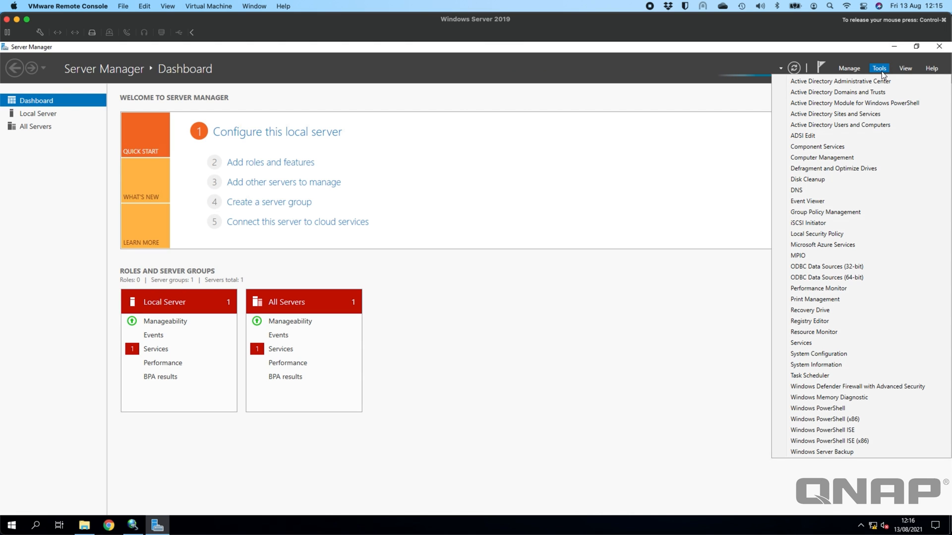
left_click(820, 157)
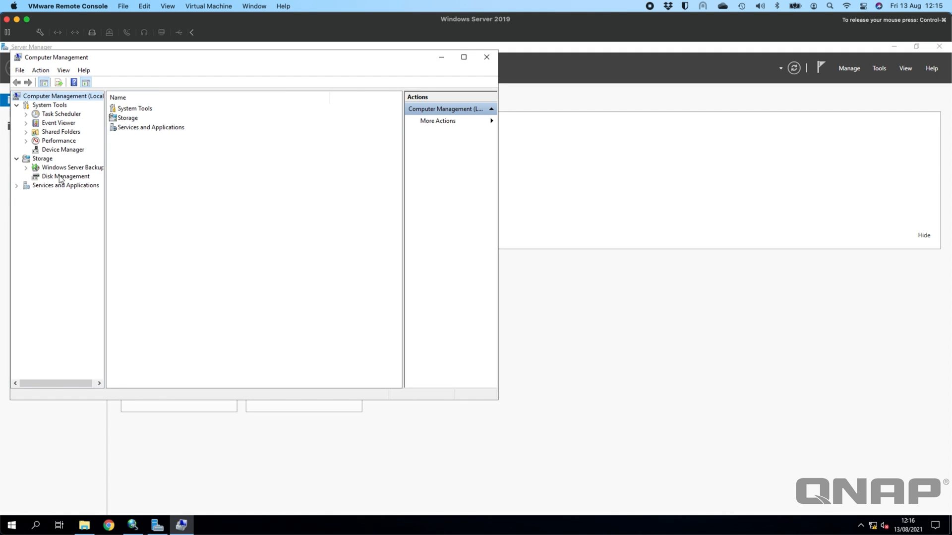
Initialize Disk 1 as GPT in Disk Management and select its 499.98 GB unallocated space
left_click(65, 177)
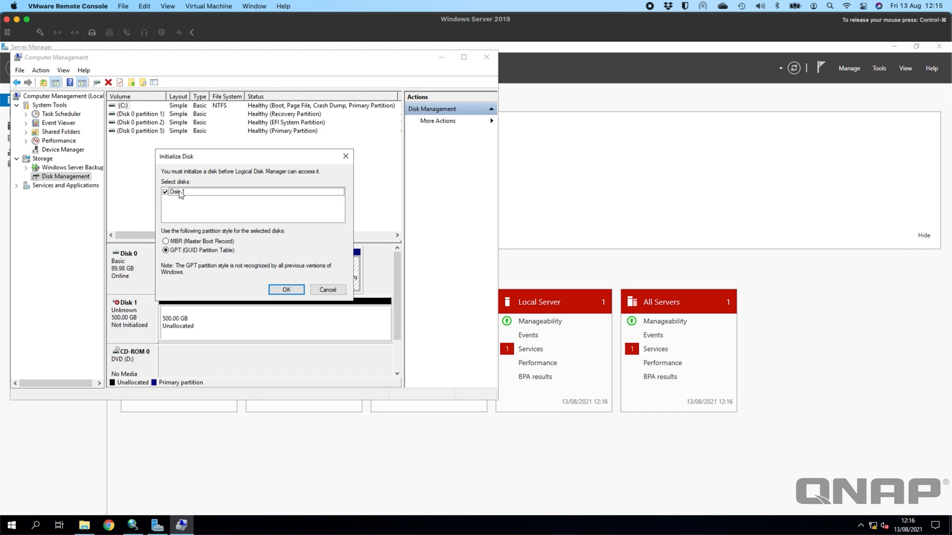
left_click(286, 289)
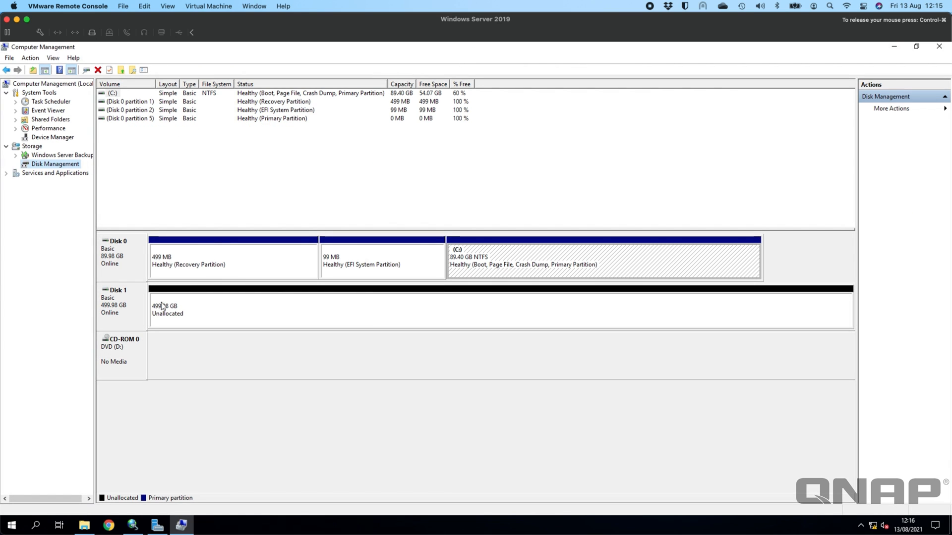
mouse_move(742, 313)
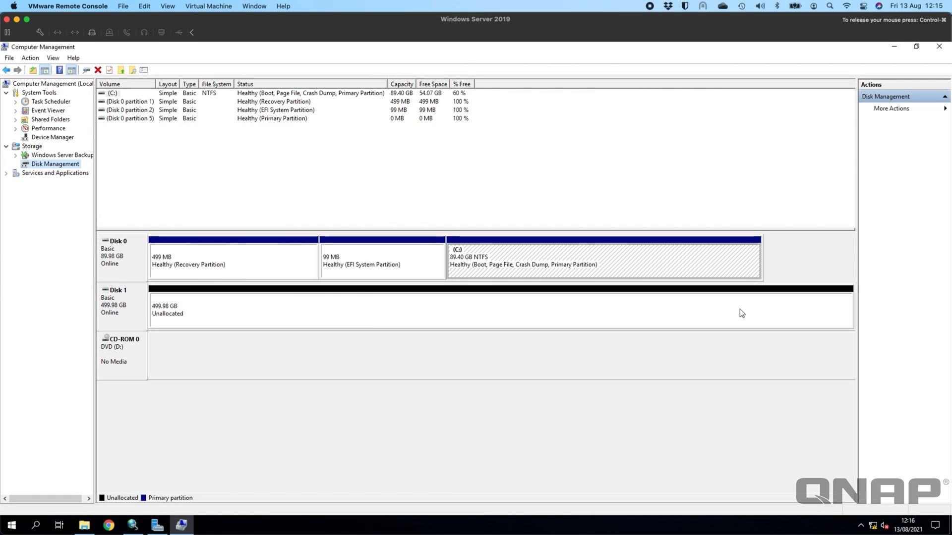
mouse_move(320, 329)
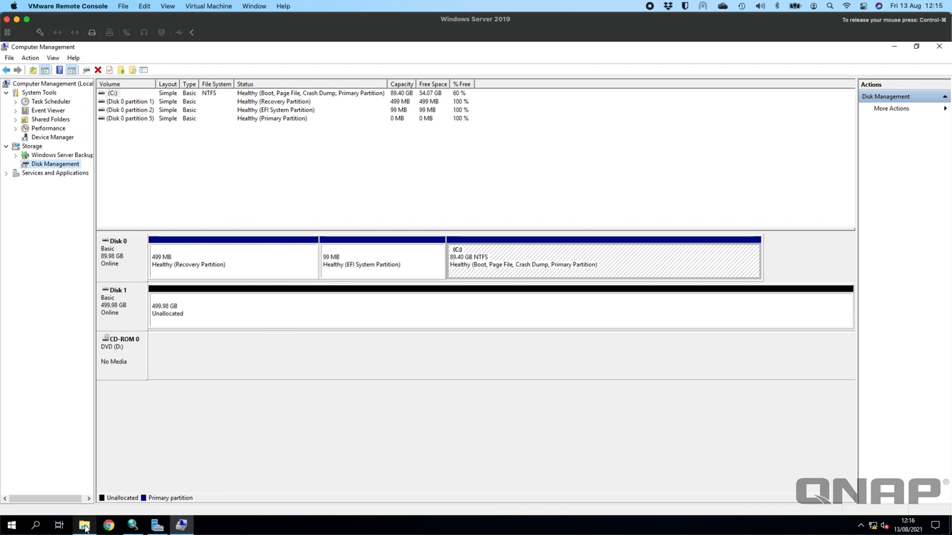
left_click(84, 525)
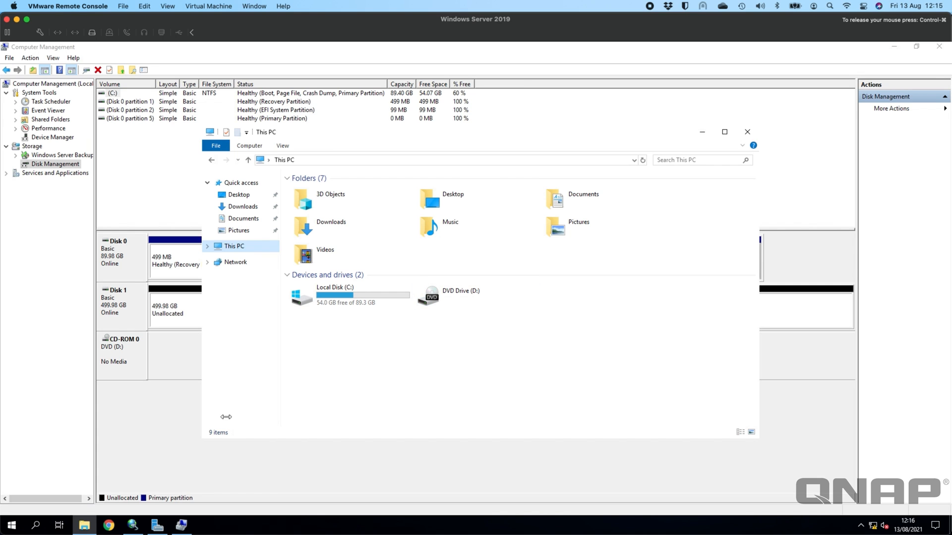
left_click(746, 132)
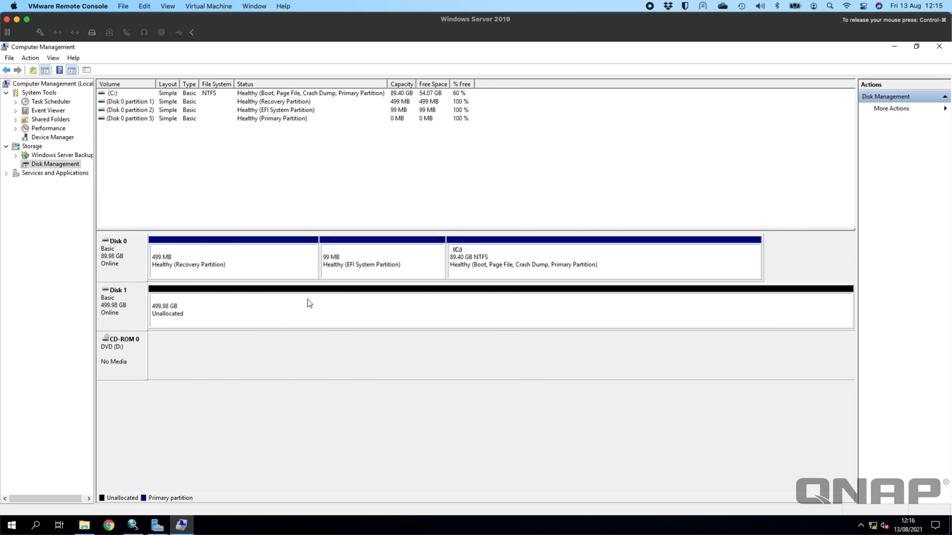
Start a New Simple Volume on the unallocated space keeping the full 499.98 GB size
right_click(306, 304)
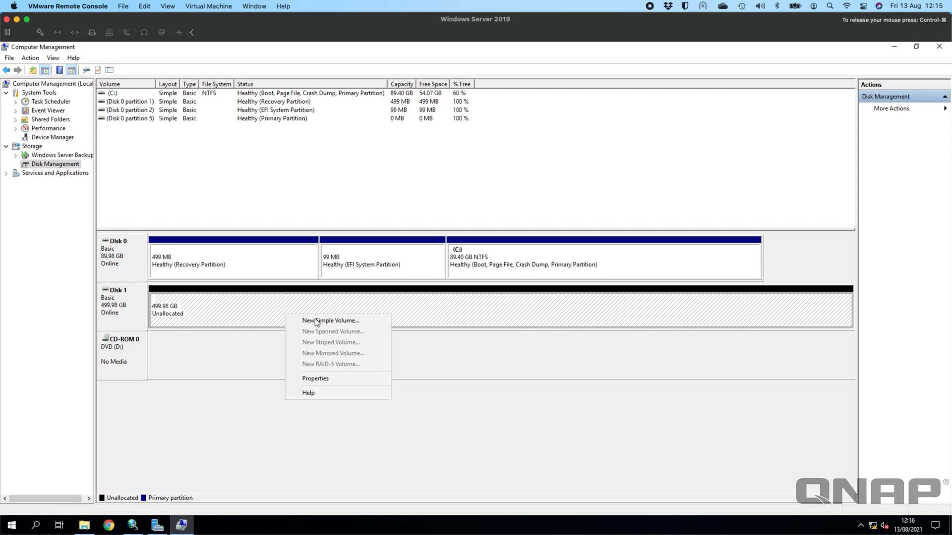
left_click(330, 320)
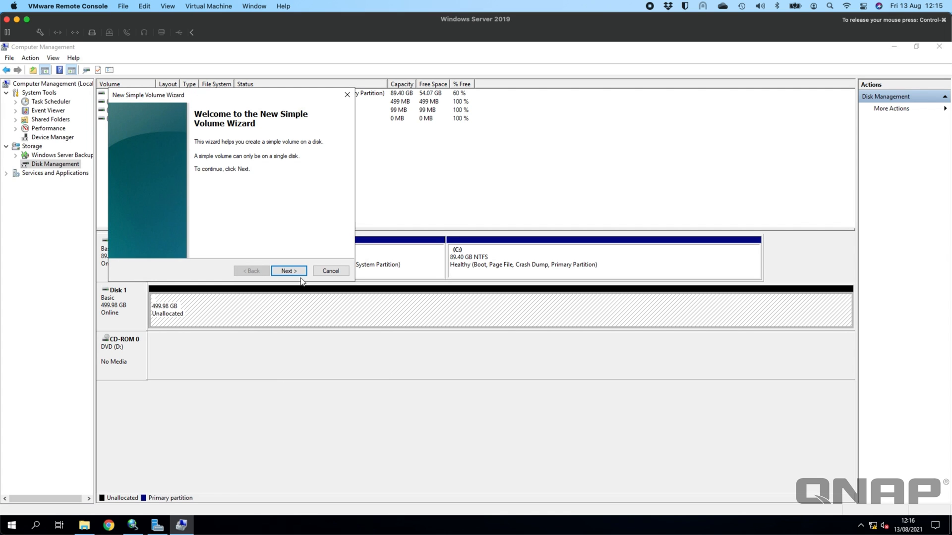
left_click(289, 271)
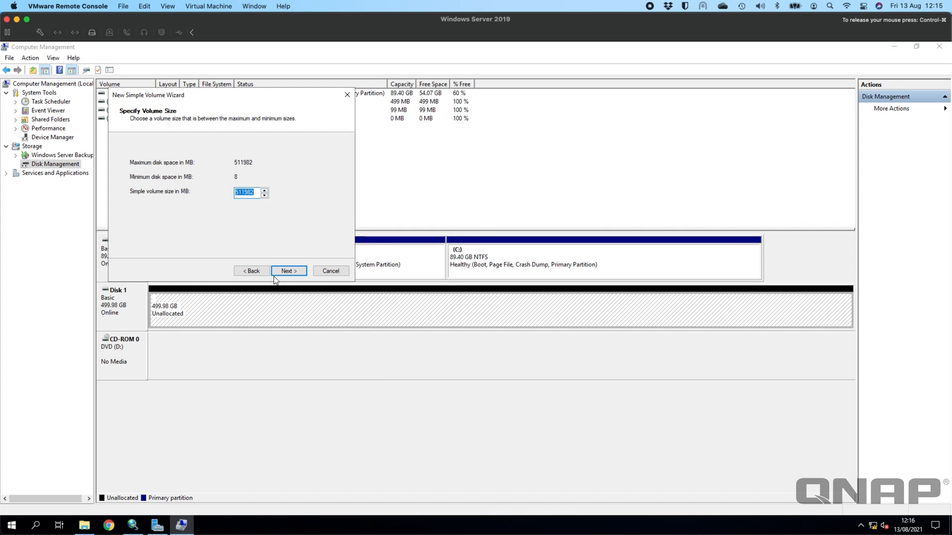
left_click(287, 271)
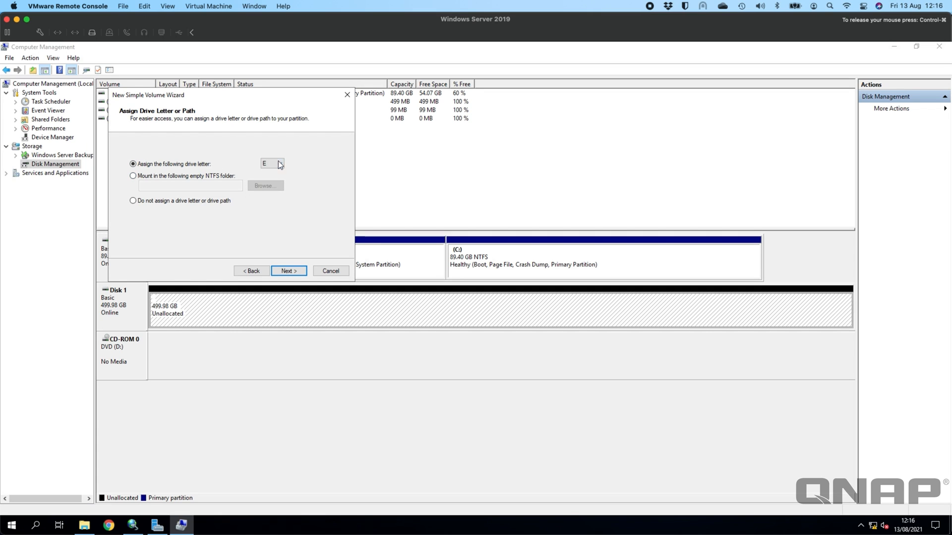
Assign drive letter Q and format as NTFS with volume label QNAP
left_click(279, 163)
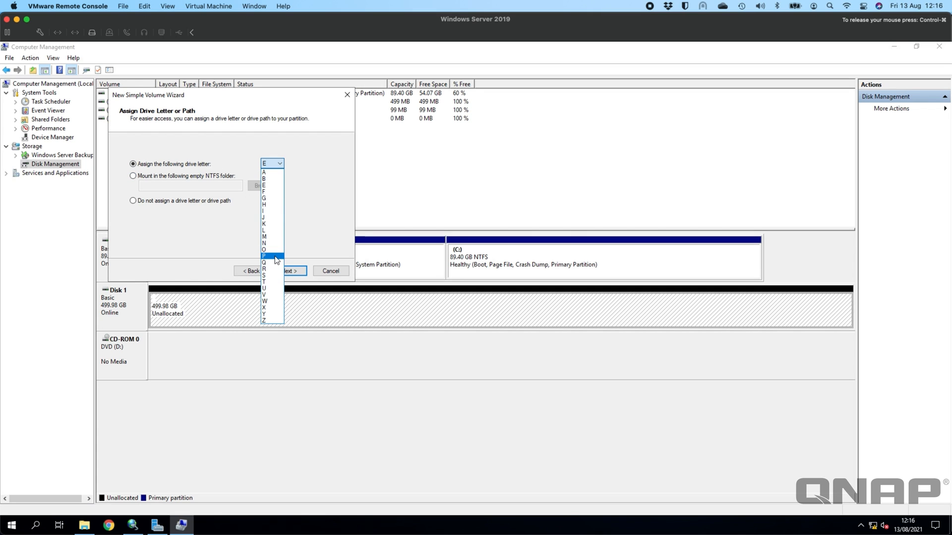
left_click(262, 262)
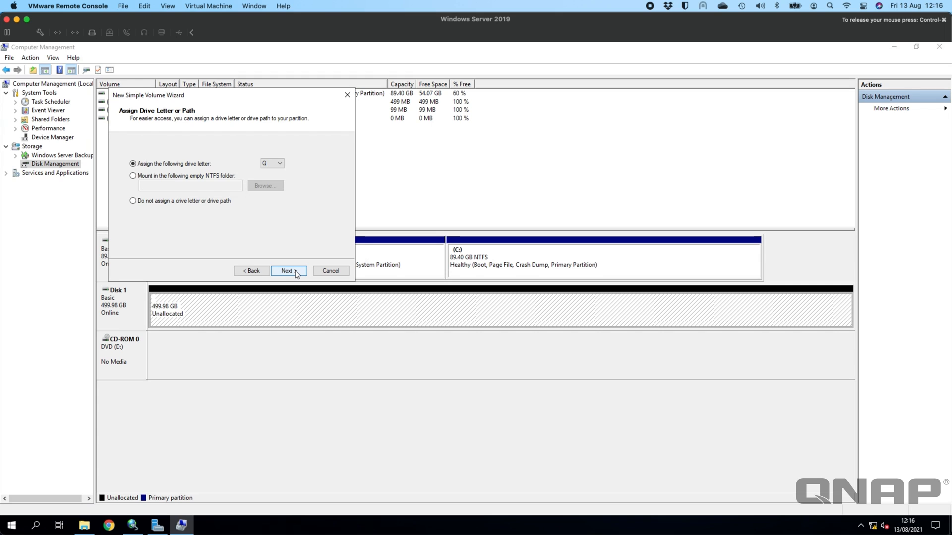
left_click(288, 270)
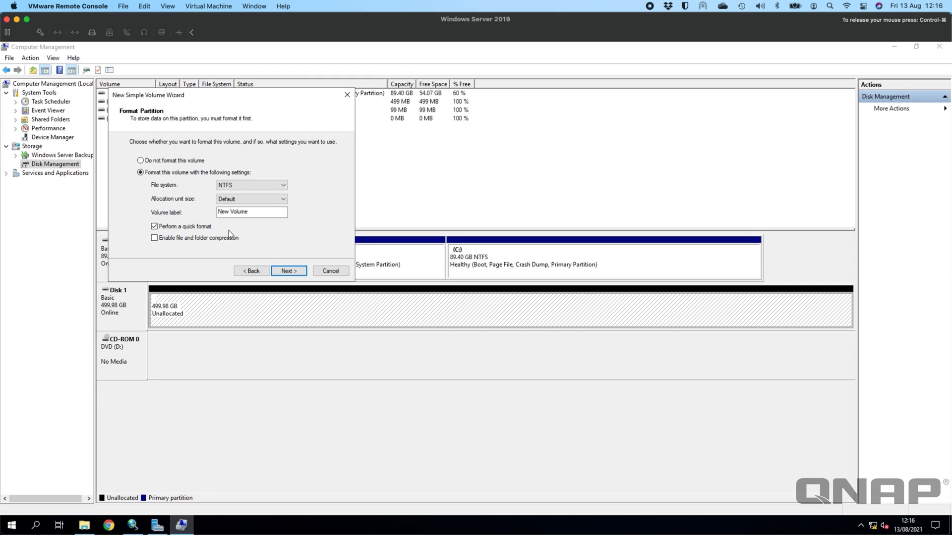
triple_click(251, 213)
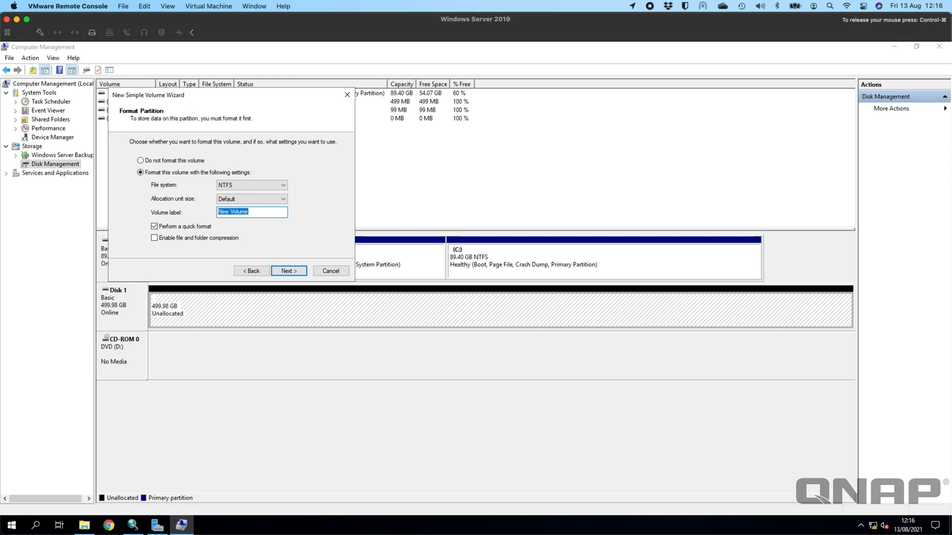
type("QNAP")
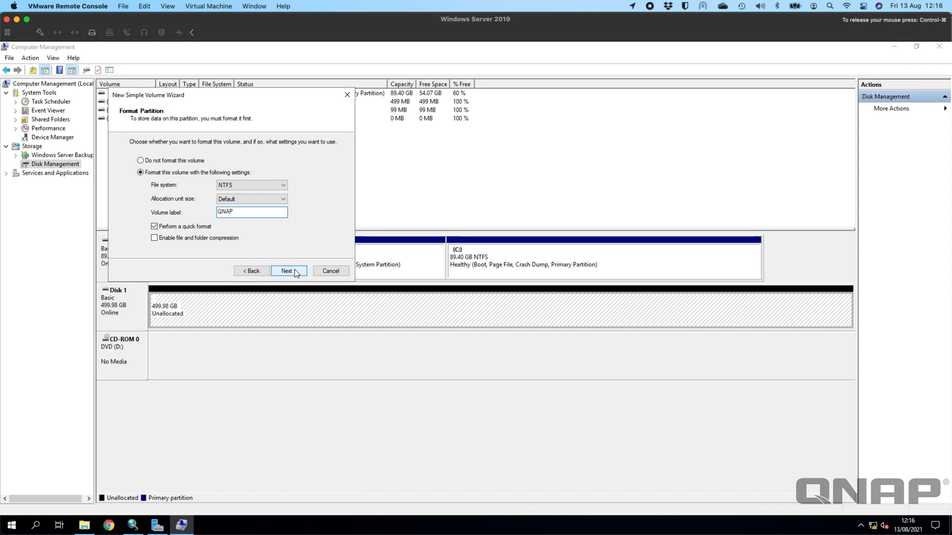
left_click(286, 270)
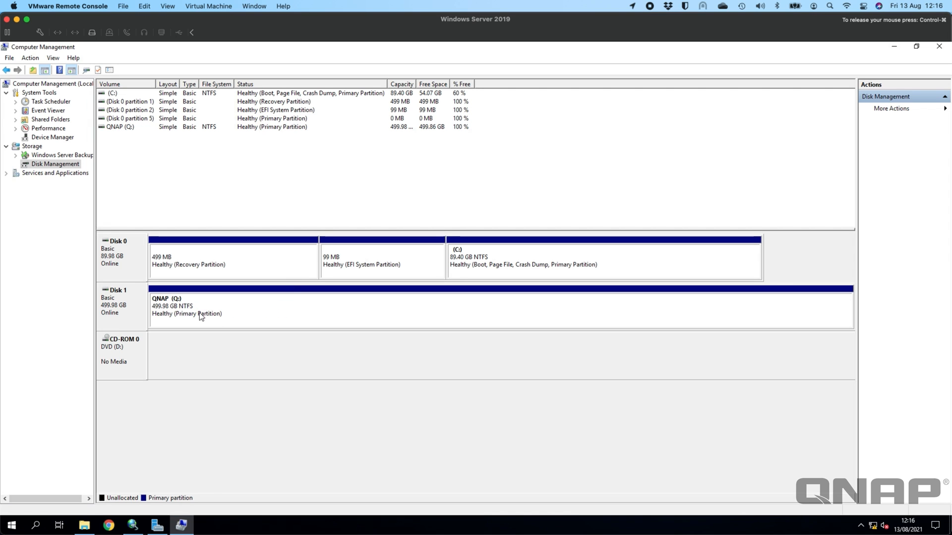
mouse_move(168, 517)
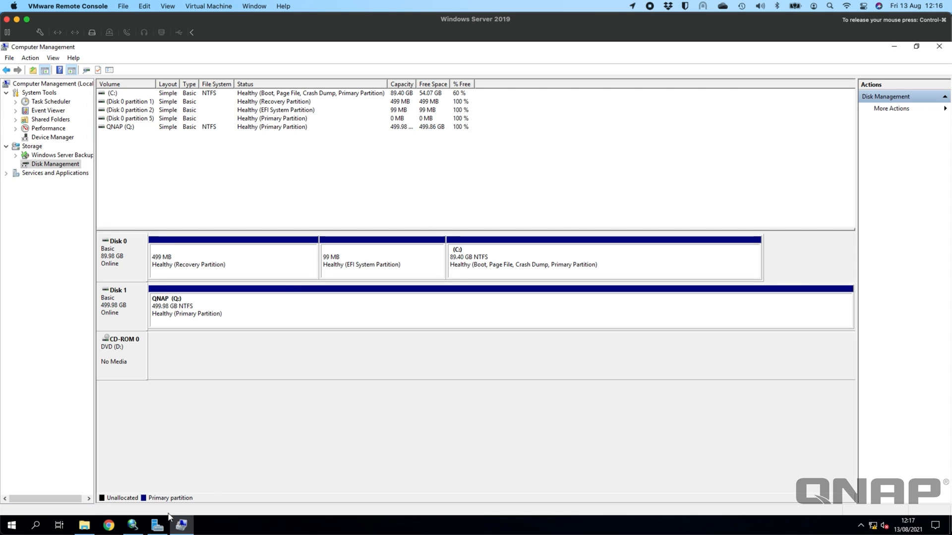
Open the empty QNAP (Q:) drive under This PC and bring up its context menu
left_click(83, 525)
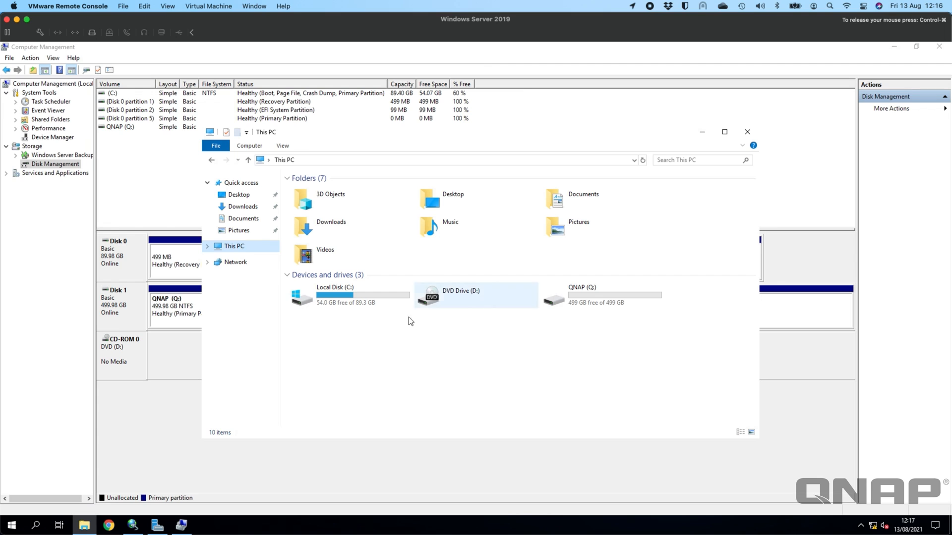
mouse_move(657, 329)
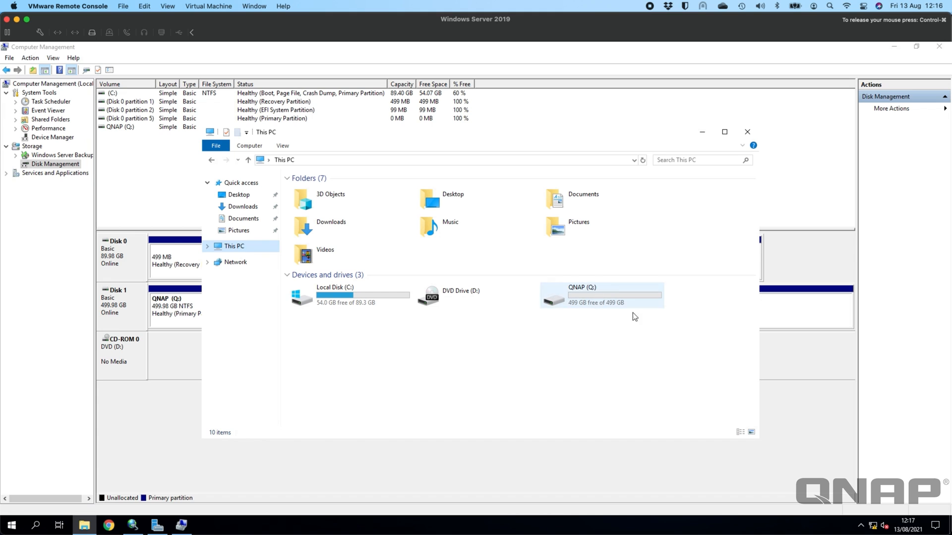
double_click(582, 296)
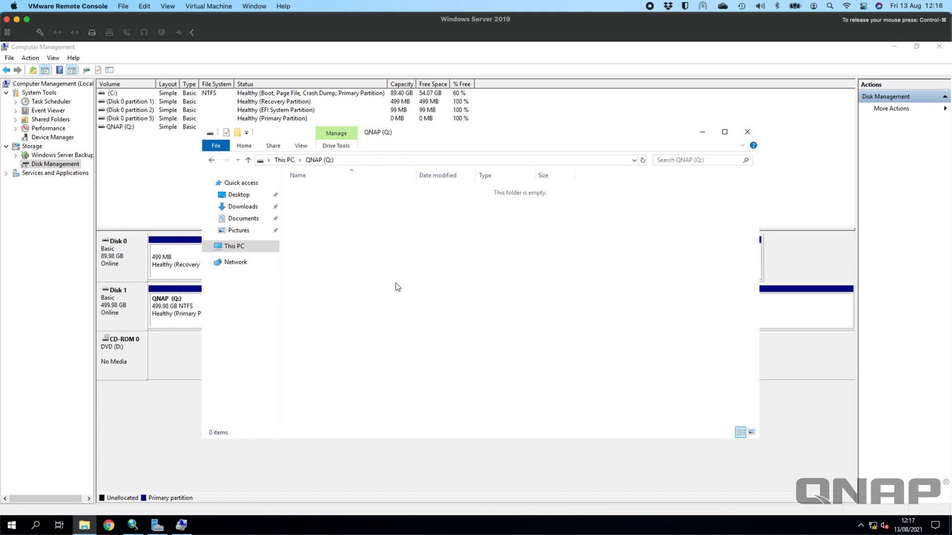
right_click(396, 286)
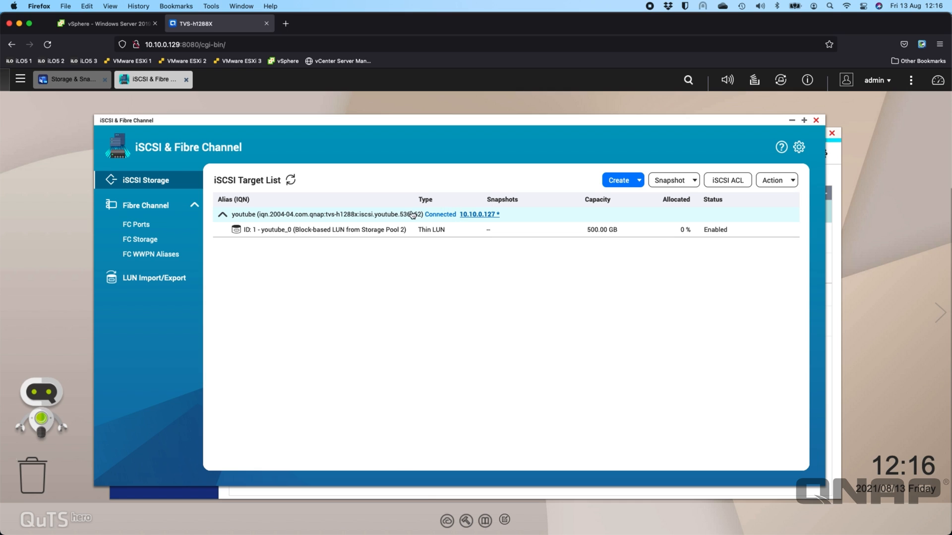
mouse_move(277, 209)
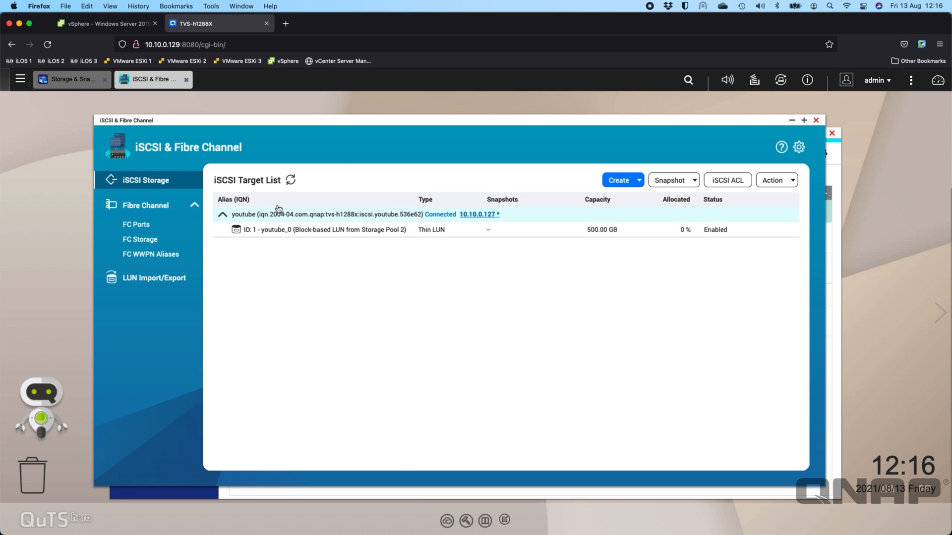
mouse_move(441, 215)
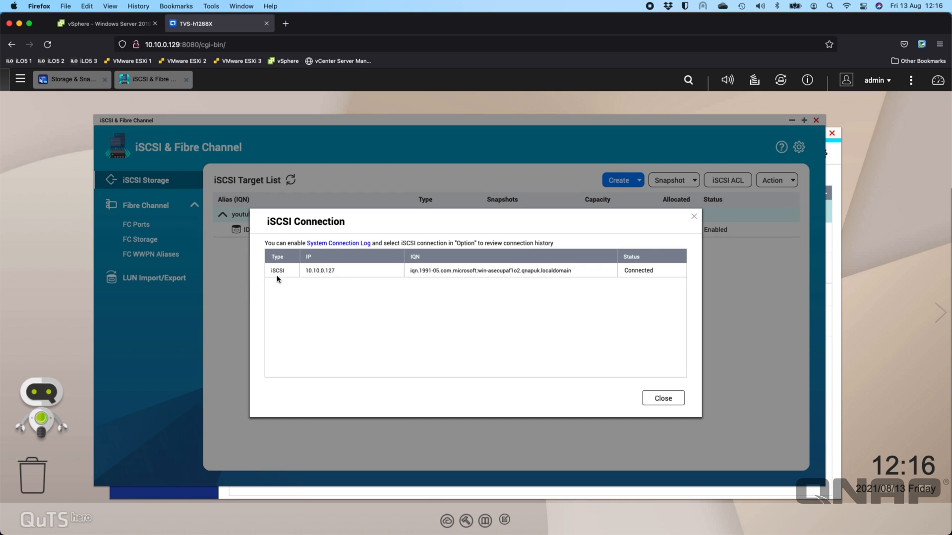
mouse_move(637, 269)
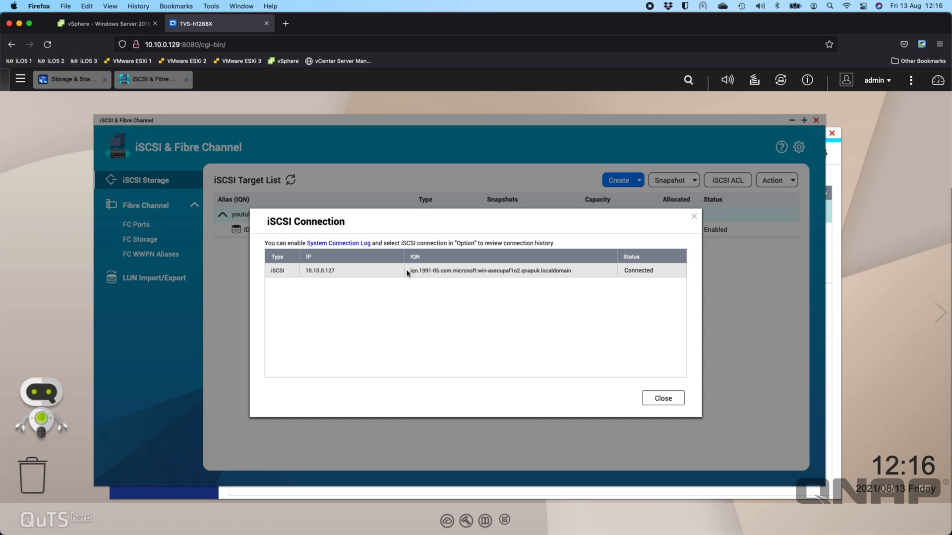
mouse_move(310, 284)
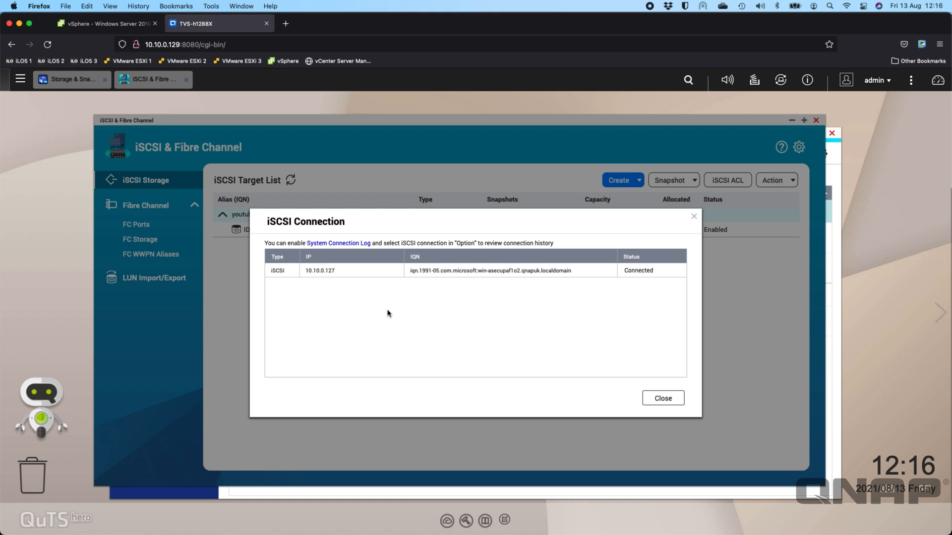
Close the youtube target's iSCSI Connection dialog showing 10.10.0.127 connected
left_click(661, 399)
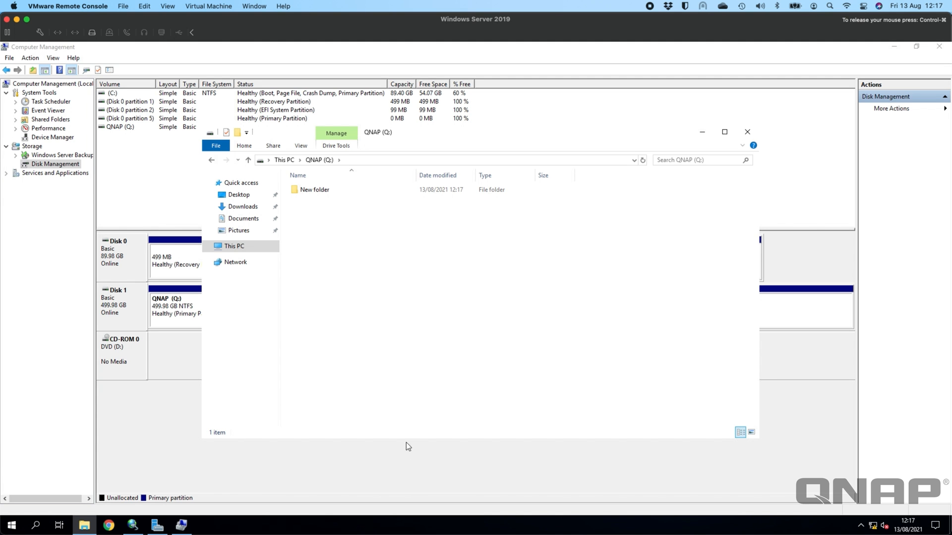
Browse the network from This PC and connect to the TVS-h1288X NAS
left_click(234, 246)
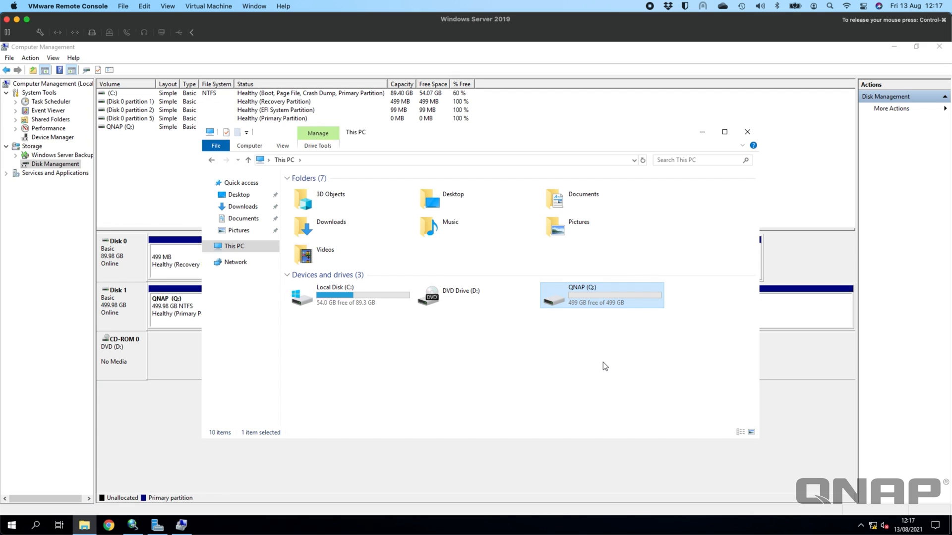
mouse_move(627, 310)
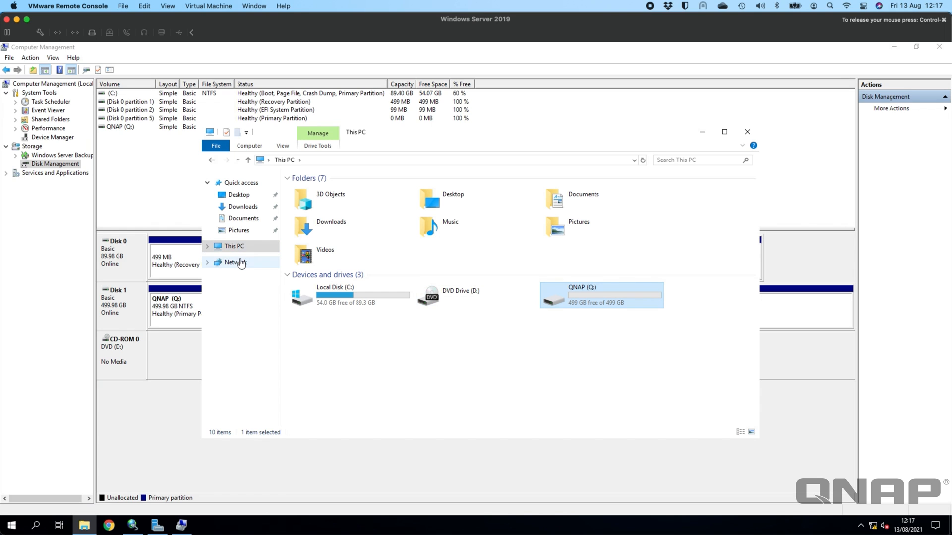
left_click(236, 262)
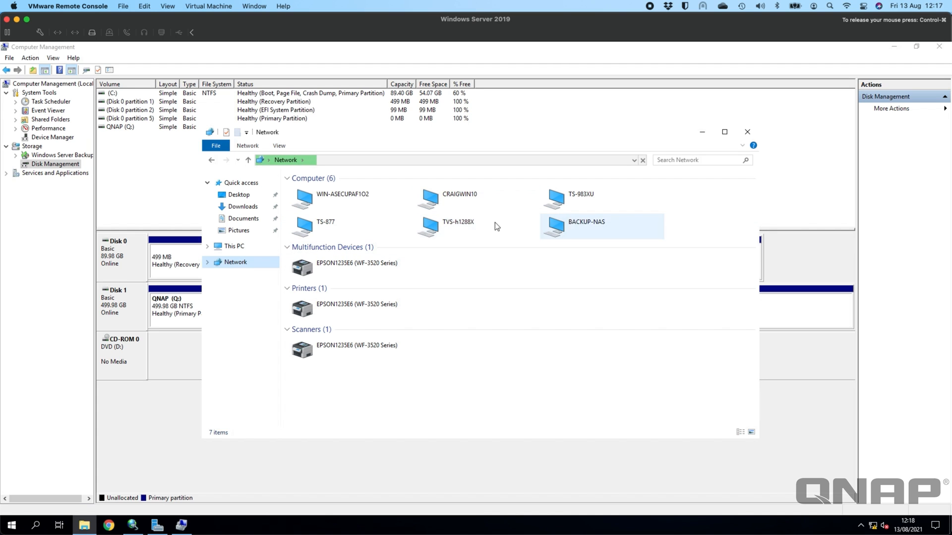
left_click(458, 221)
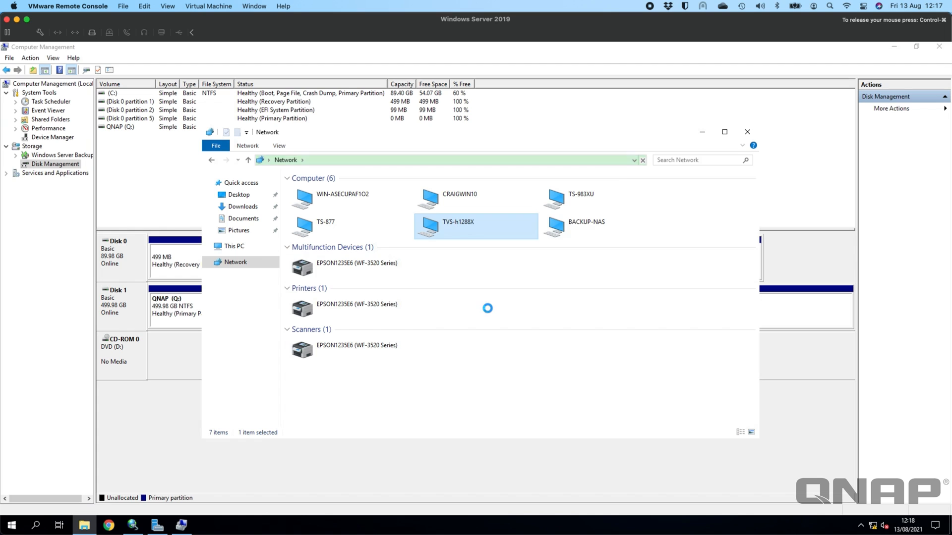
double_click(457, 222)
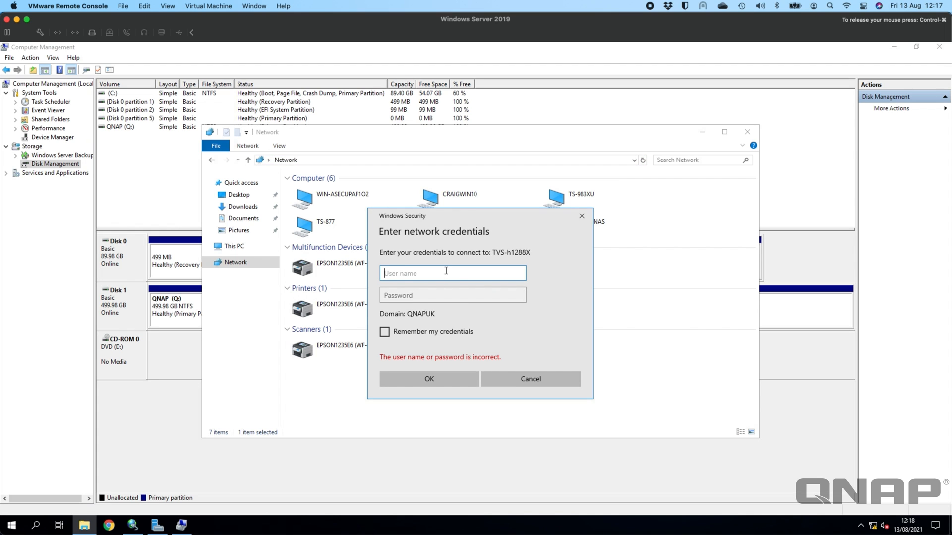
Sign in to TVS-h1288X with the admin credentials to list its shares
type("admin")
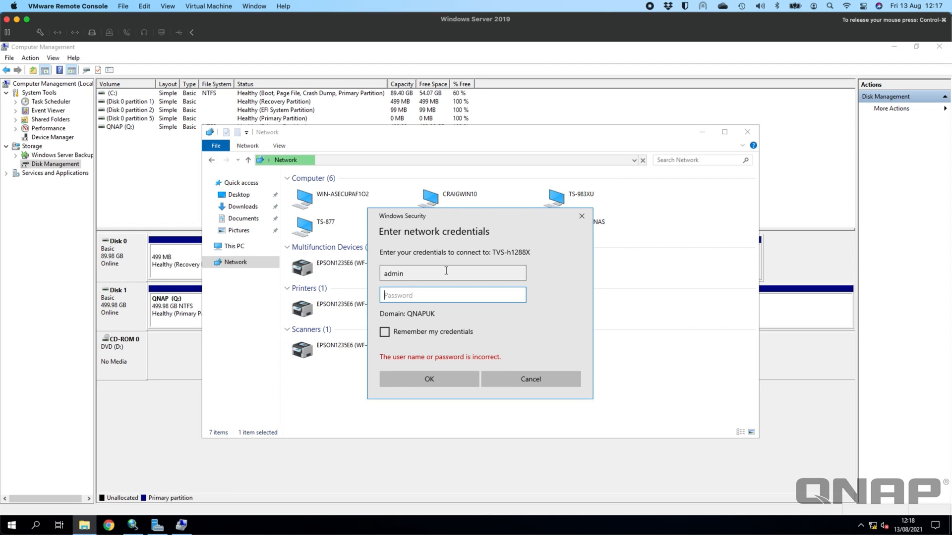
type("password")
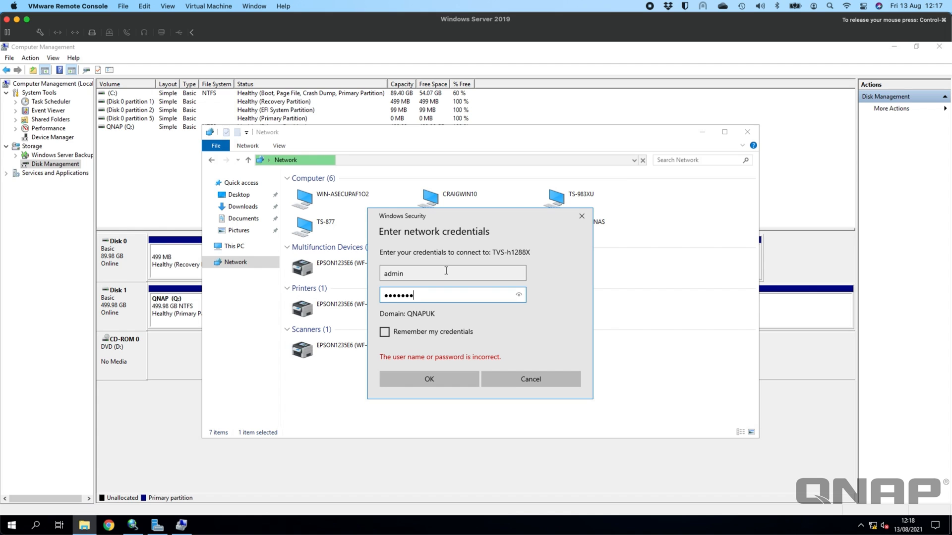
left_click(429, 379)
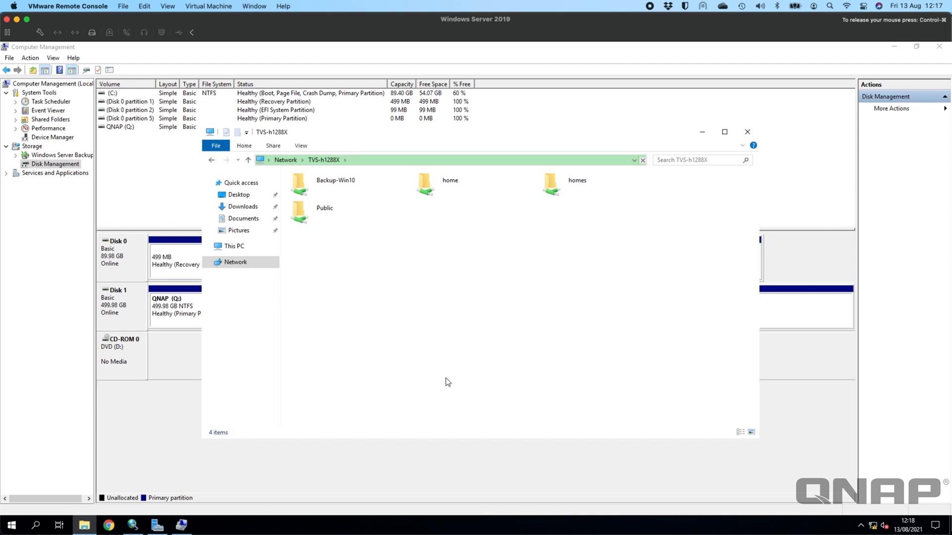
Map the Backup-Win10 share as network drive Z: and view it in This PC
right_click(334, 183)
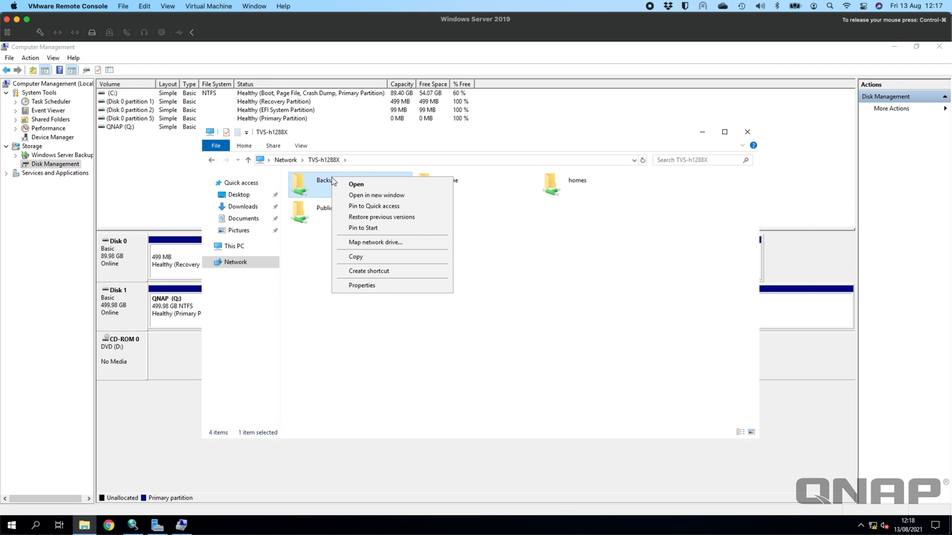
left_click(374, 242)
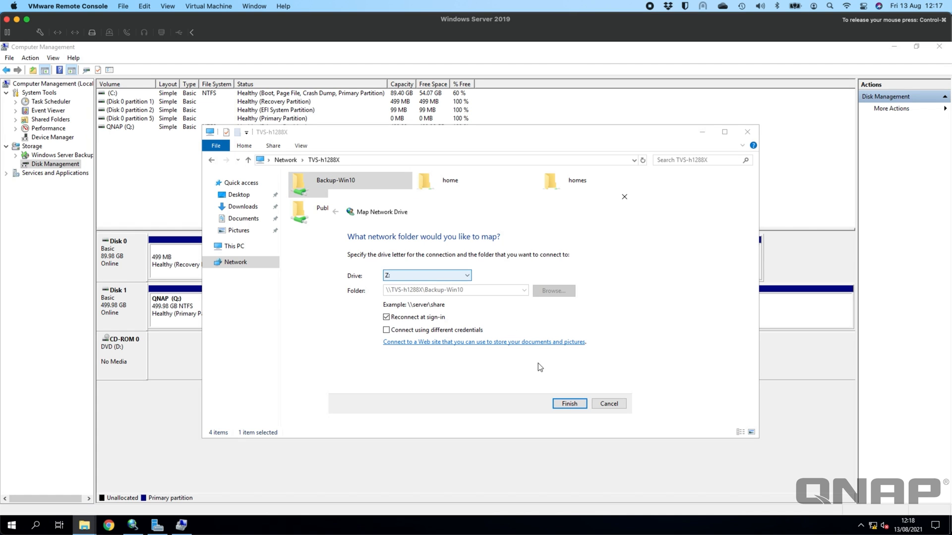
left_click(568, 403)
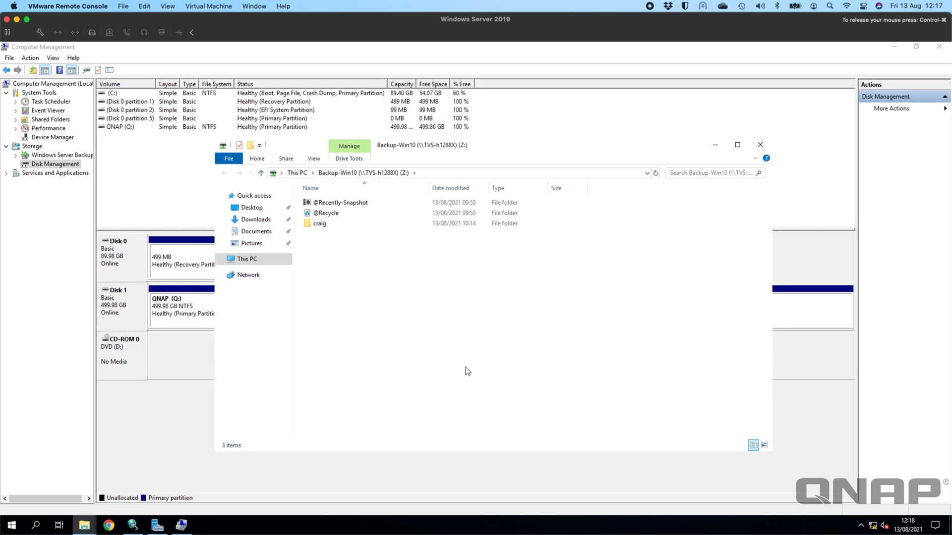
left_click(247, 259)
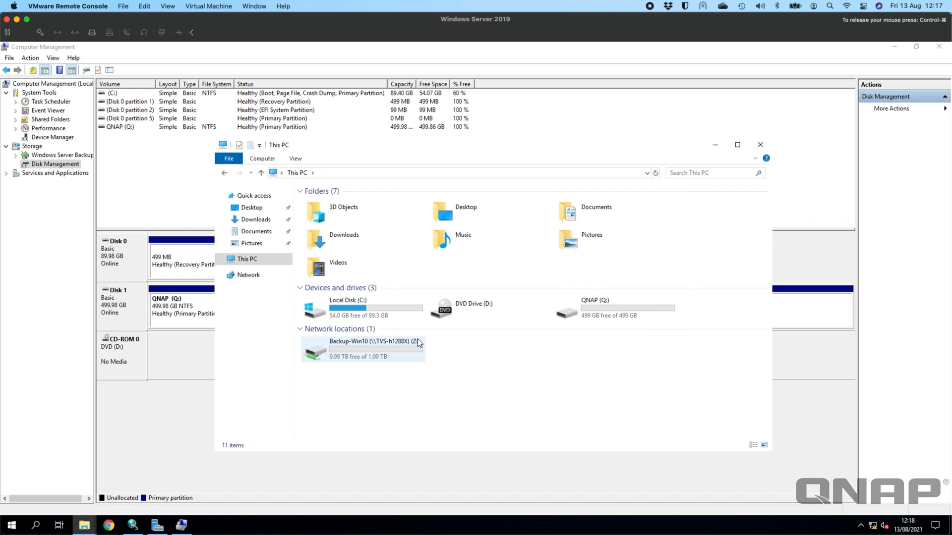
mouse_move(619, 403)
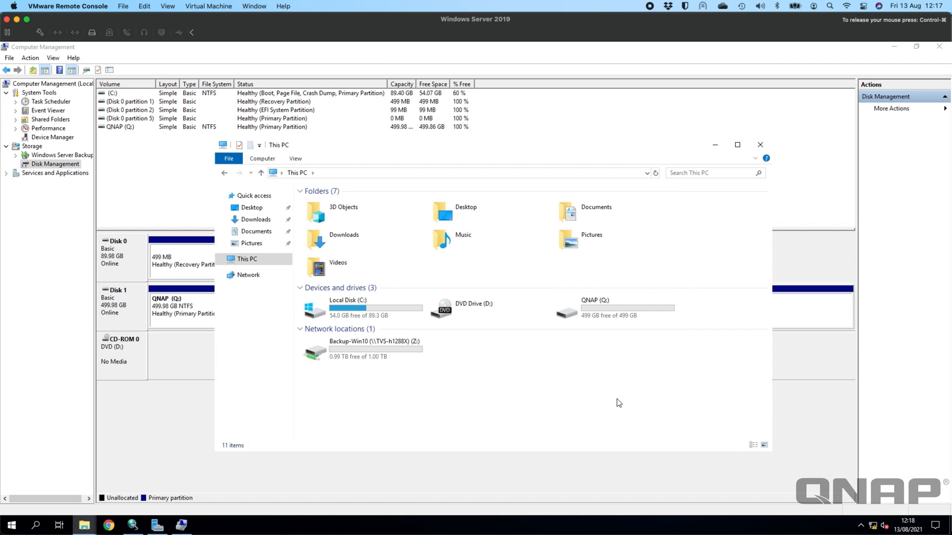
mouse_move(348, 402)
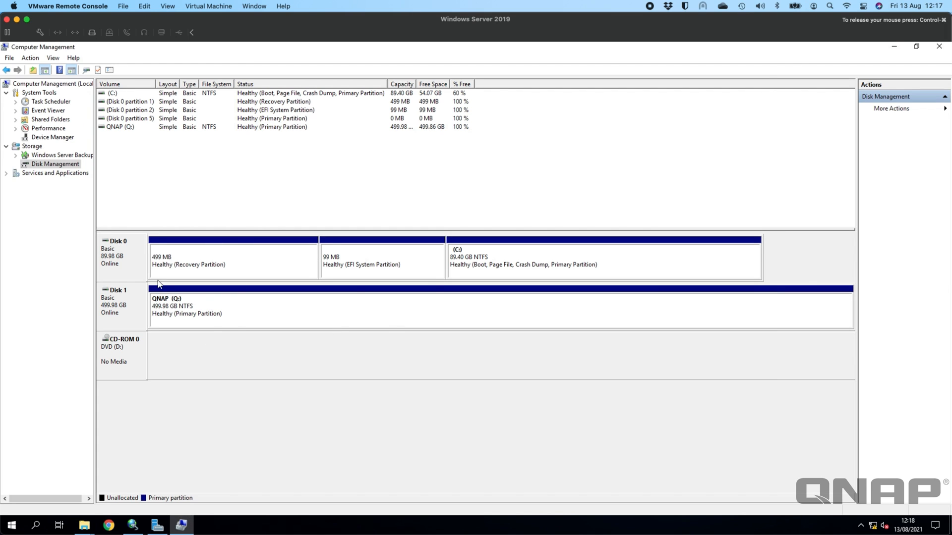
mouse_move(340, 332)
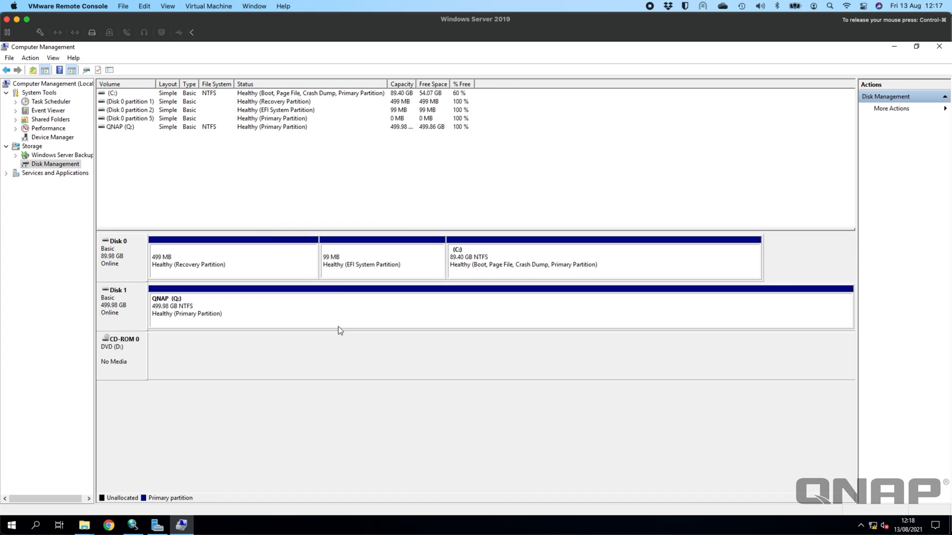
mouse_move(139, 205)
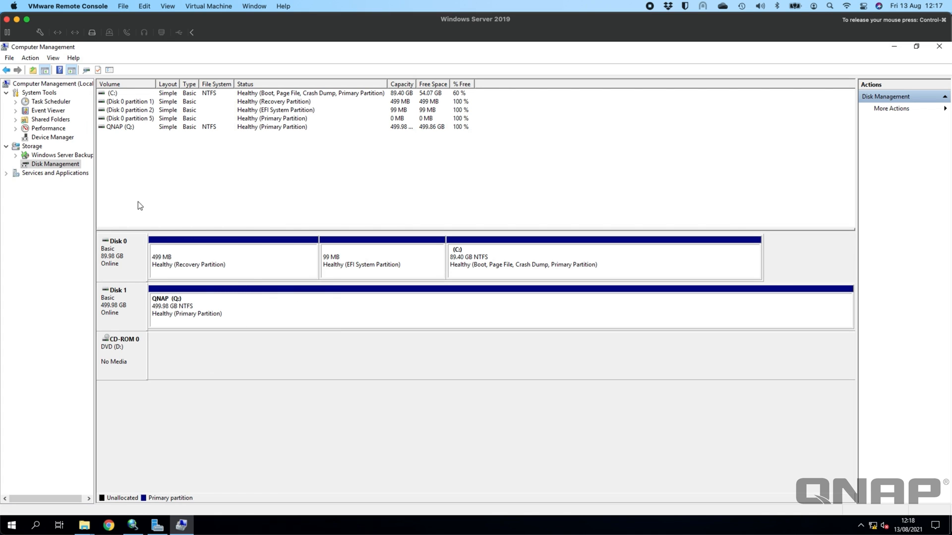
left_click(53, 58)
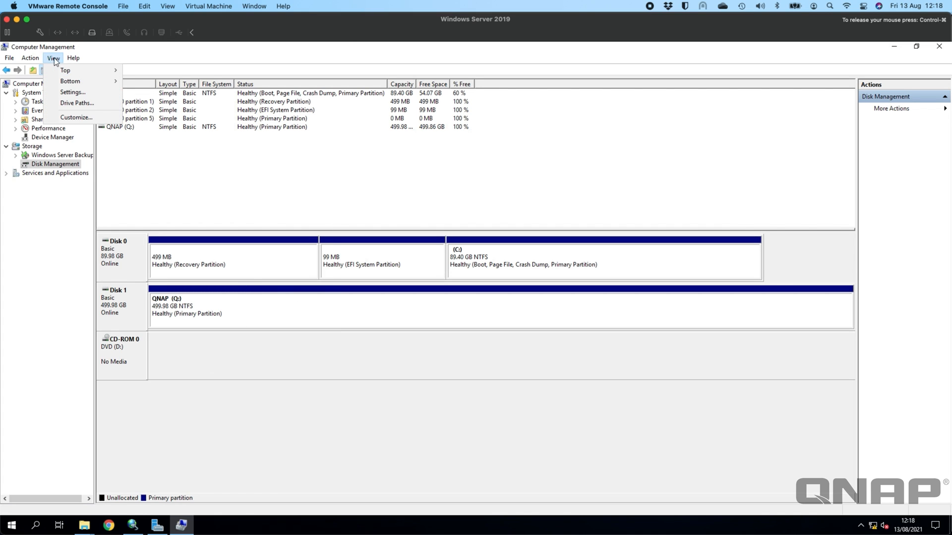
left_click(61, 155)
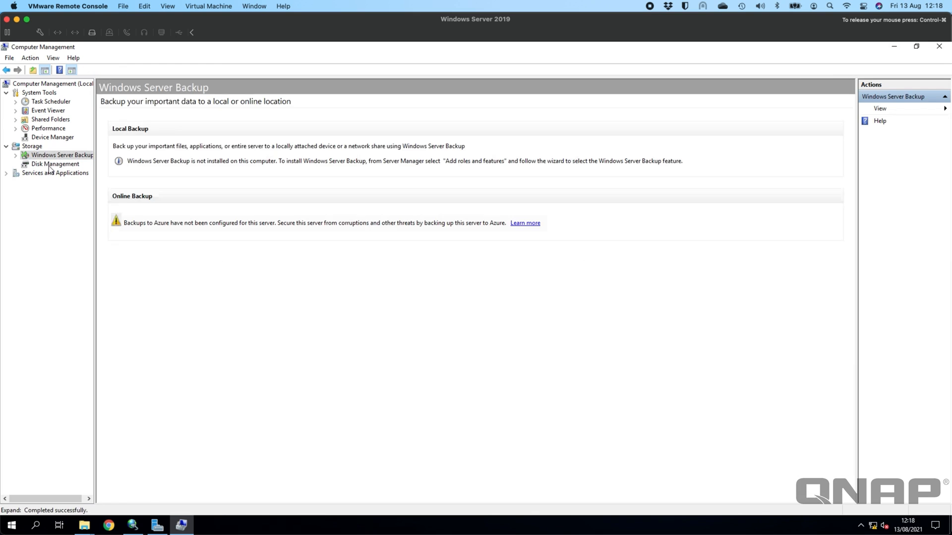
left_click(55, 163)
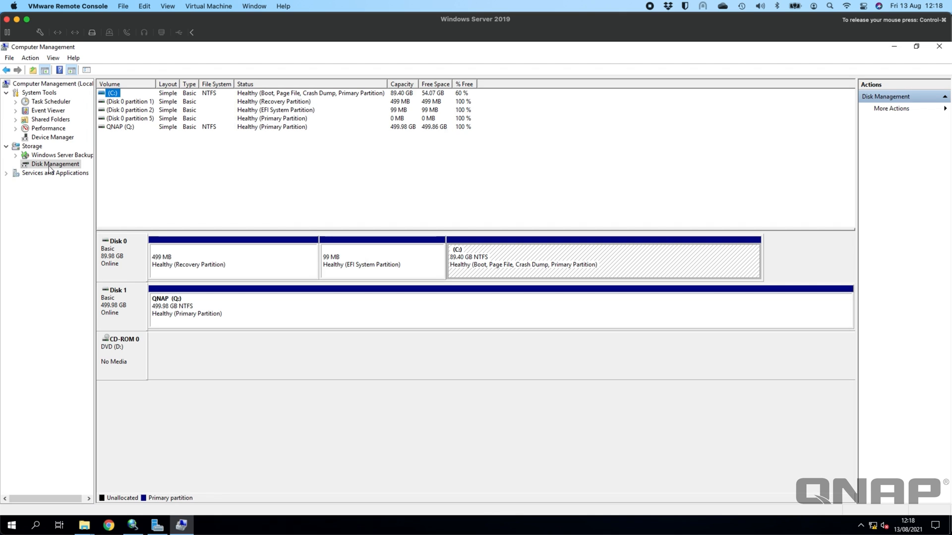
mouse_move(315, 324)
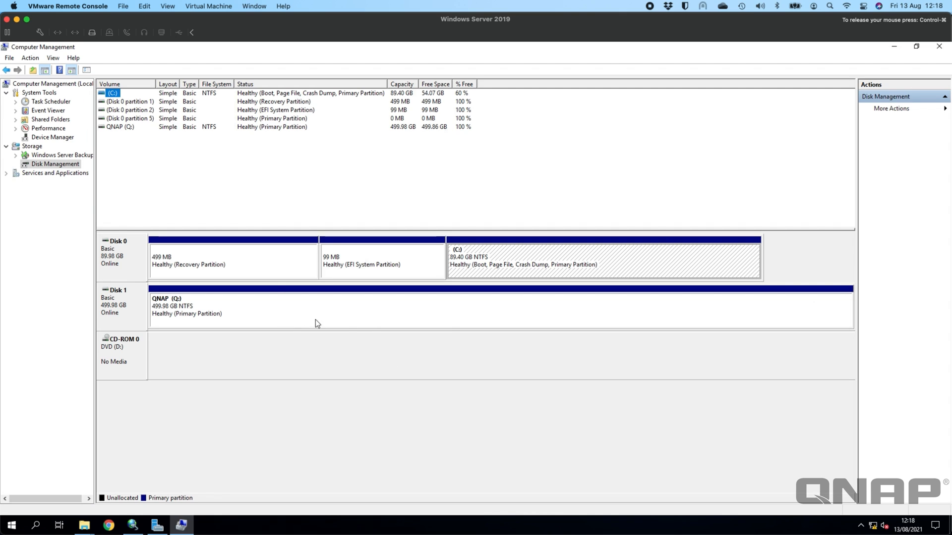
mouse_move(461, 328)
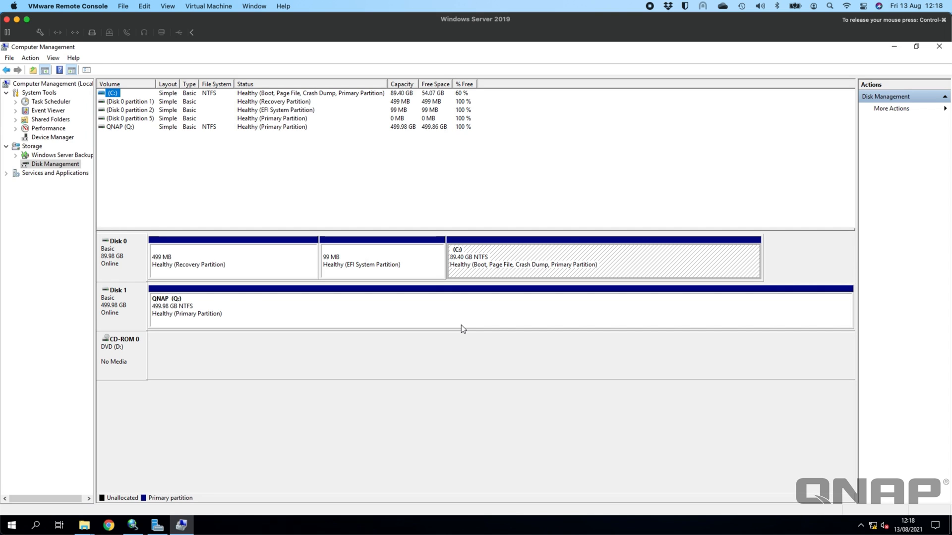
mouse_move(463, 344)
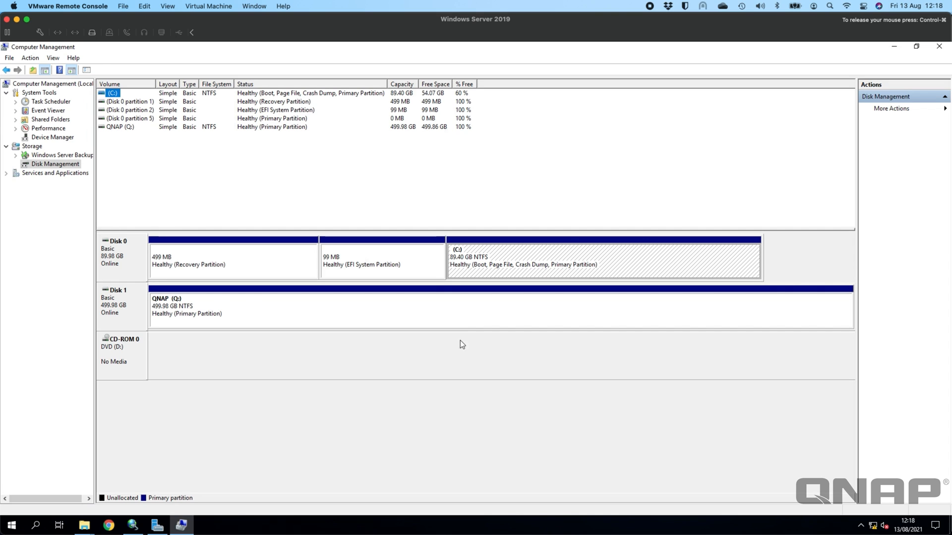
mouse_move(157, 526)
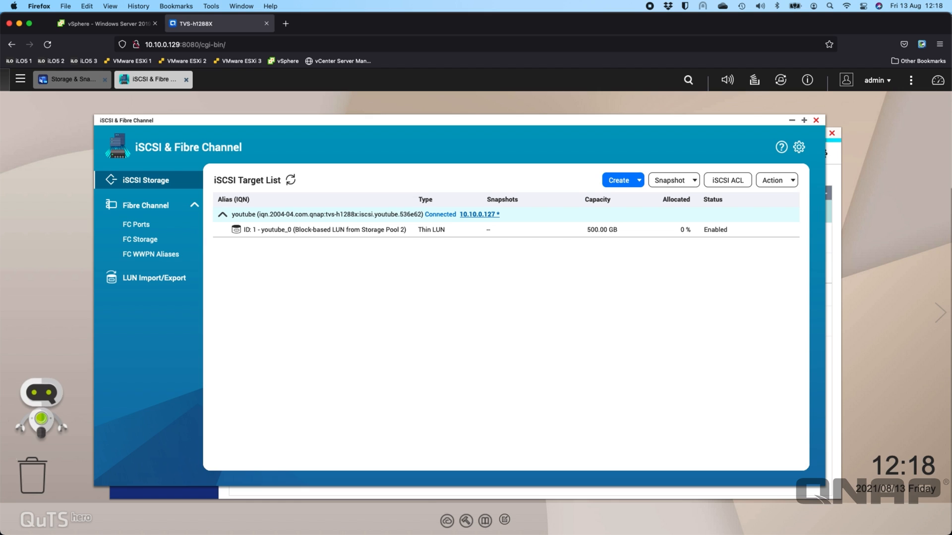
mouse_move(472, 453)
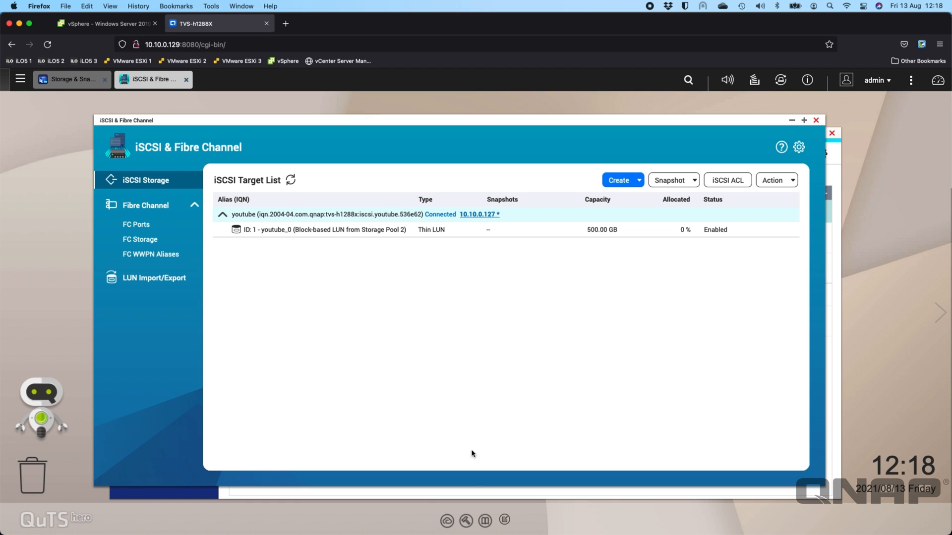
mouse_move(353, 214)
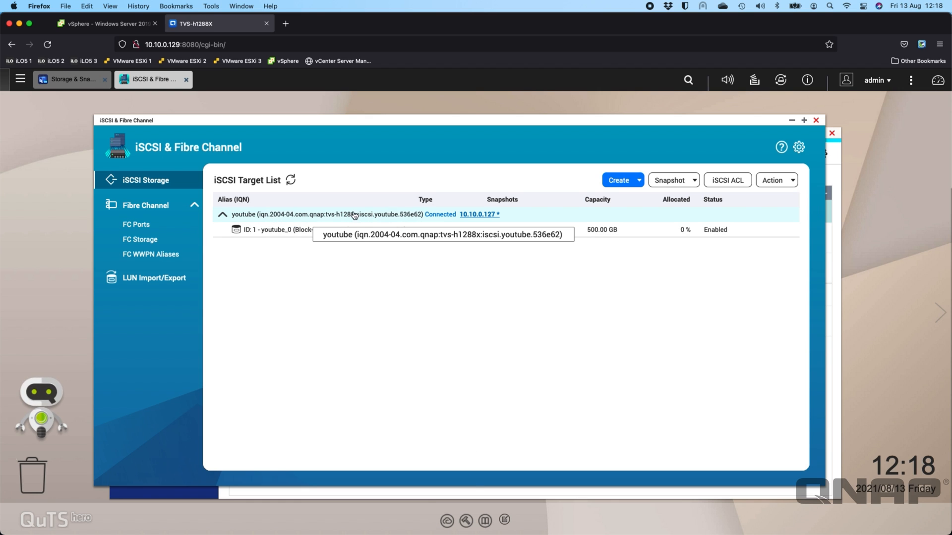
View the youtube target's Properties and copy its iSCSI Target IQN
right_click(352, 214)
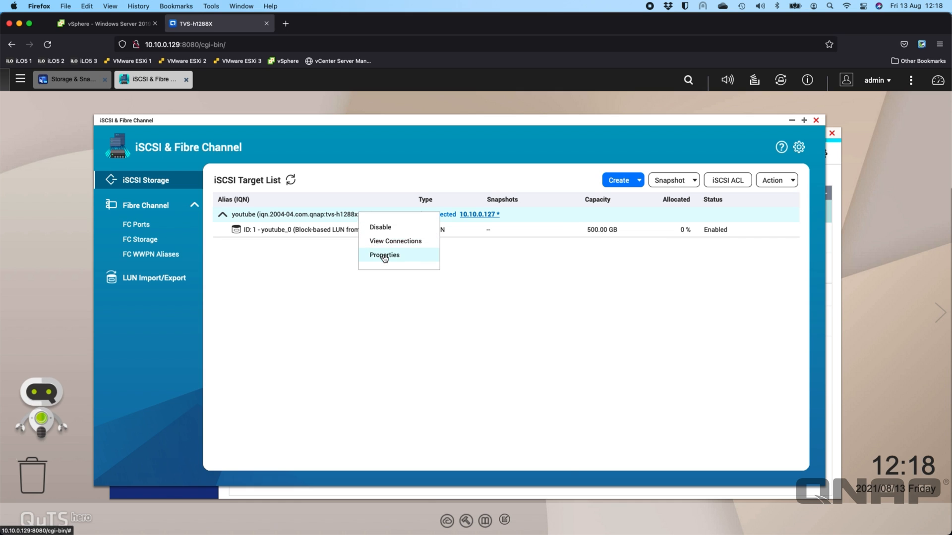
left_click(385, 254)
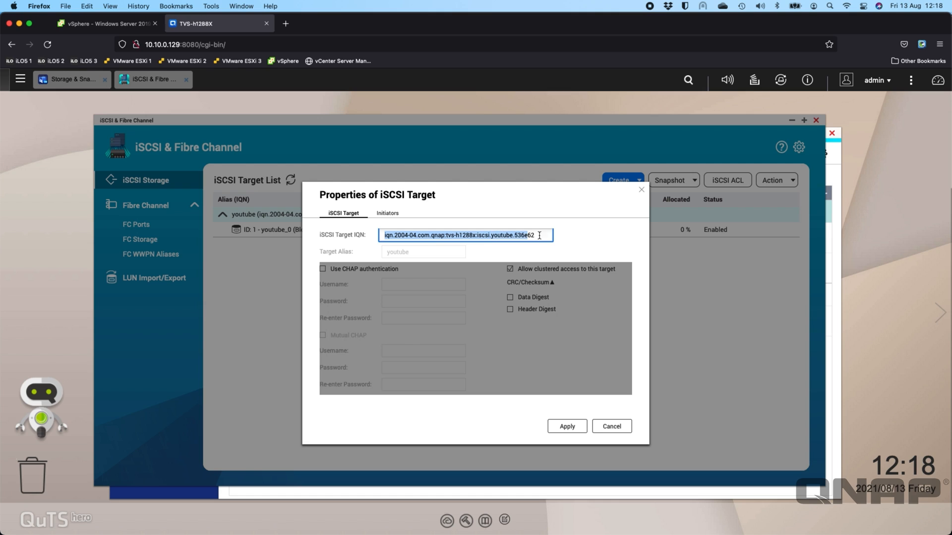
mouse_move(380, 244)
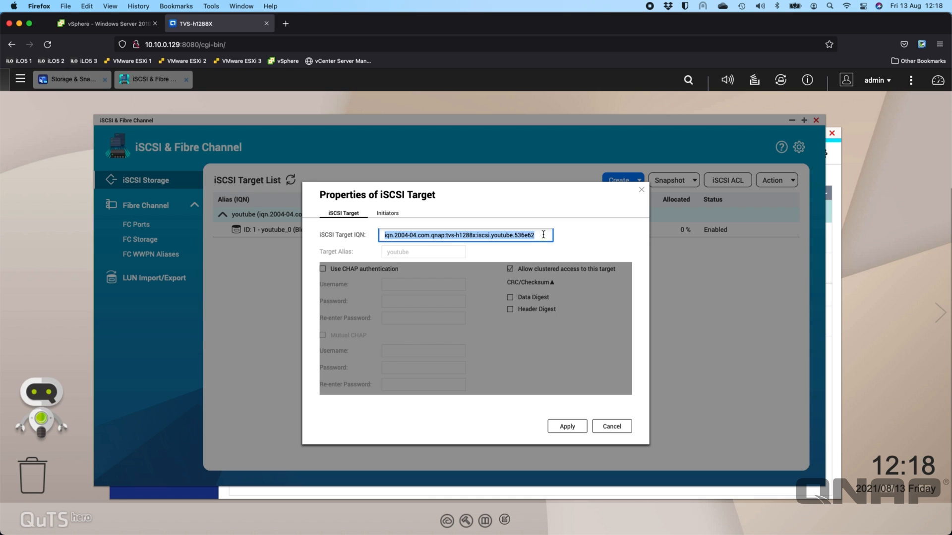
mouse_move(383, 243)
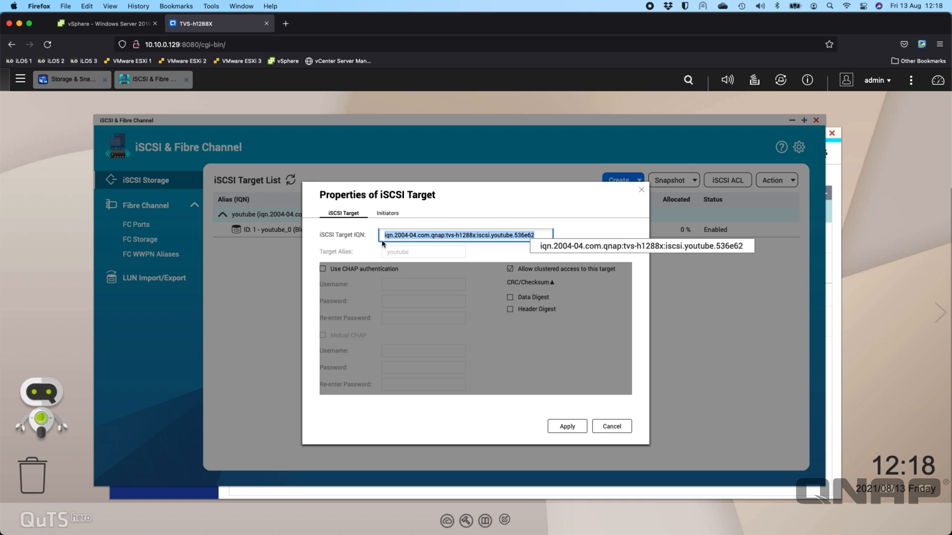
right_click(486, 235)
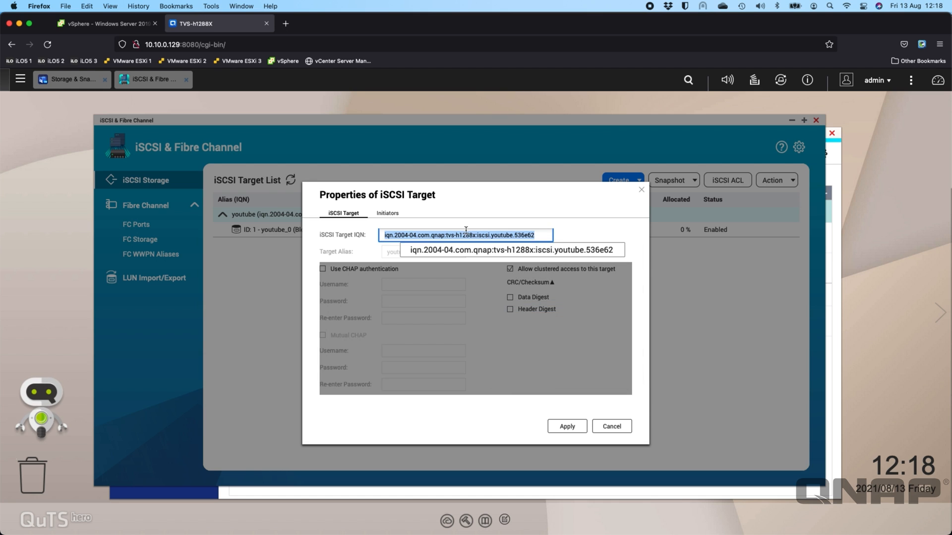
left_click(610, 427)
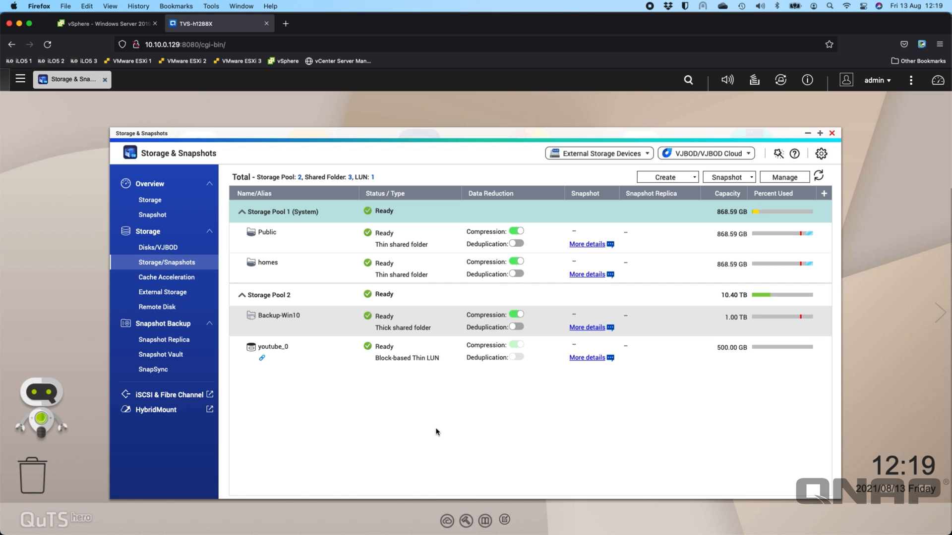
mouse_move(569, 410)
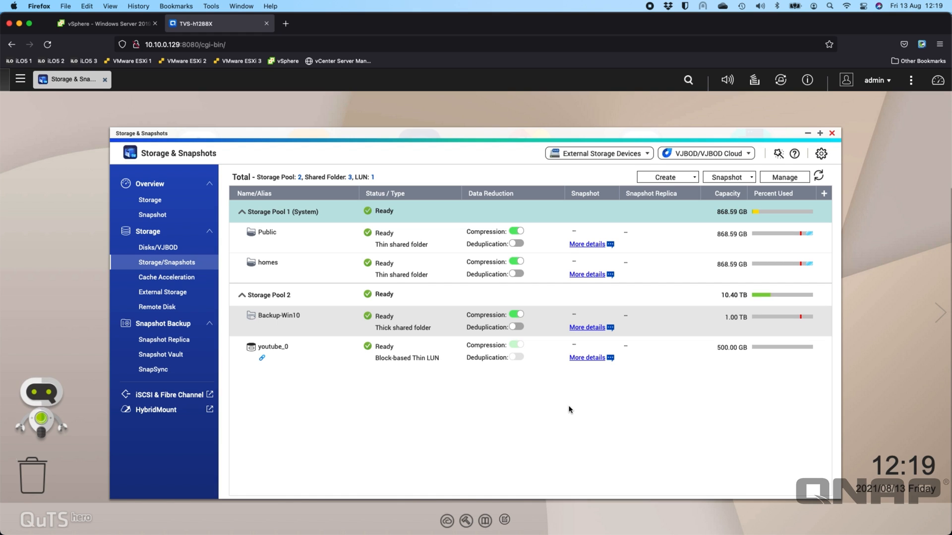